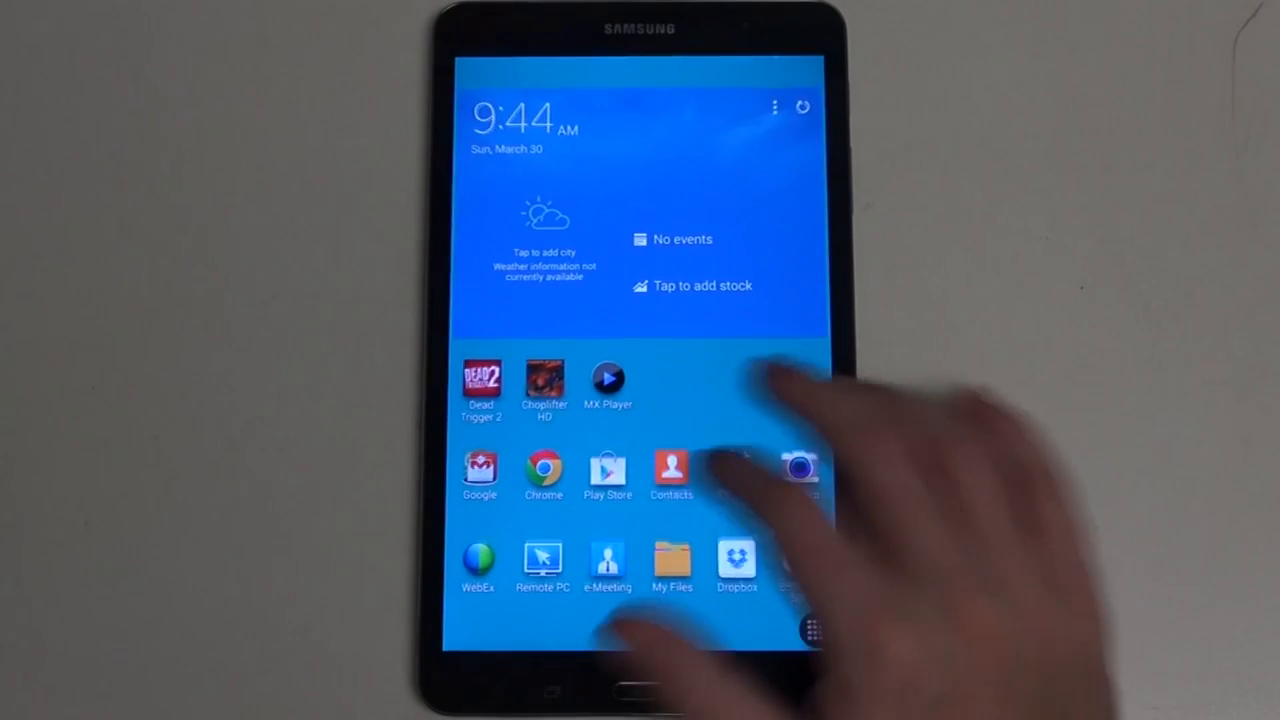
- From the notification panel reach Settings Wi-Fi, review the connected e5G network's details and cancel
scroll(left, 3)
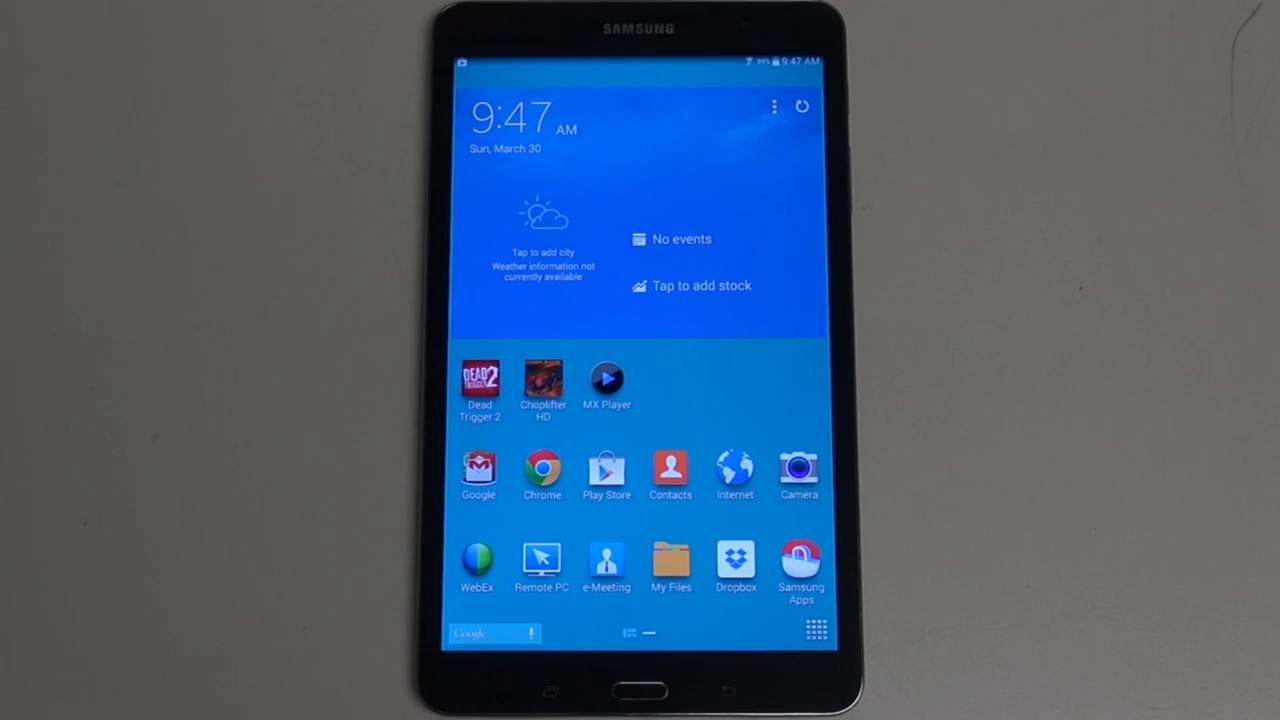
drag(640, 60, 640, 300)
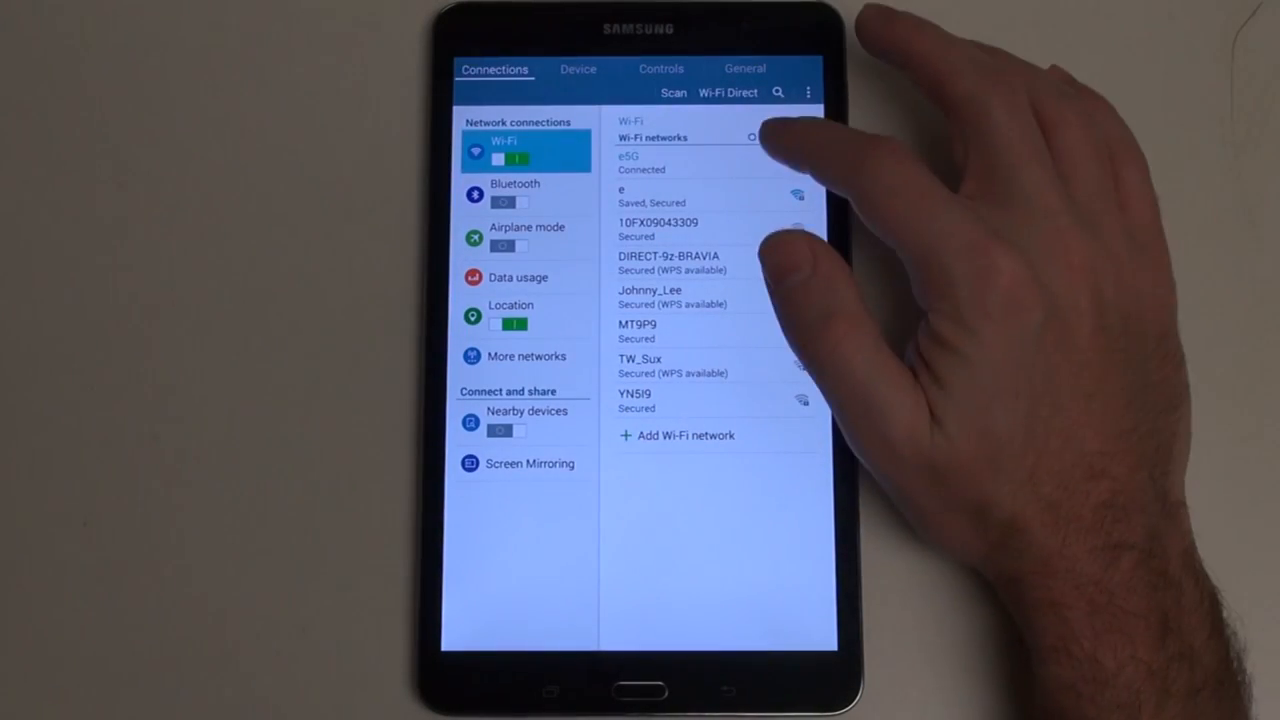
click(640, 162)
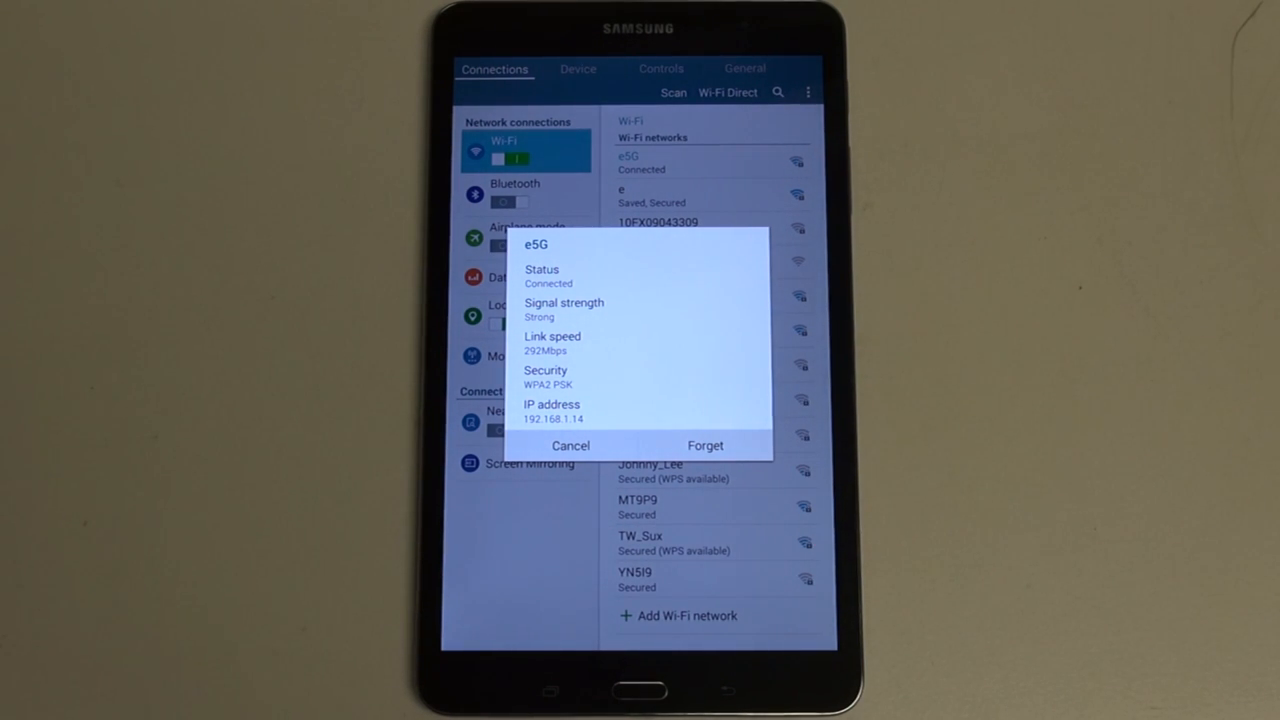
click(672, 92)
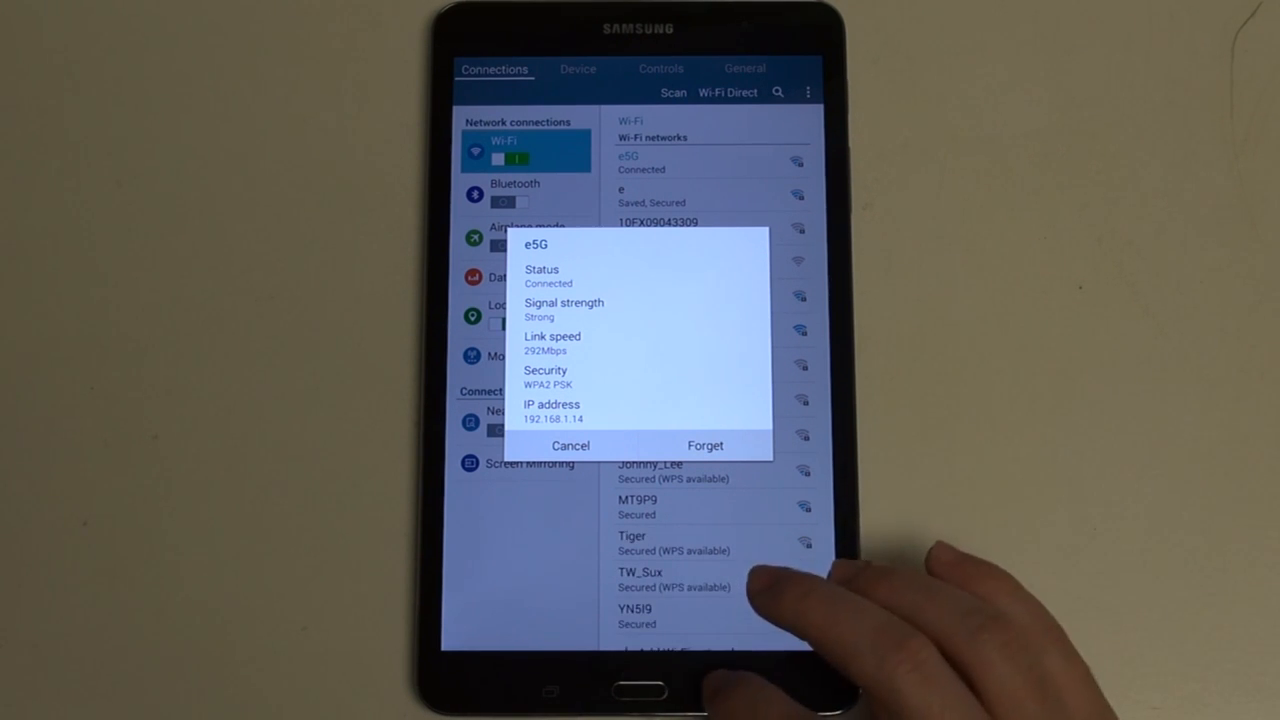
click(570, 445)
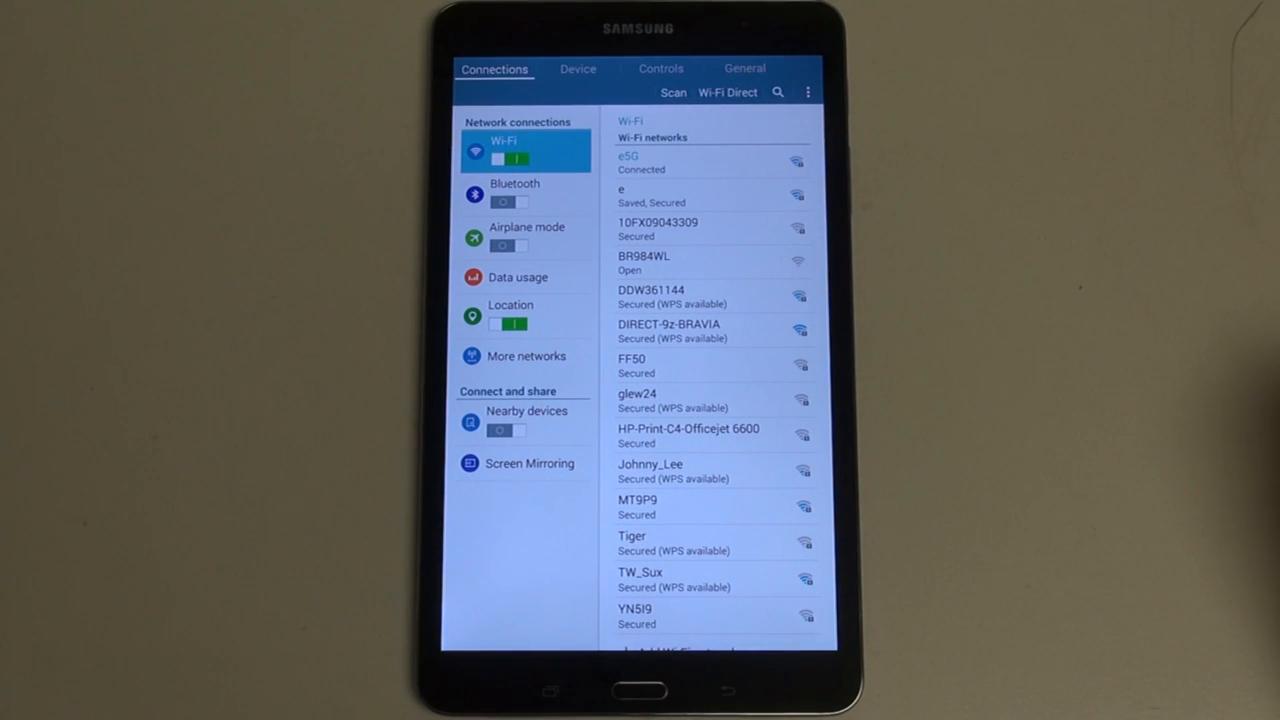
- Leave Settings for the Internet app showing Samsung's 'Ownership Has Its Perks' page
click(672, 92)
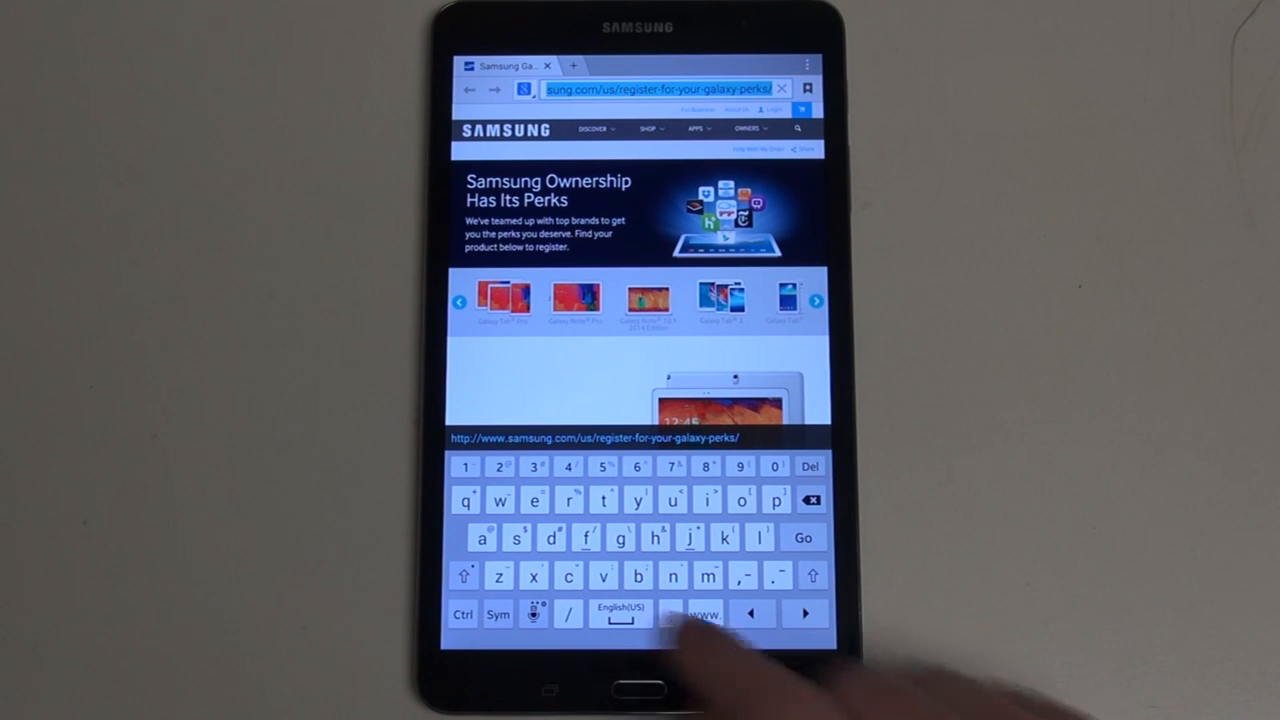
- Enter cnn.com in the address bar and load the CNN homepage
click(534, 614)
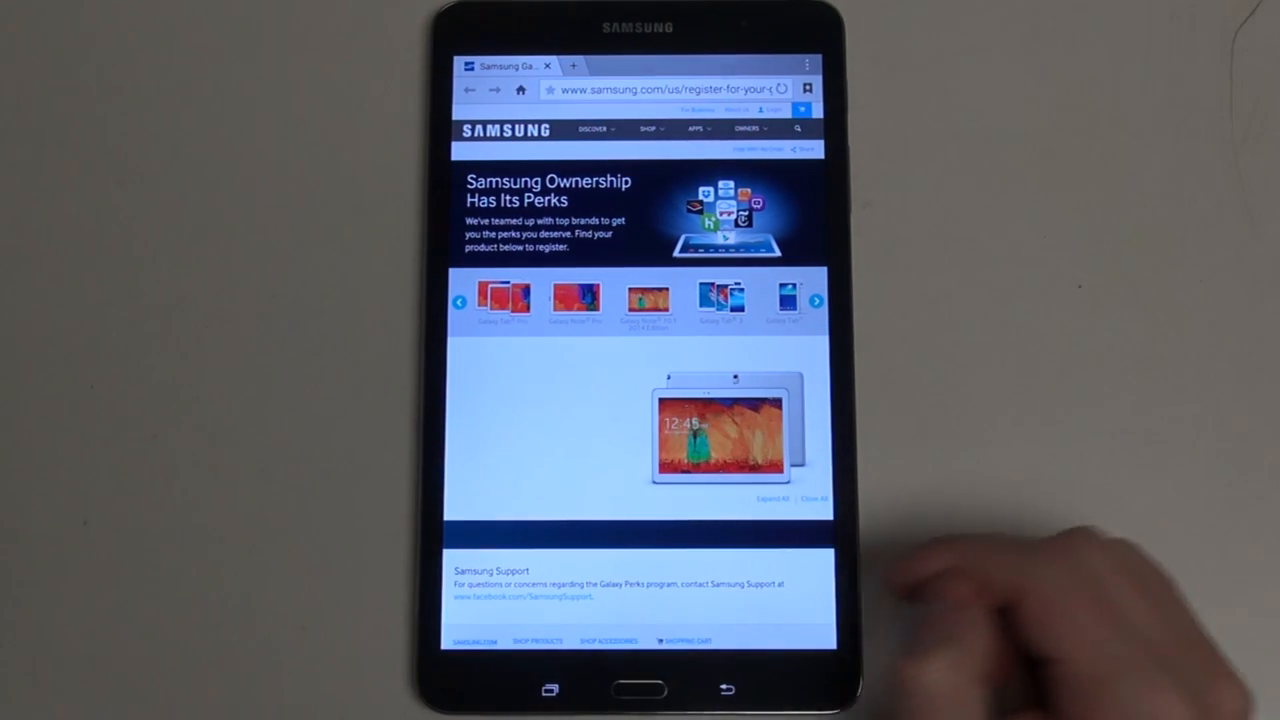
click(660, 89)
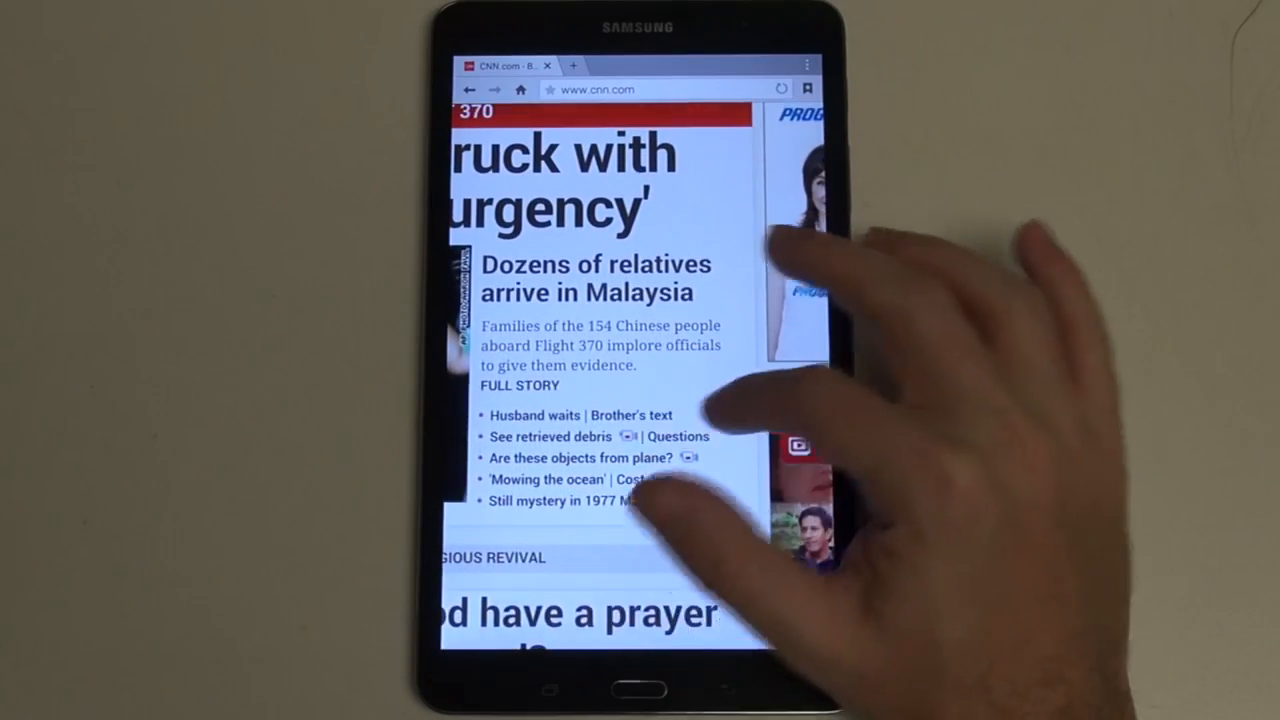
- Scroll the CNN homepage from breaking news down through latest stories, markets and weather
scroll(down, 3)
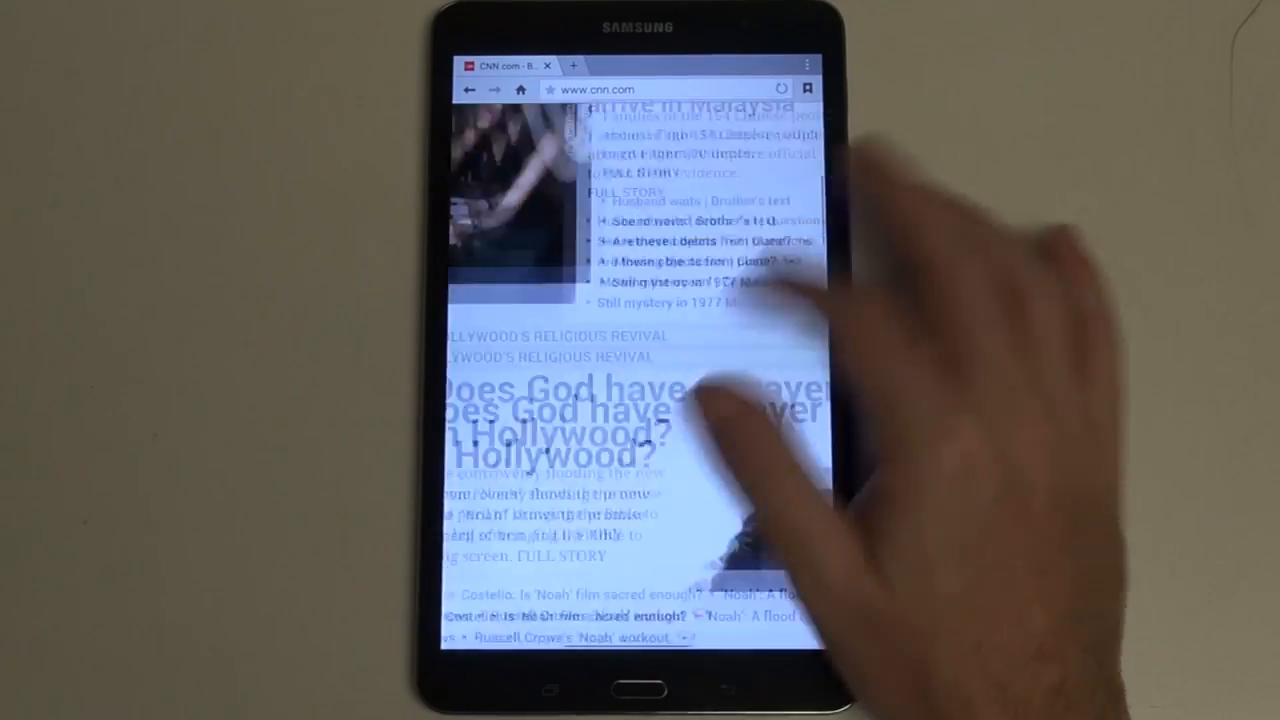
scroll(down, 3)
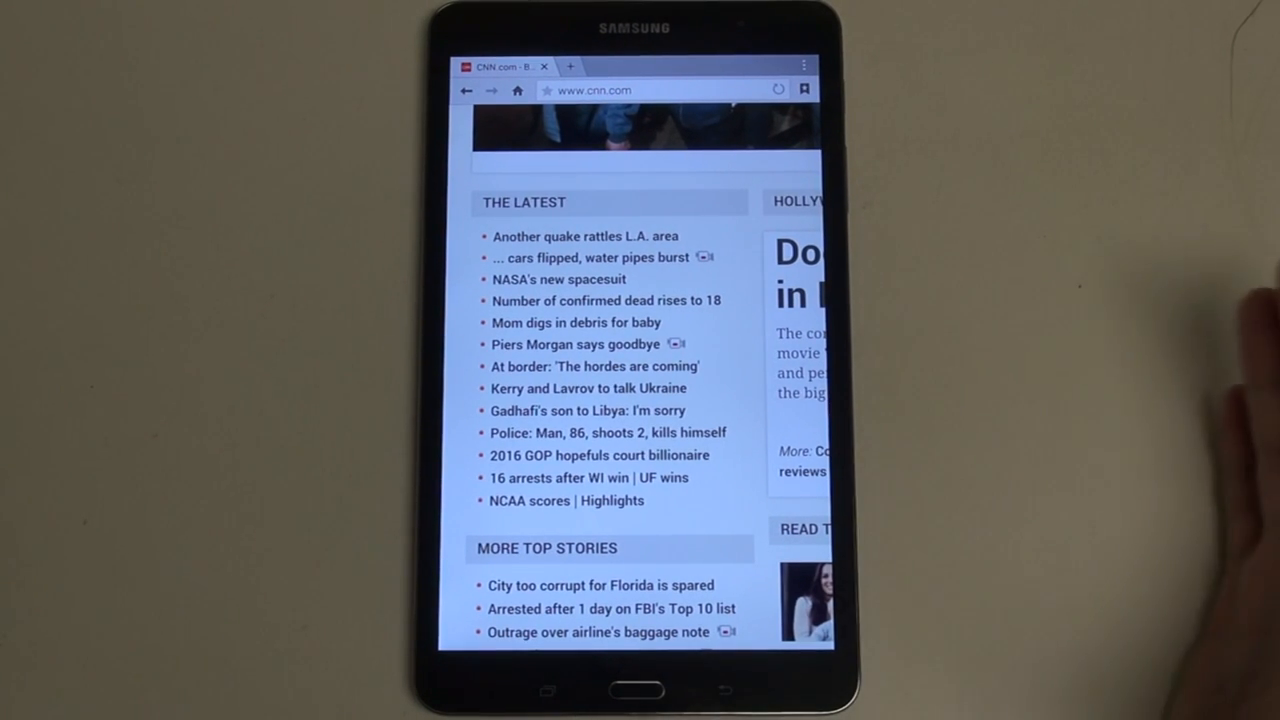
scroll(down, 3)
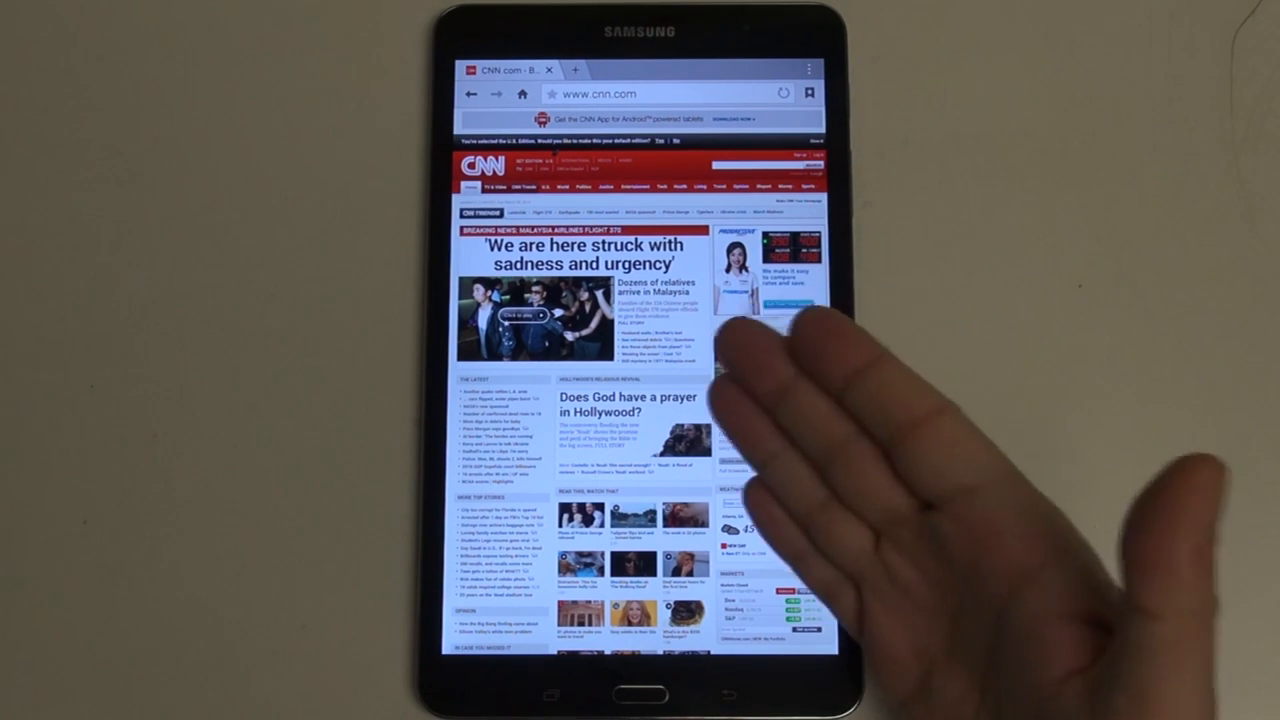
scroll(down, 3)
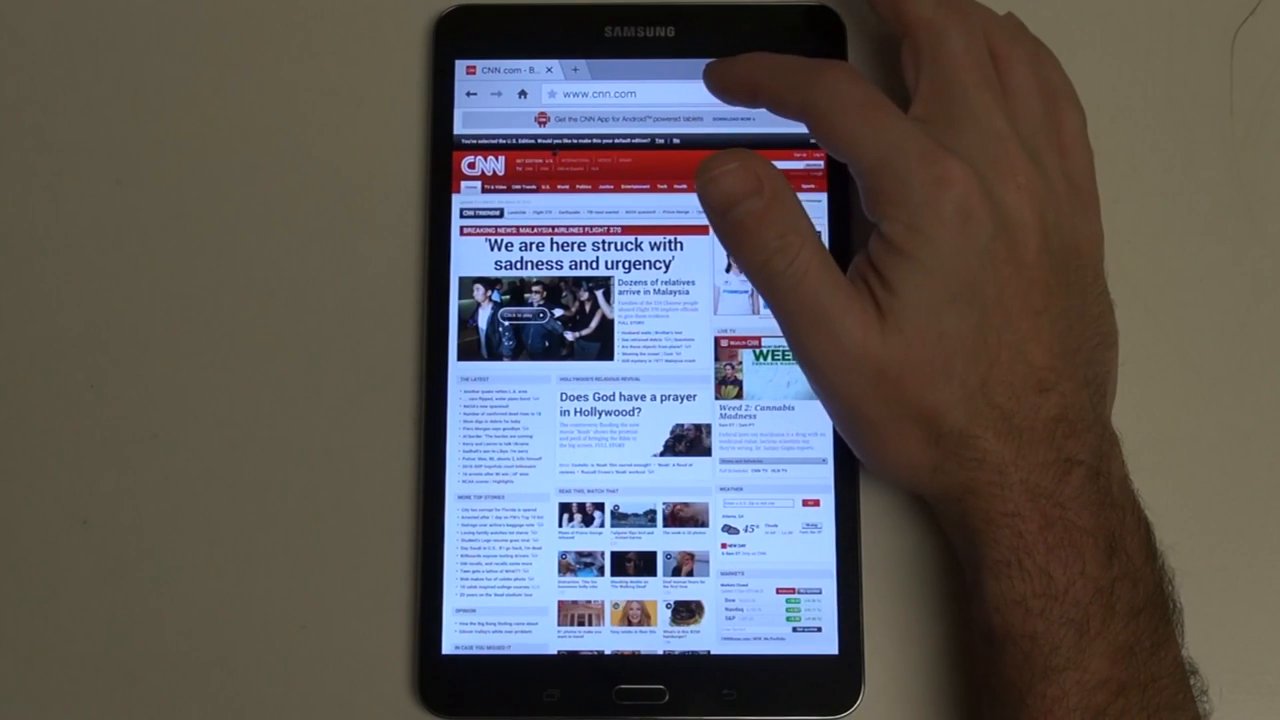
- Select the CNN address and start entering 'es' toward the ESPN site
click(600, 93)
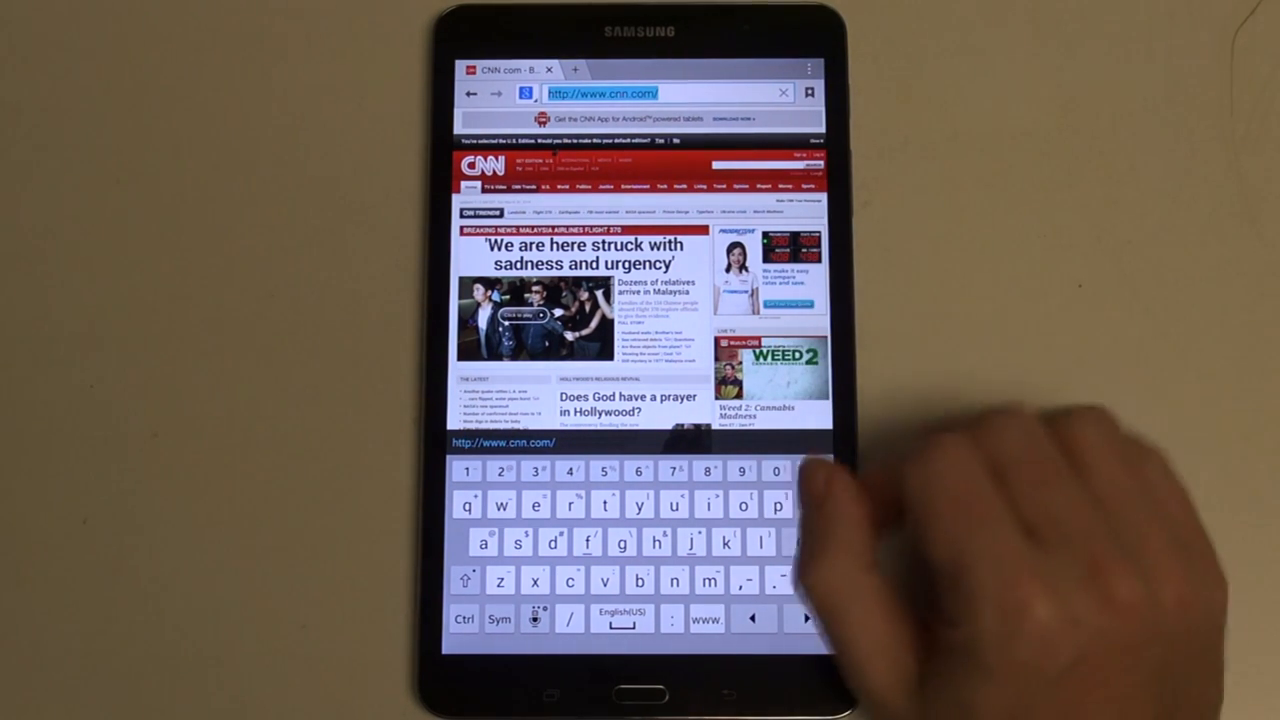
text(es)
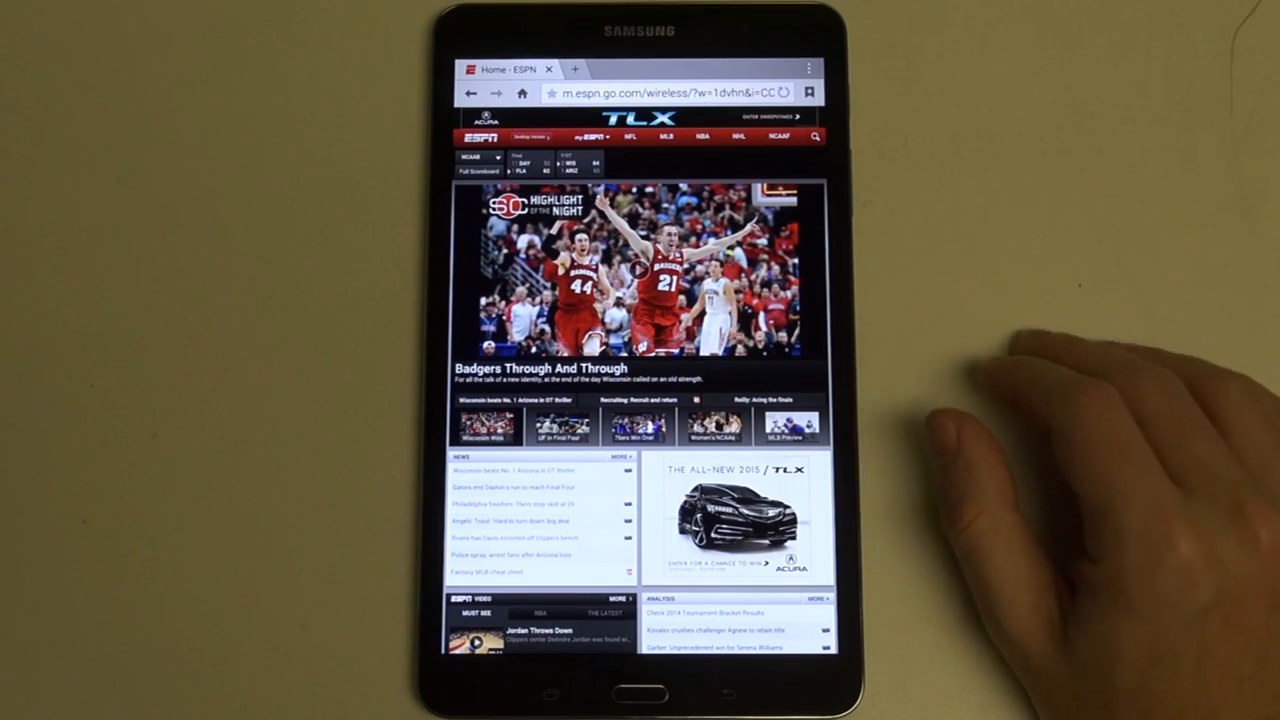
- Scroll down and back up the ESPN mobile page before loading the desktop site
scroll(down, 3)
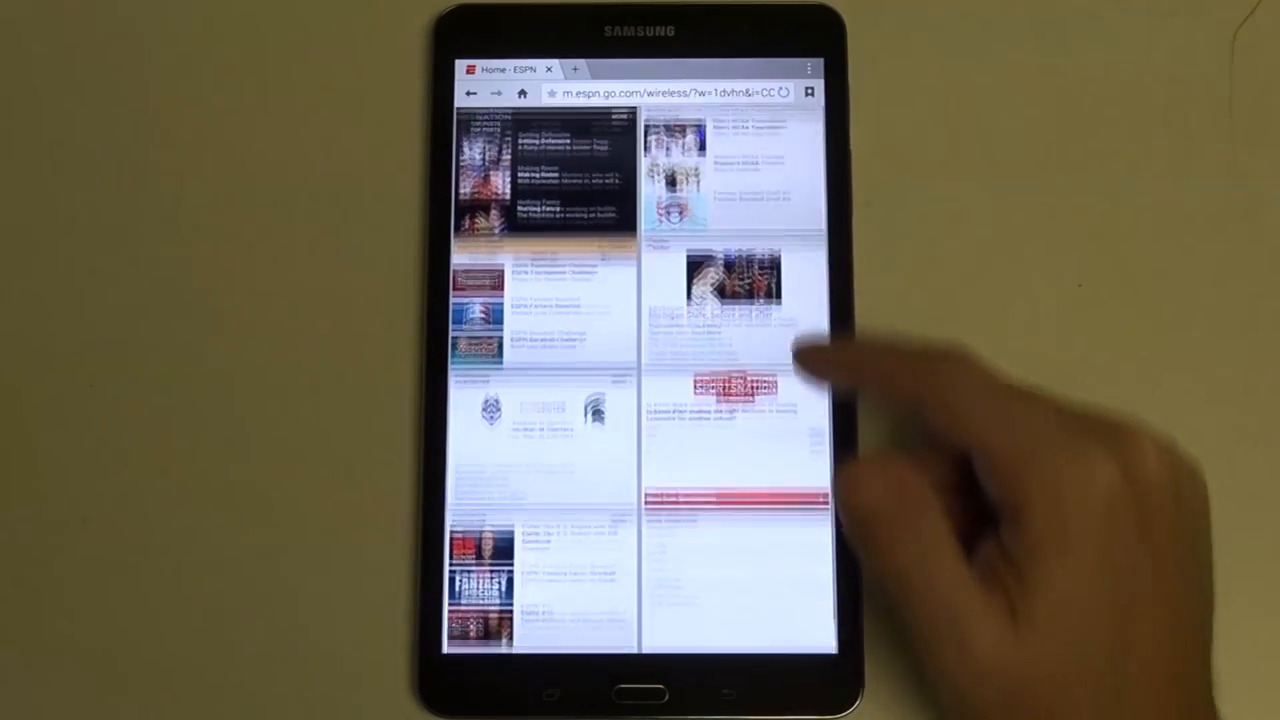
scroll(down, 3)
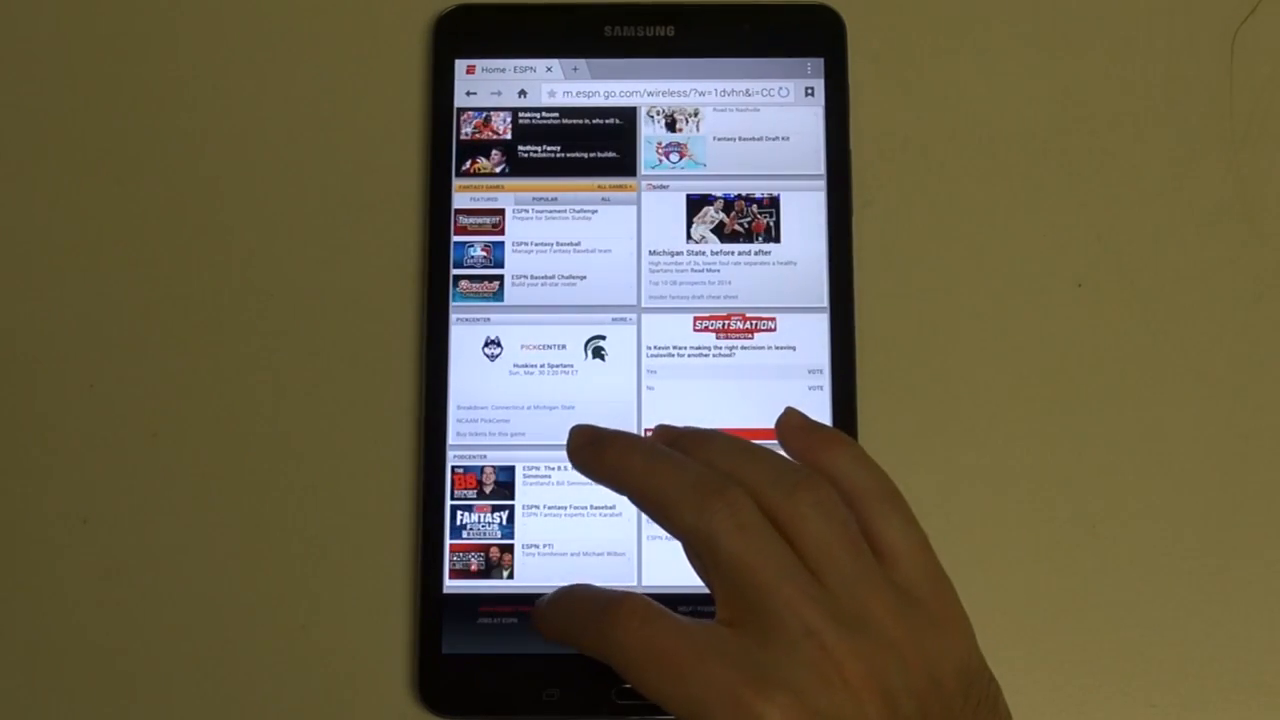
scroll(up, 3)
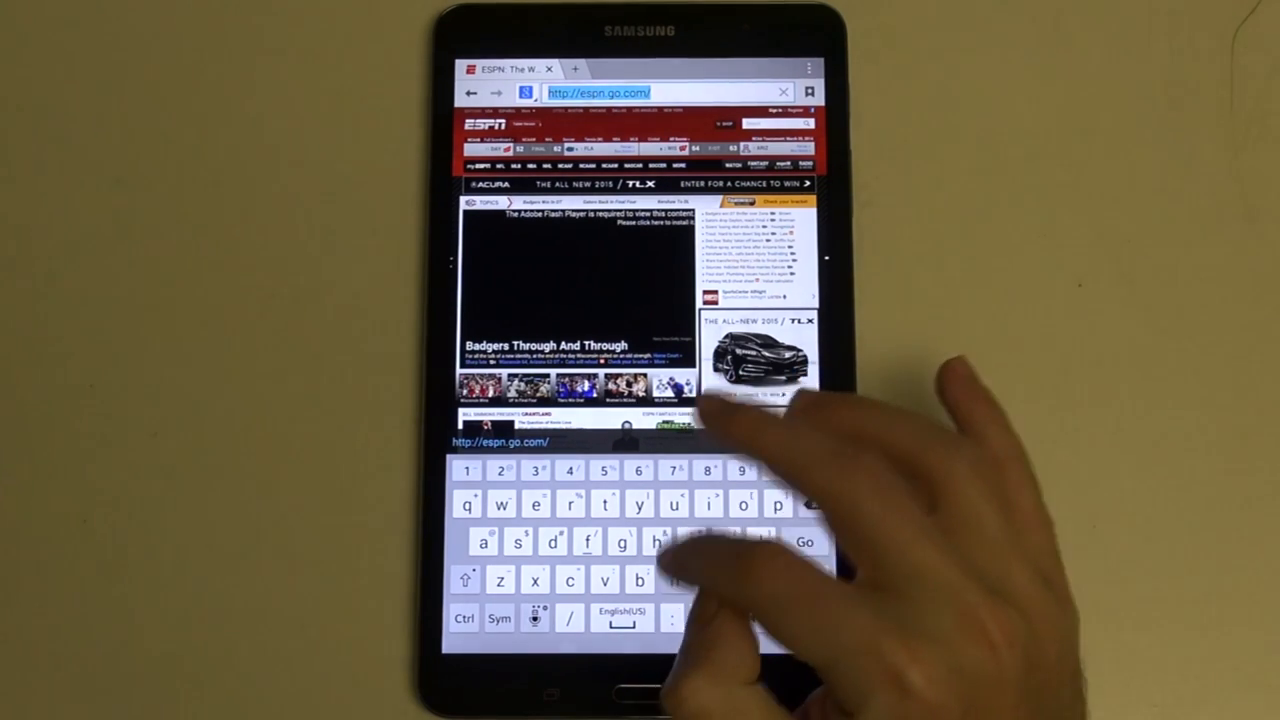
- Search Google for 'nytimes', load NYTimes.com from the results and scroll the page
text(nyt)
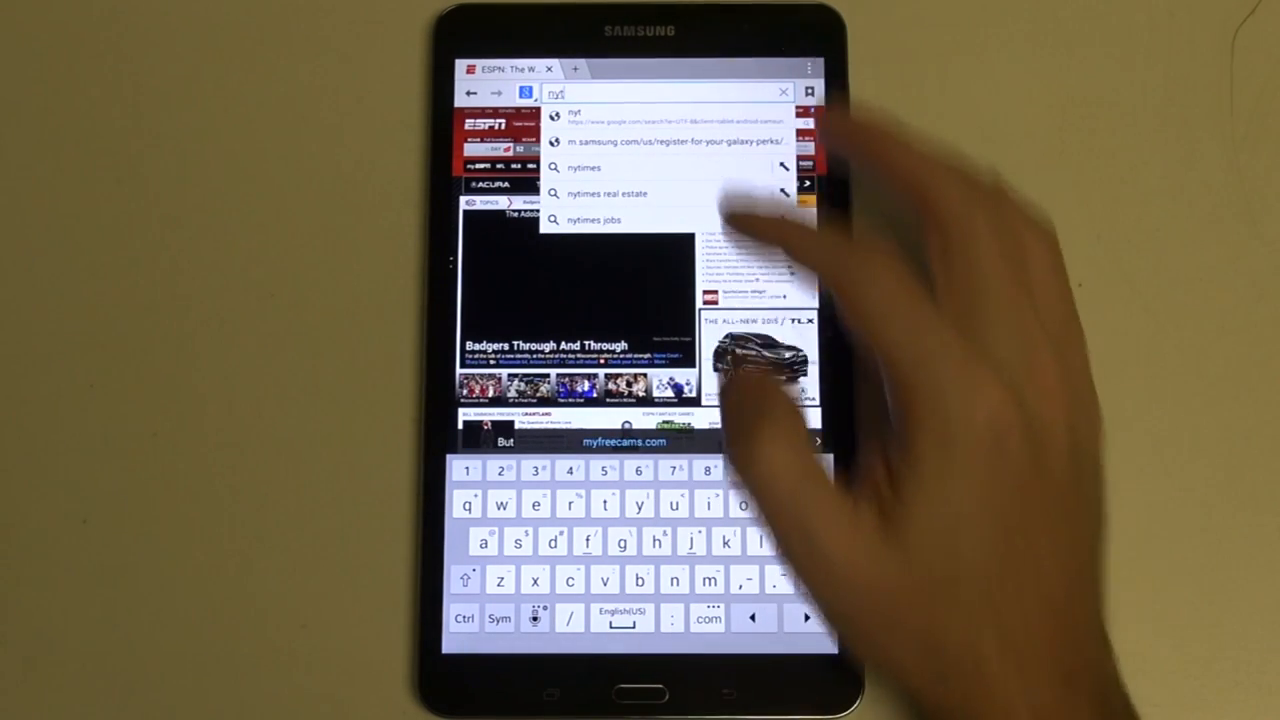
click(584, 167)
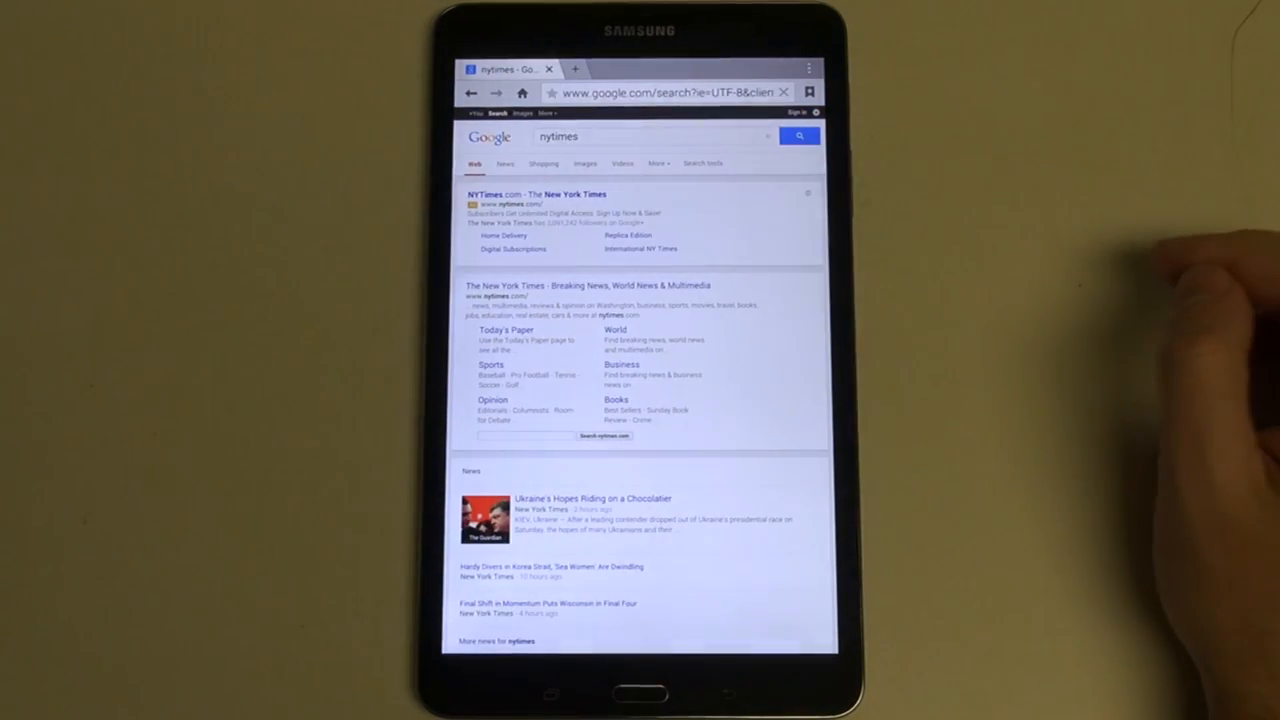
click(506, 194)
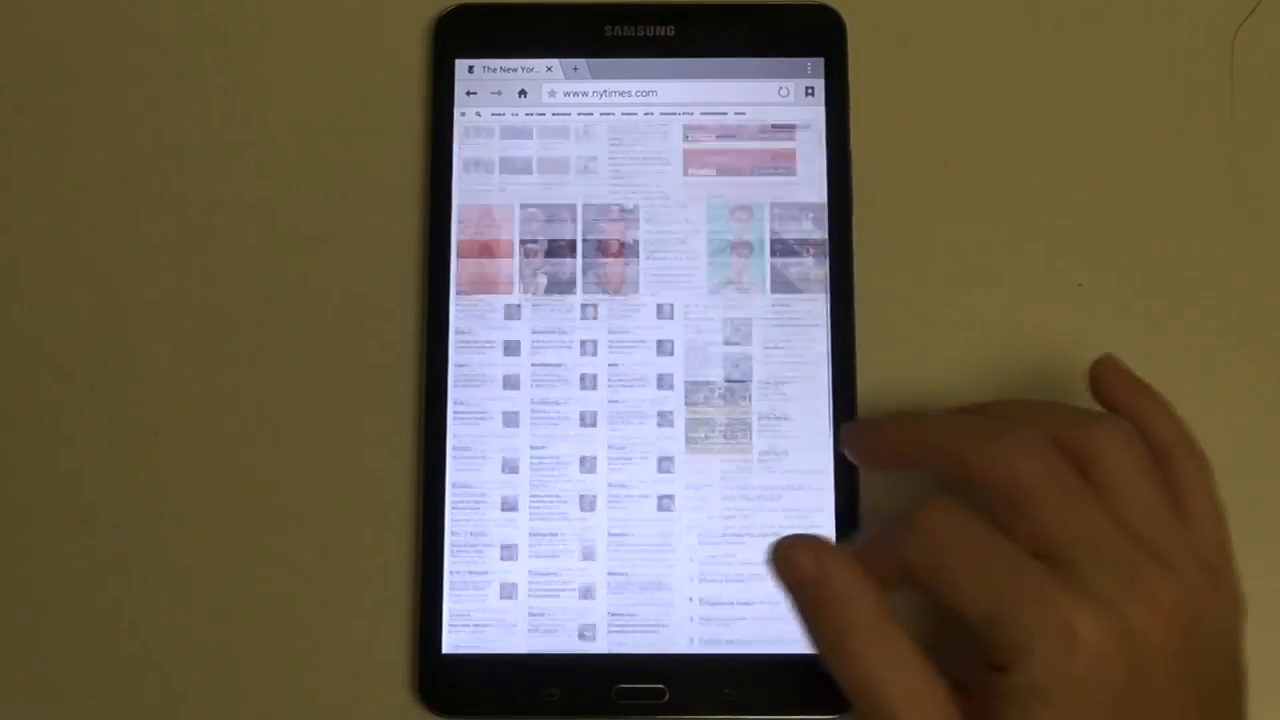
scroll(down, 3)
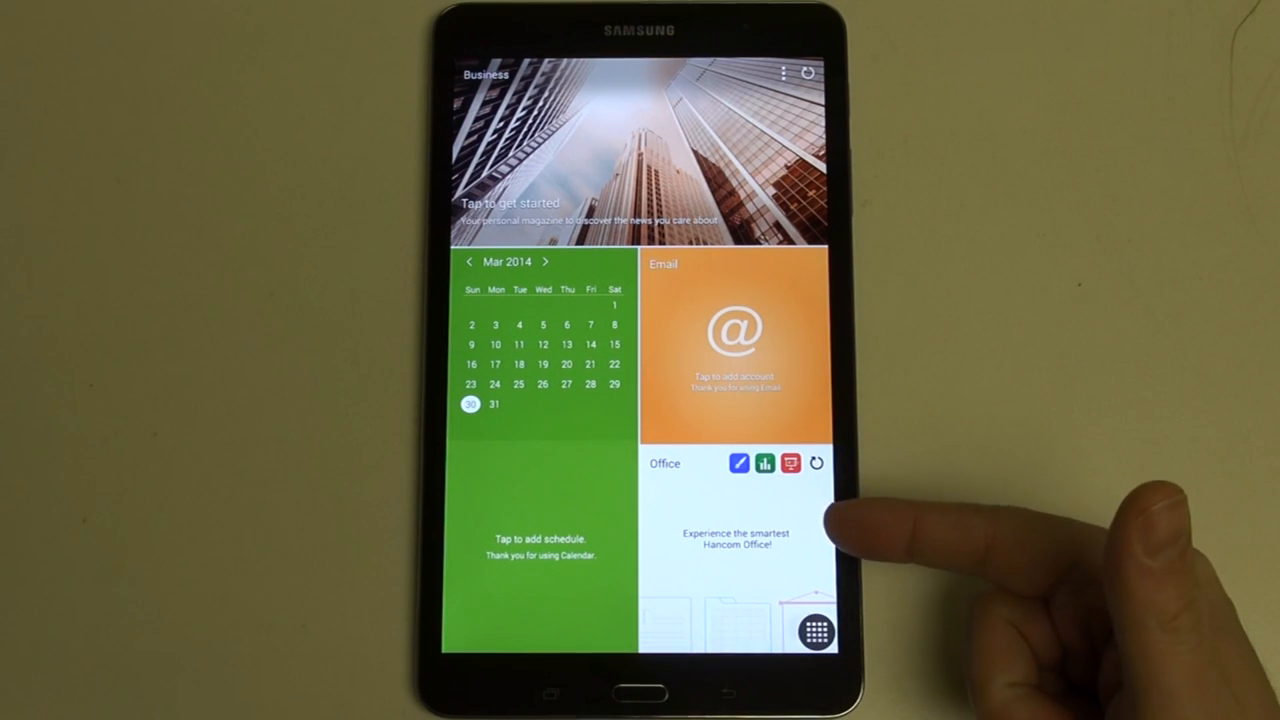
mouse_move(820, 520)
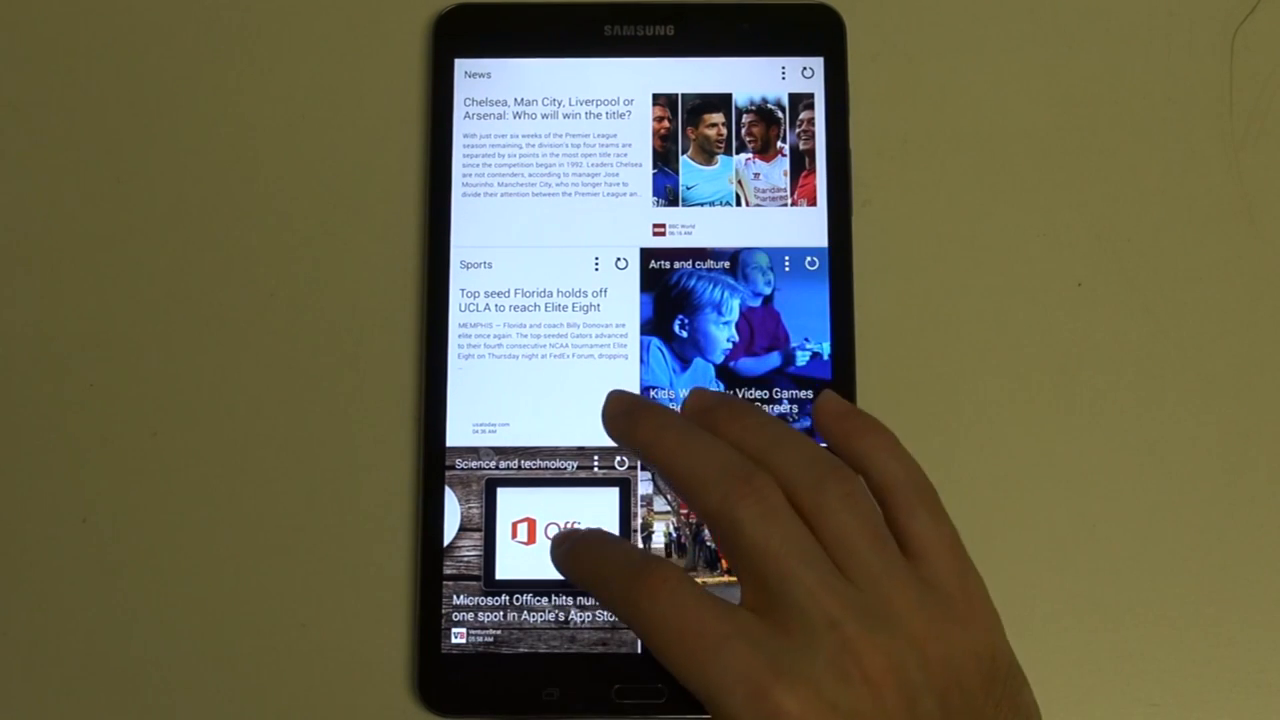
click(545, 535)
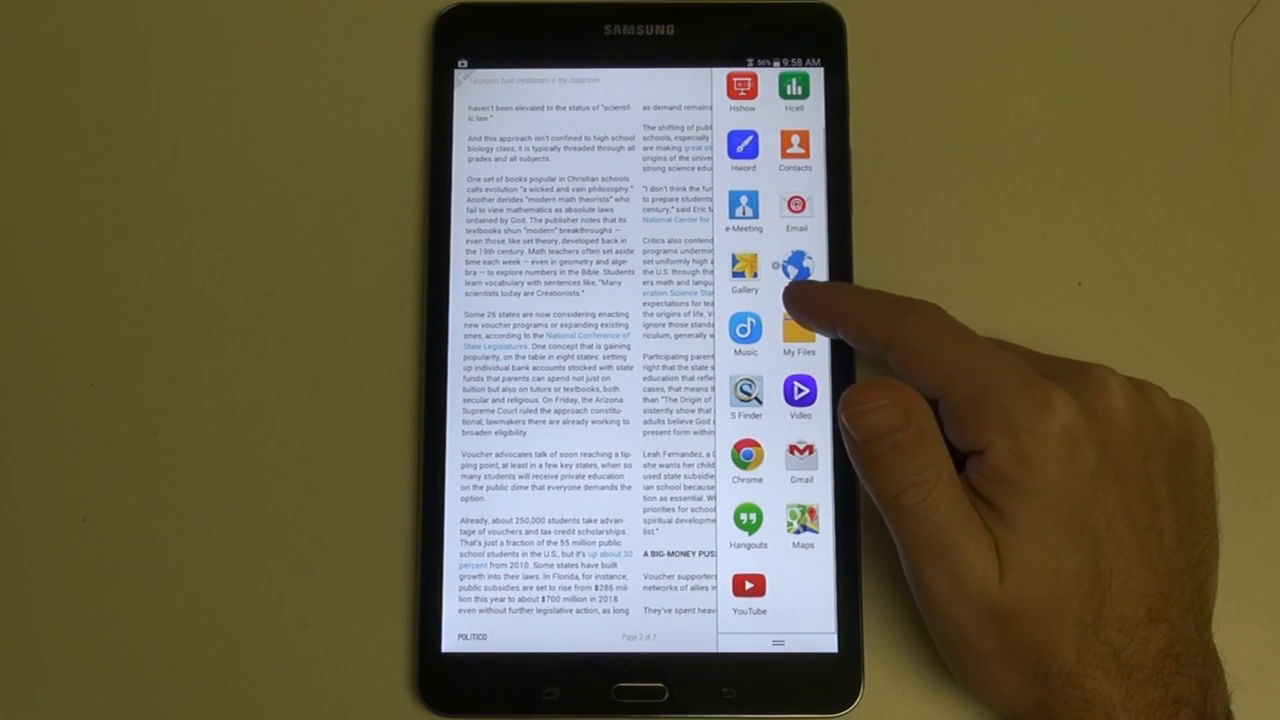
- Scroll the Multi Window app tray while setting up New York Times beside Samsung's site
scroll(down, 3)
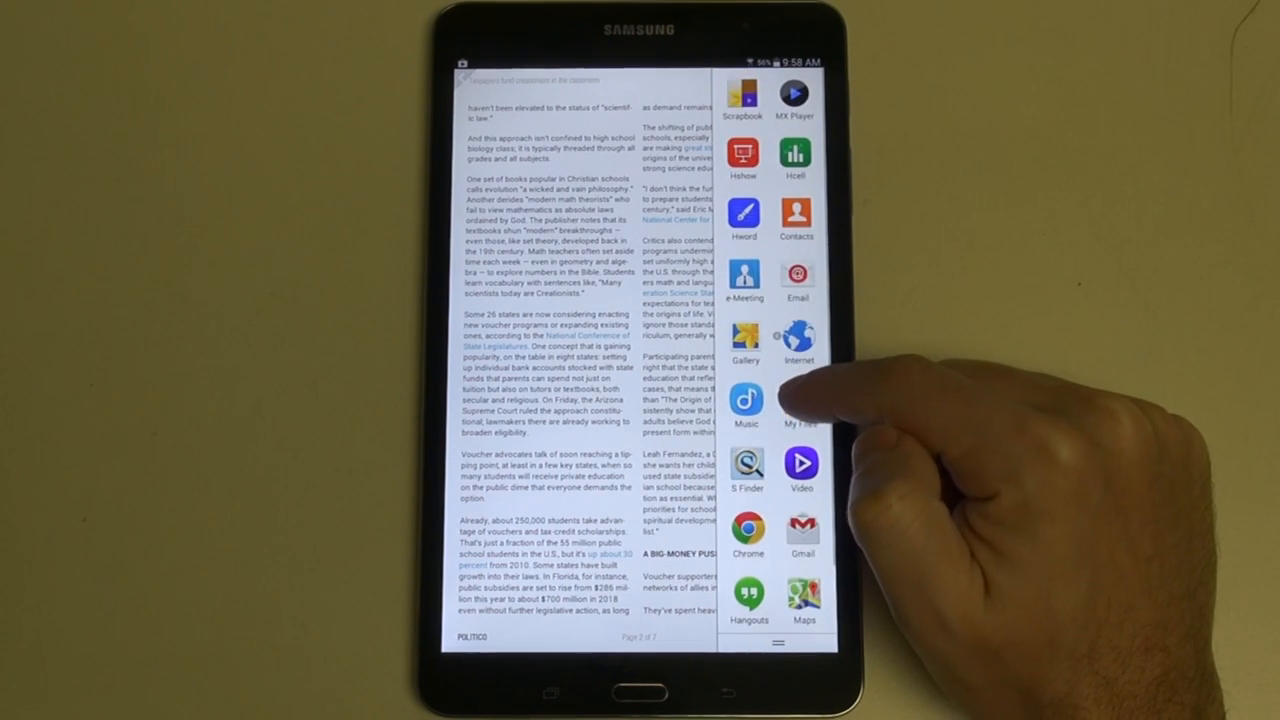
scroll(down, 3)
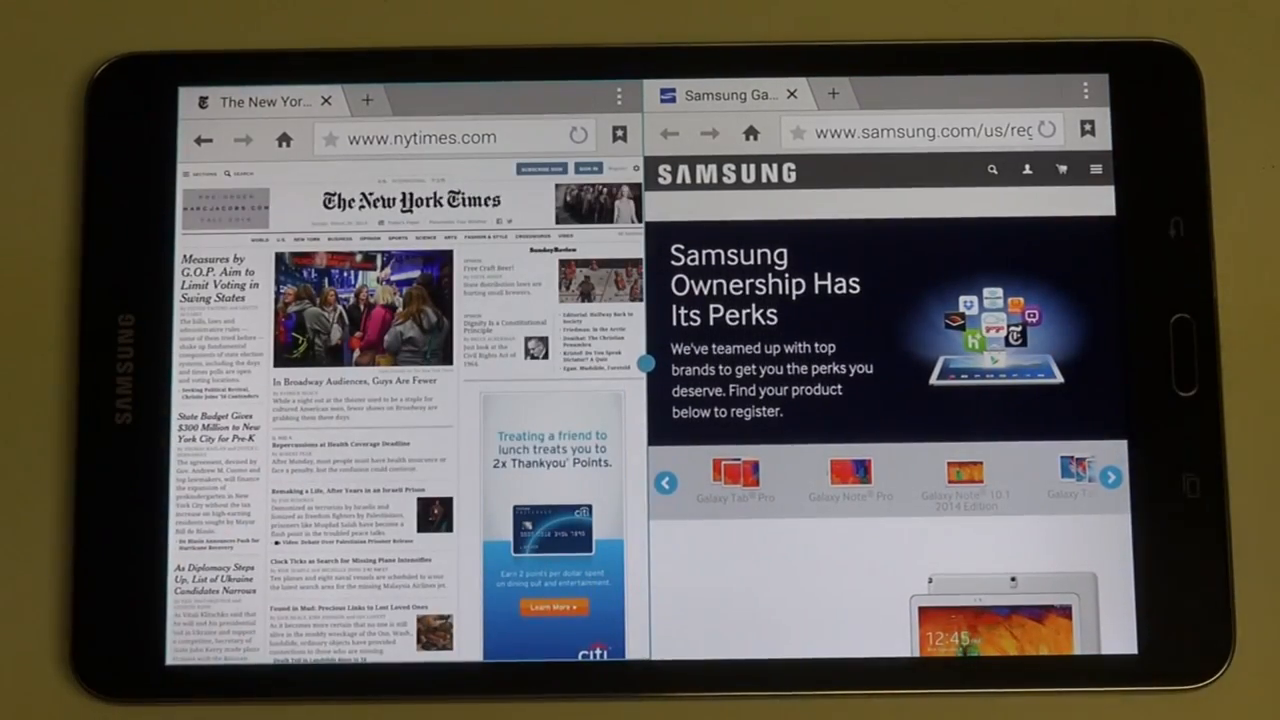
scroll(down, 3)
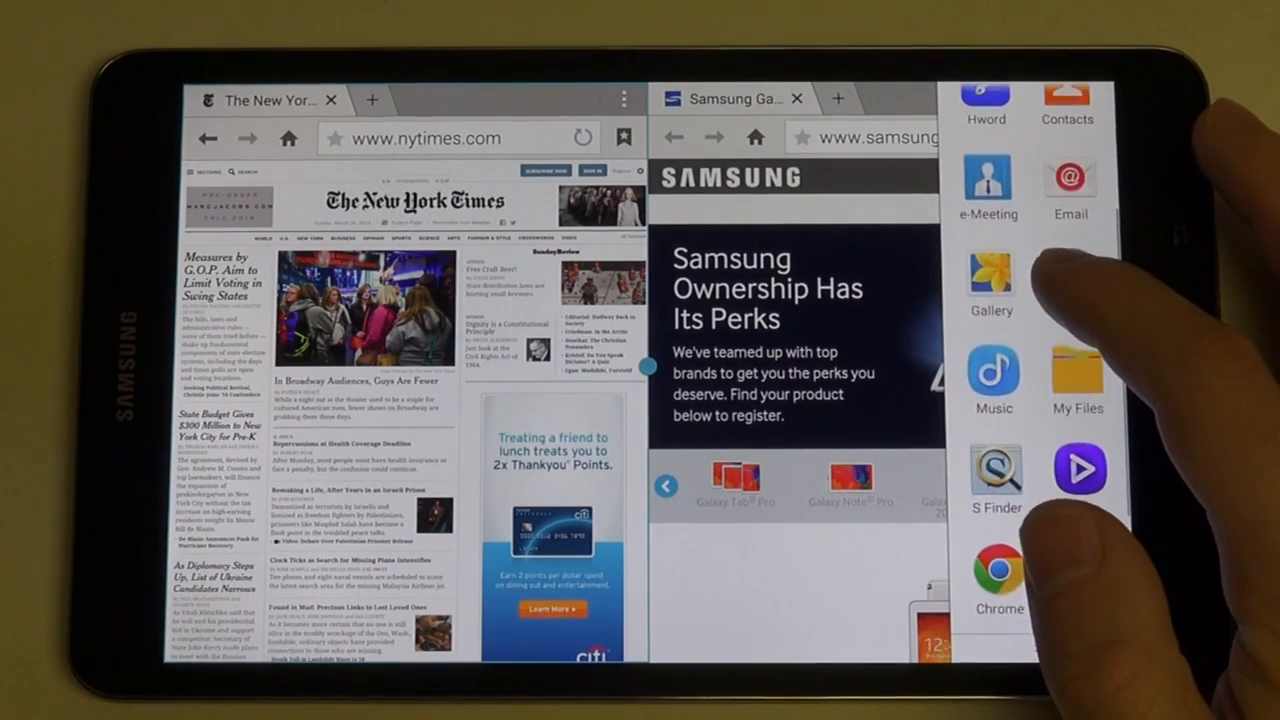
- Scroll the Multi Window tray and place Hcell in the right pane beside the New York Times
scroll(down, 3)
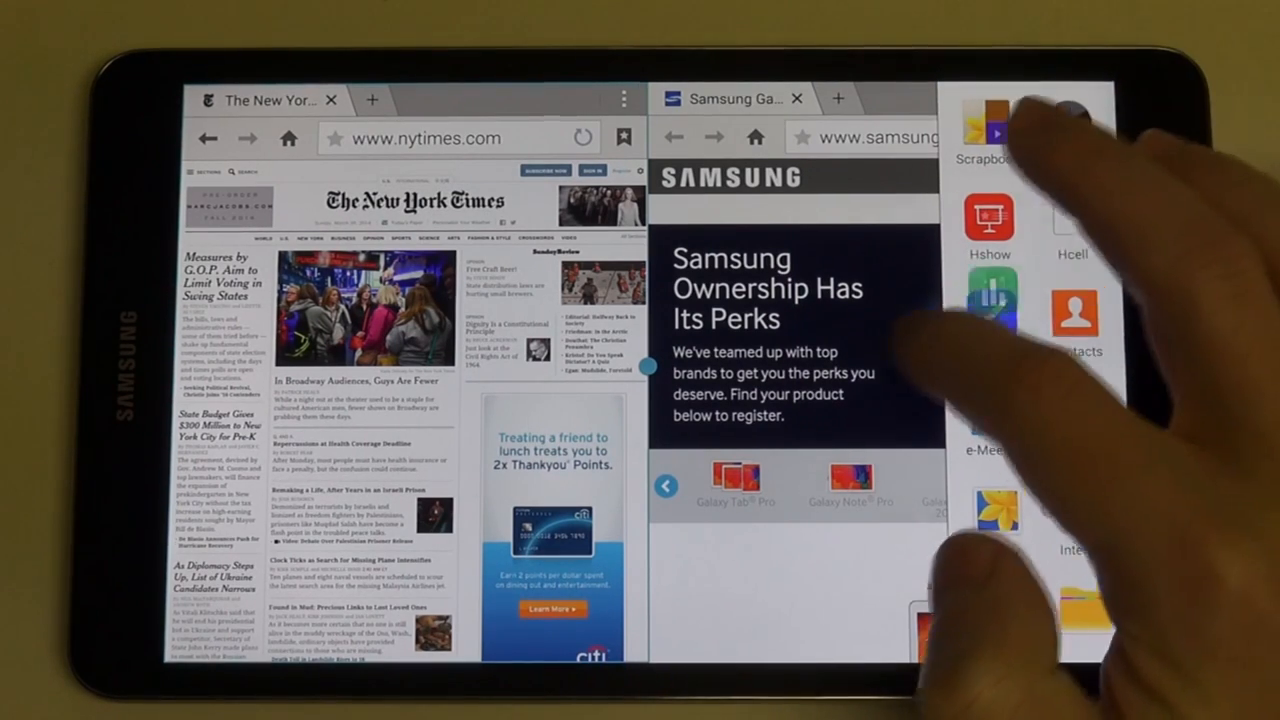
click(824, 98)
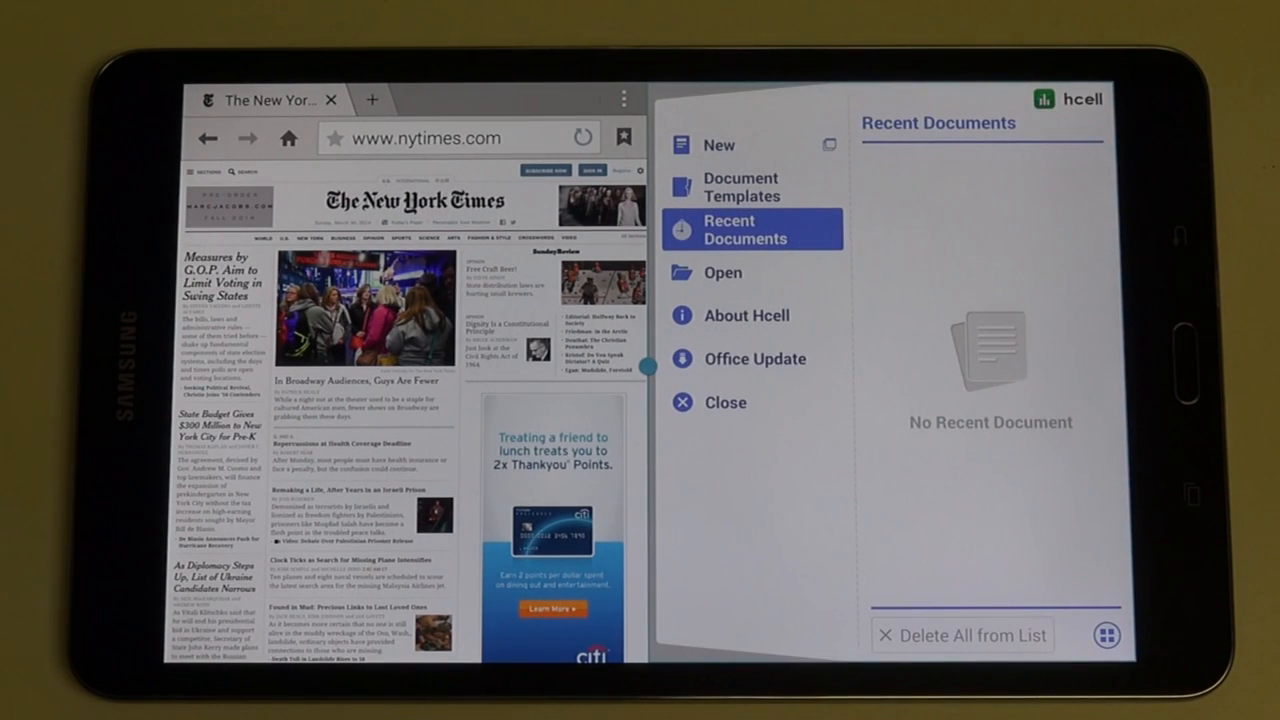
- Choose New in Hcell's start menu to begin a blank Workbook 1
click(718, 145)
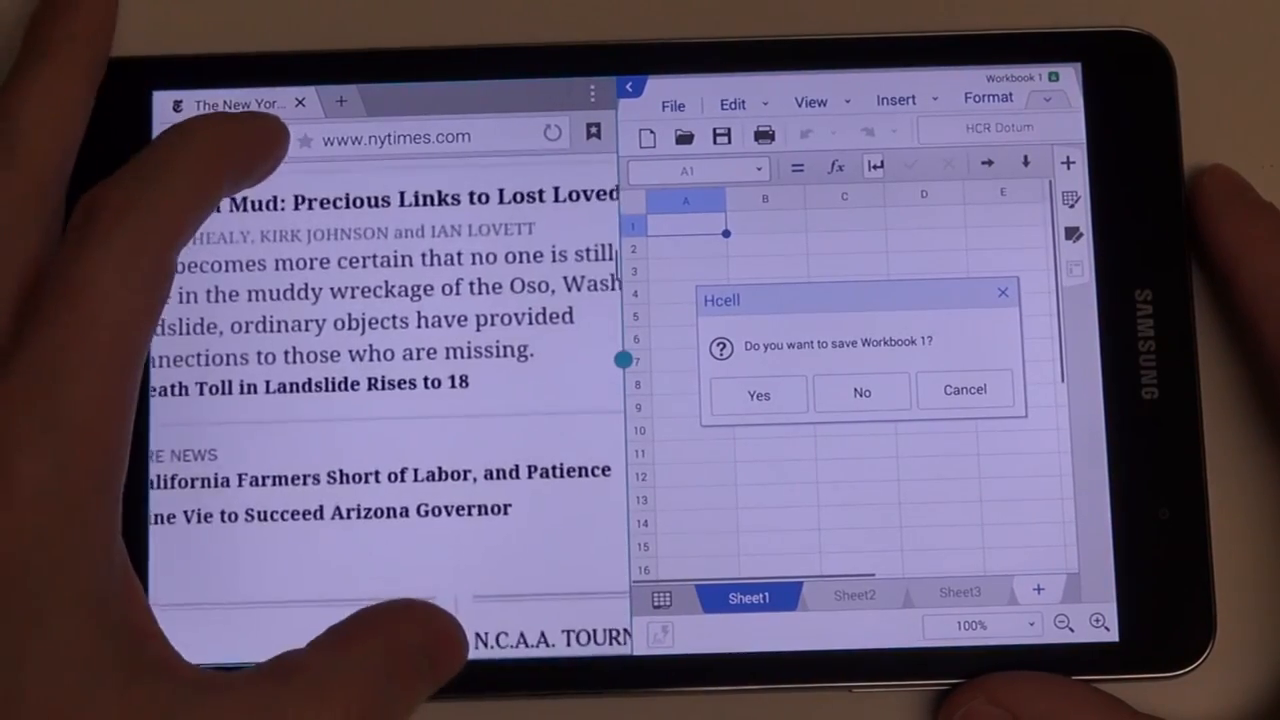
- Scroll within Hcell while closing Workbook 1 and answering the save prompt
scroll(down, 3)
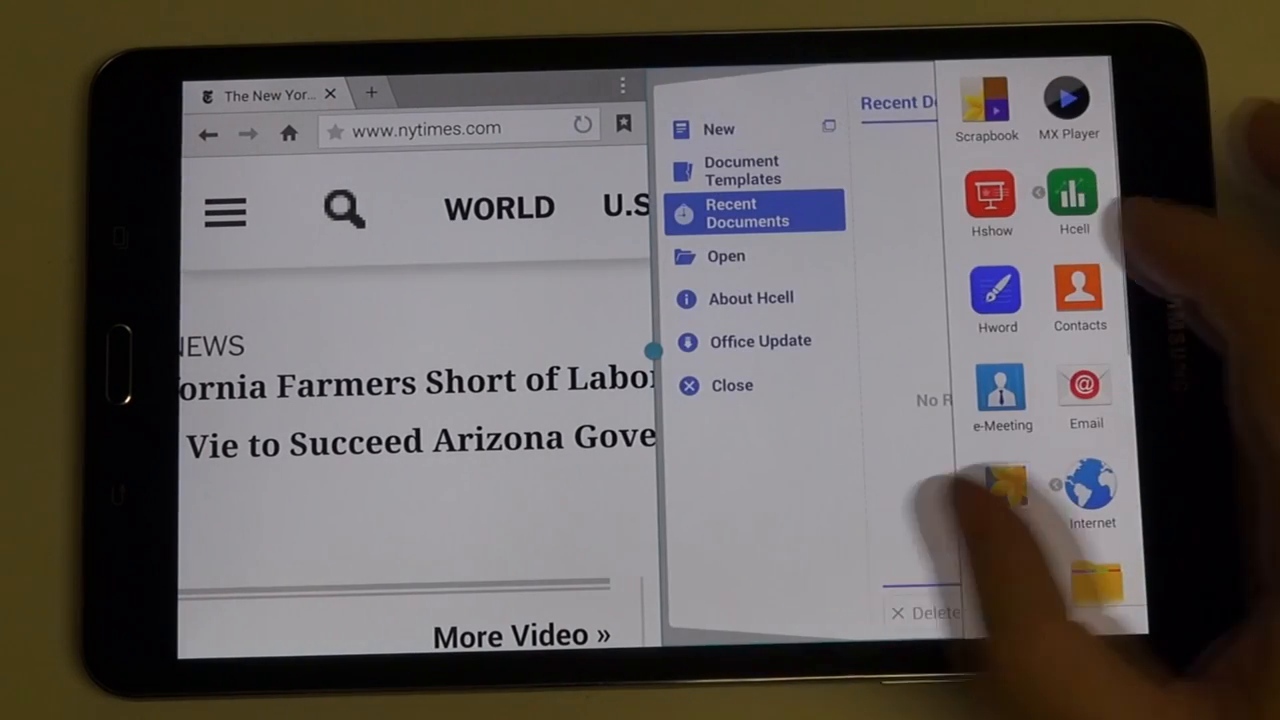
- Scroll the Multi Window app tray down to reveal Chrome, Gmail, Hangouts and Maps
scroll(down, 3)
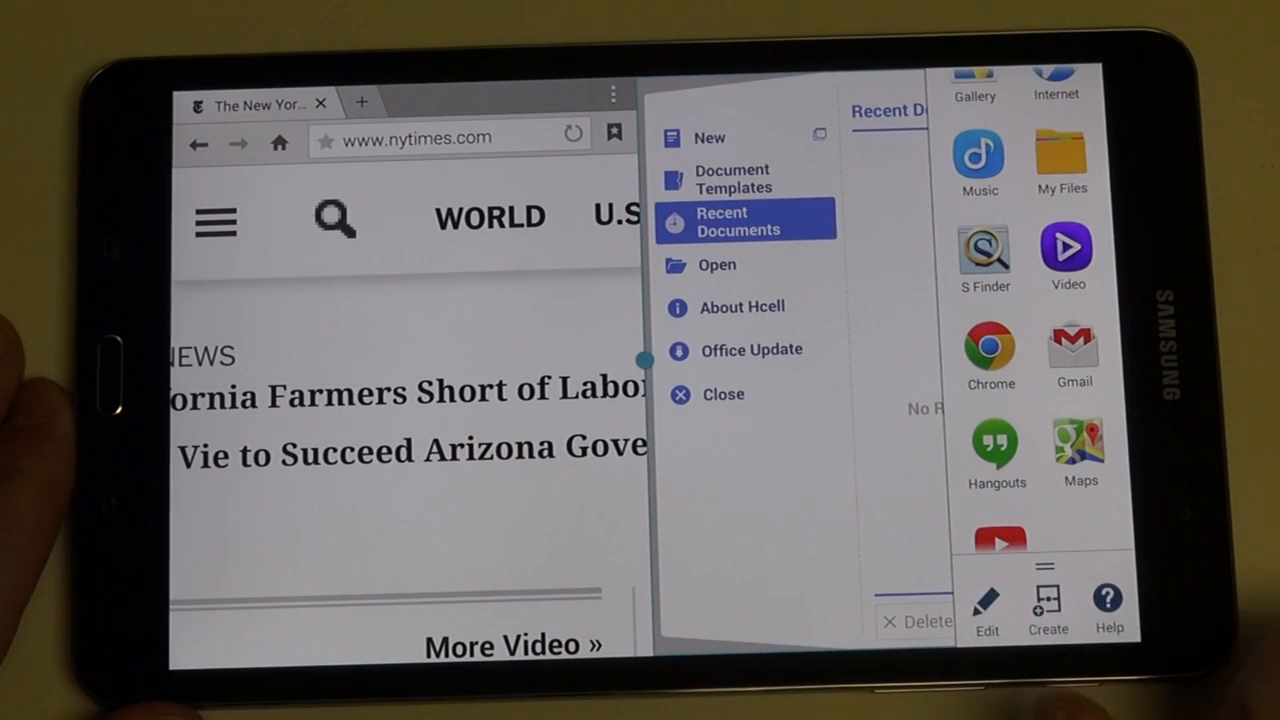
click(986, 605)
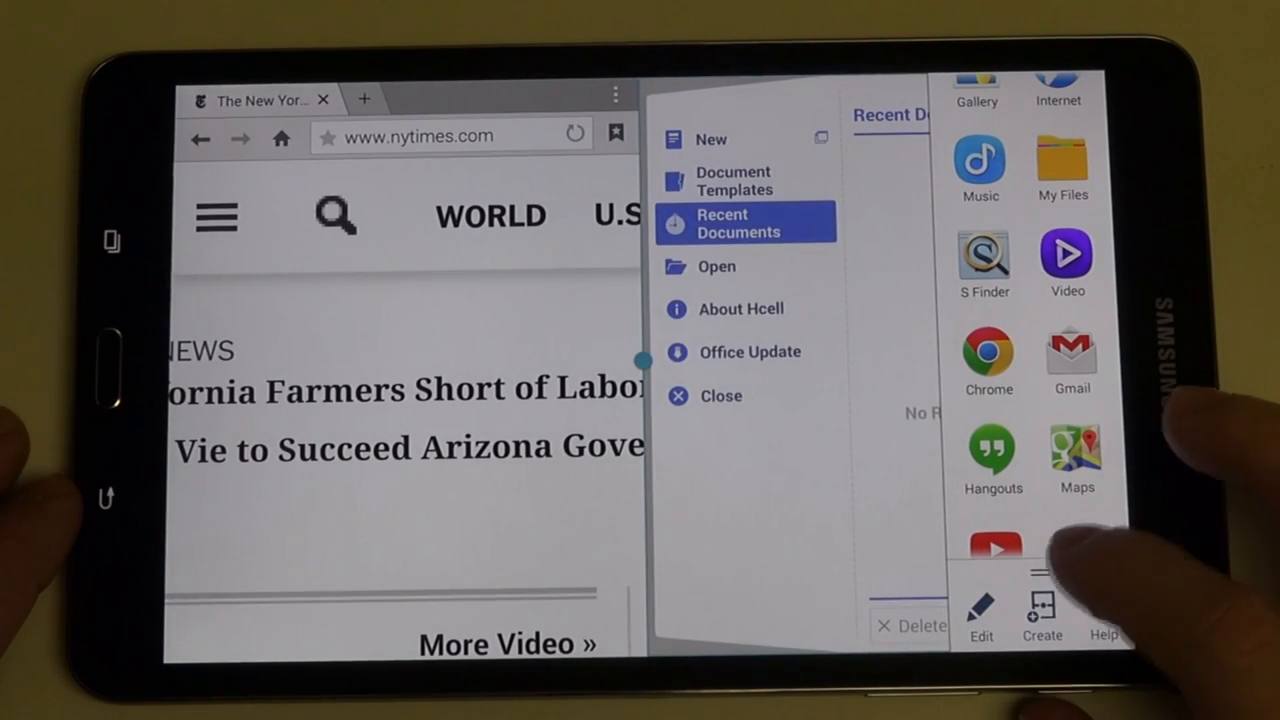
- Create a paired window of New York Times and Hcell and start naming it
click(1042, 615)
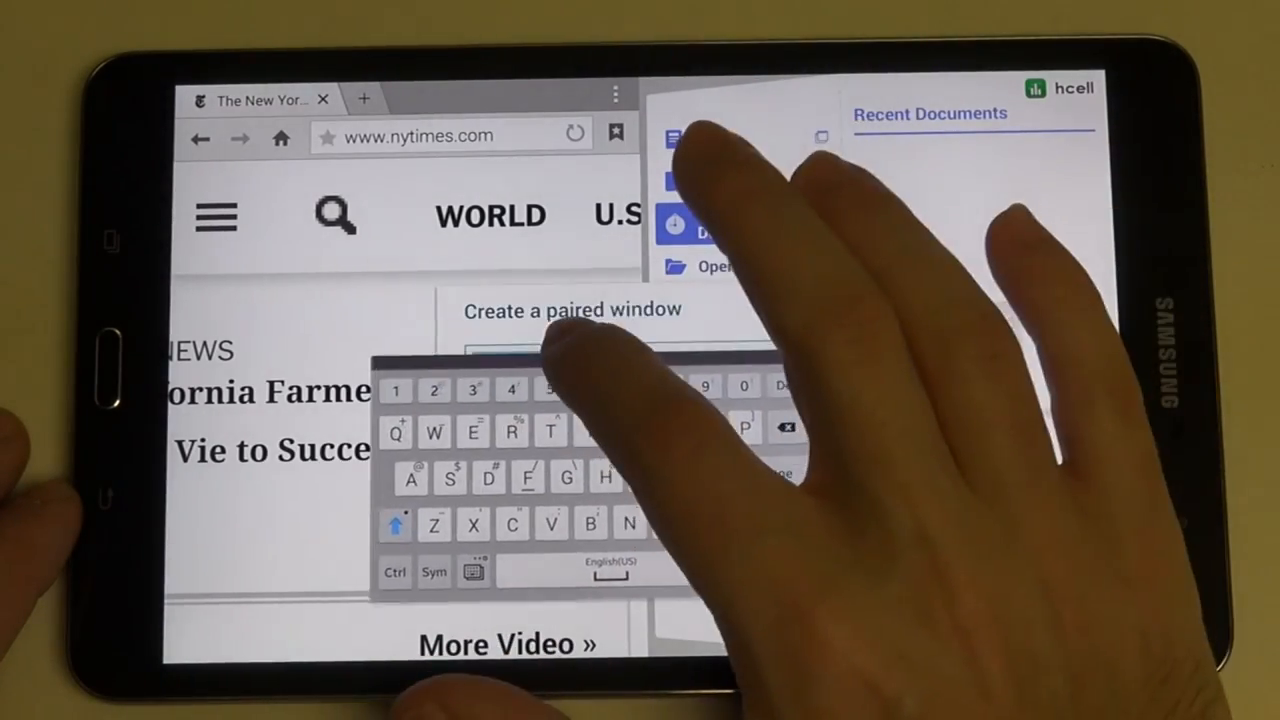
click(740, 222)
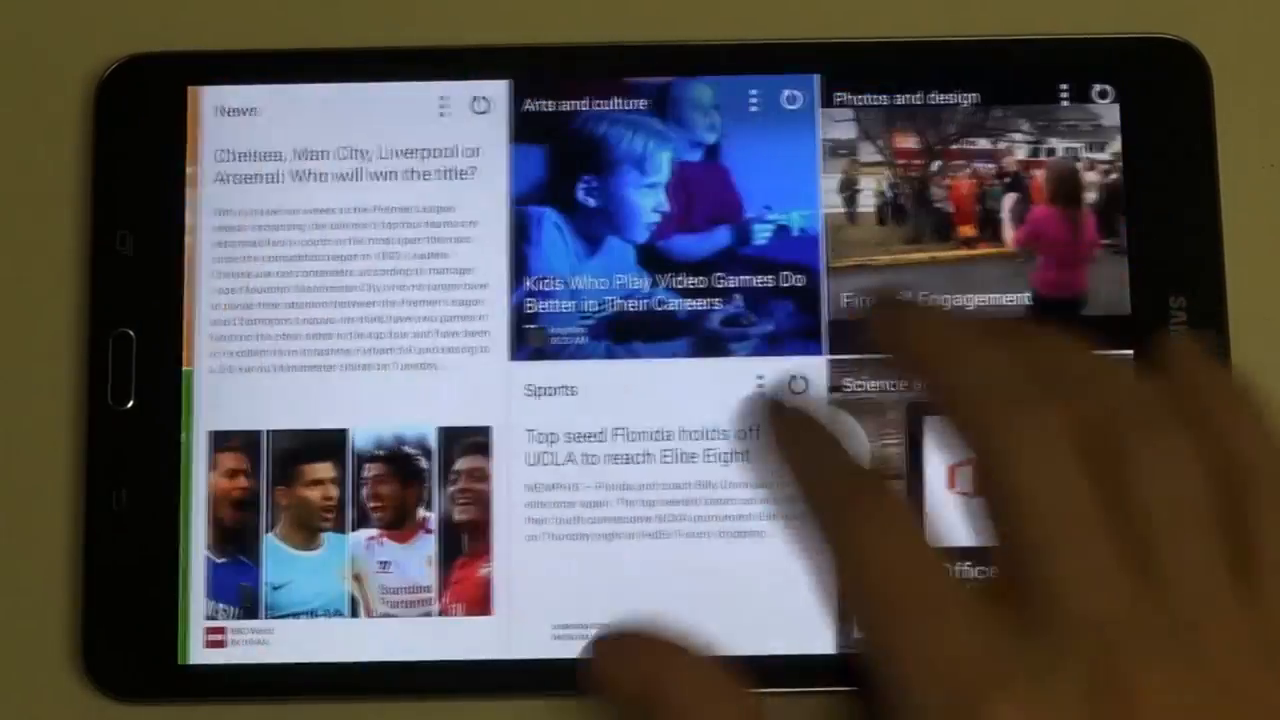
- Swipe left to the Magazine UX page with News, Arts and culture, and Sports tiles
scroll(left, 3)
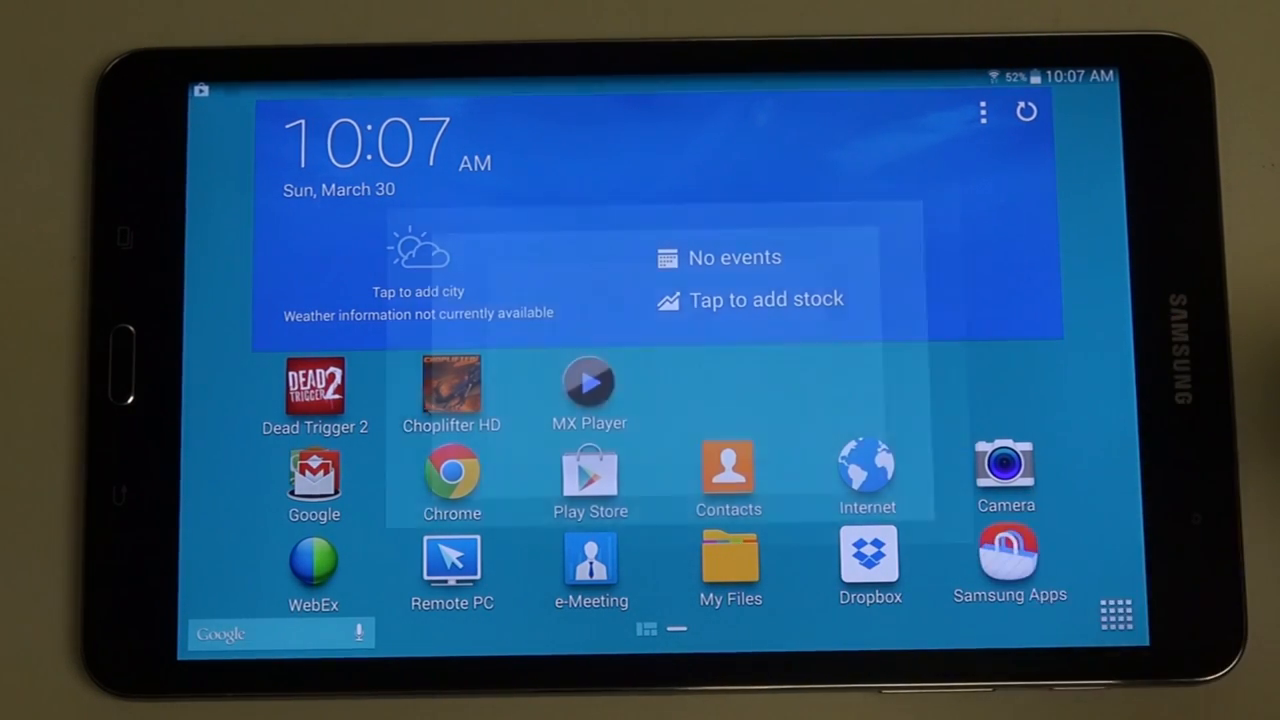
click(1009, 560)
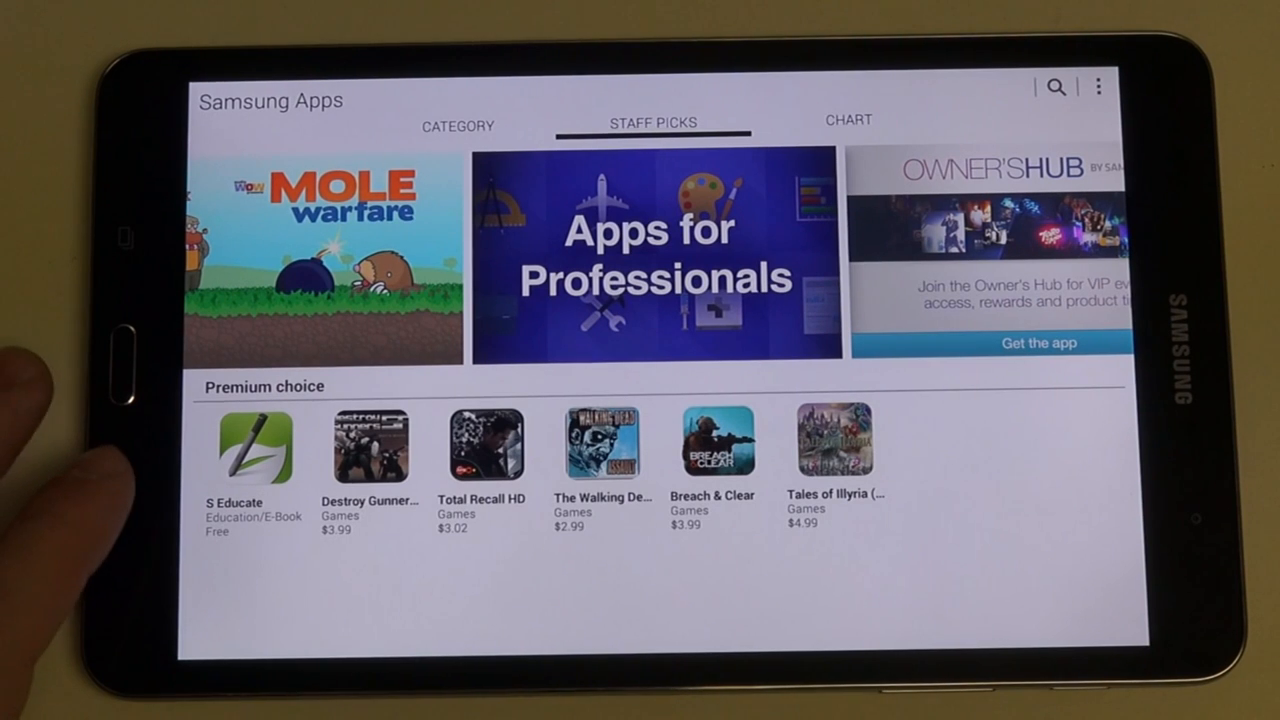
key(Back)
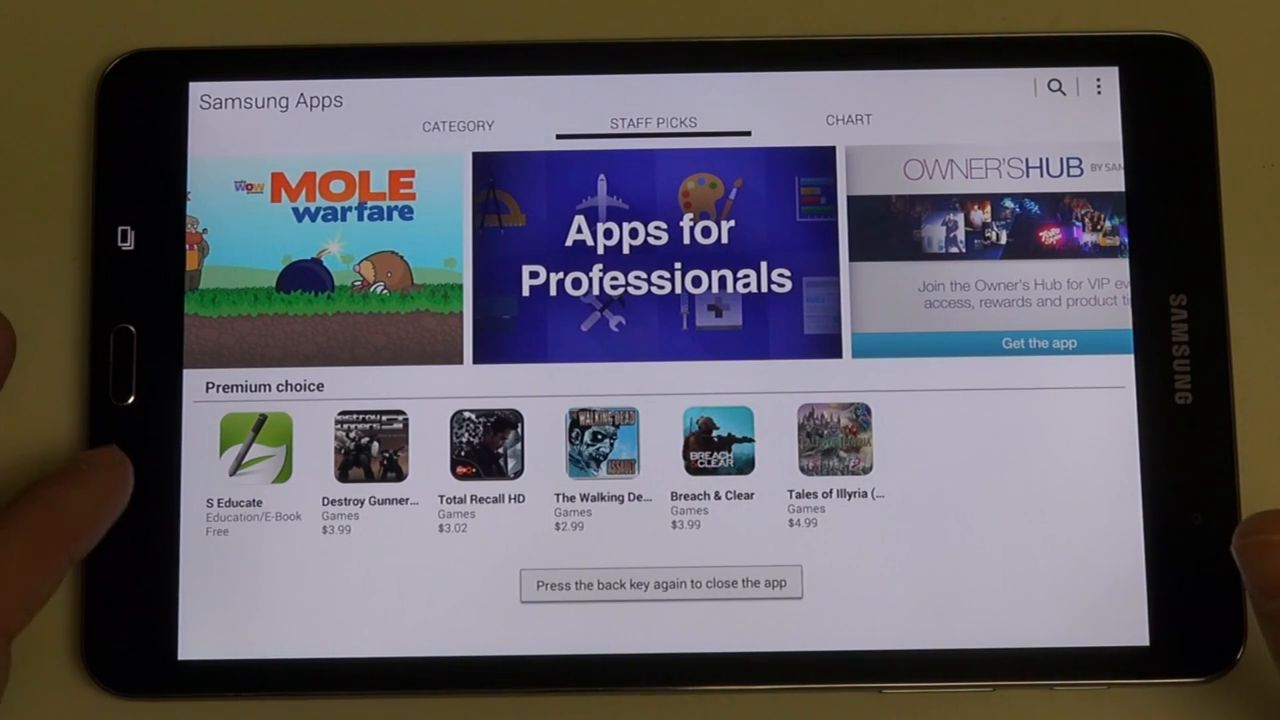
key(back)
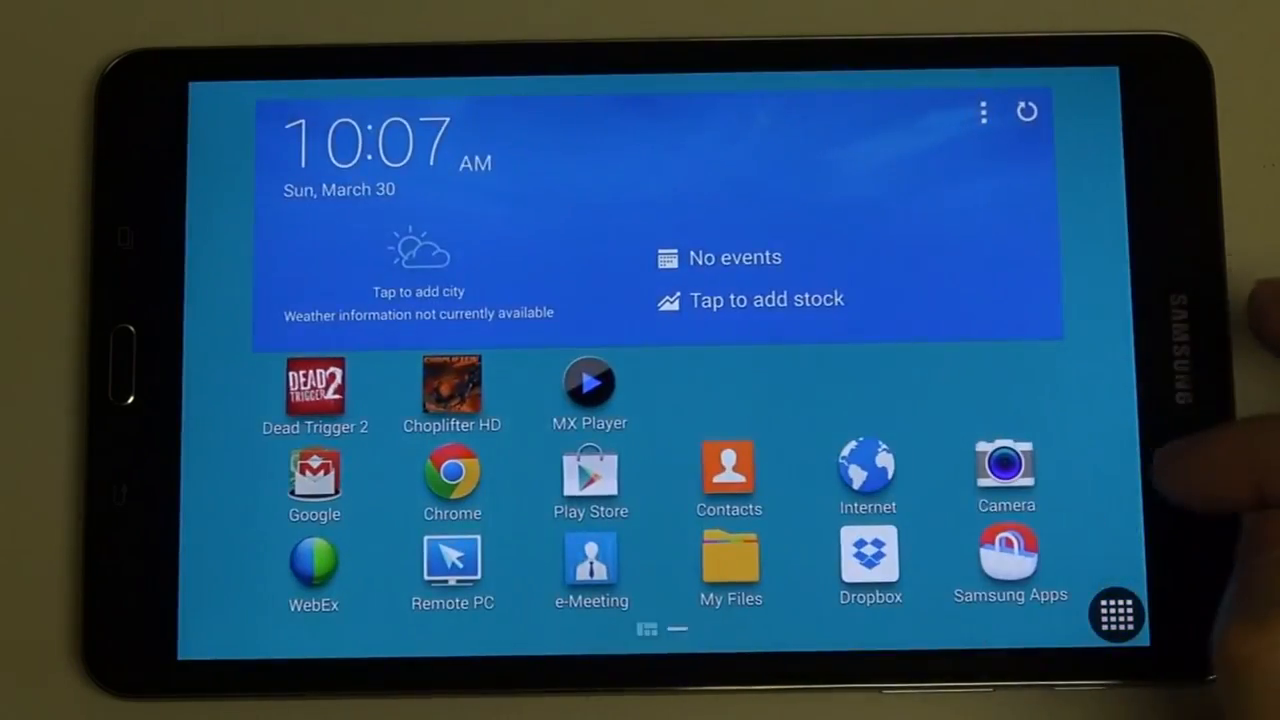
- Show the full app drawer listing Contacts, My Files, Settings, YouTube, Netflix and more
click(1114, 615)
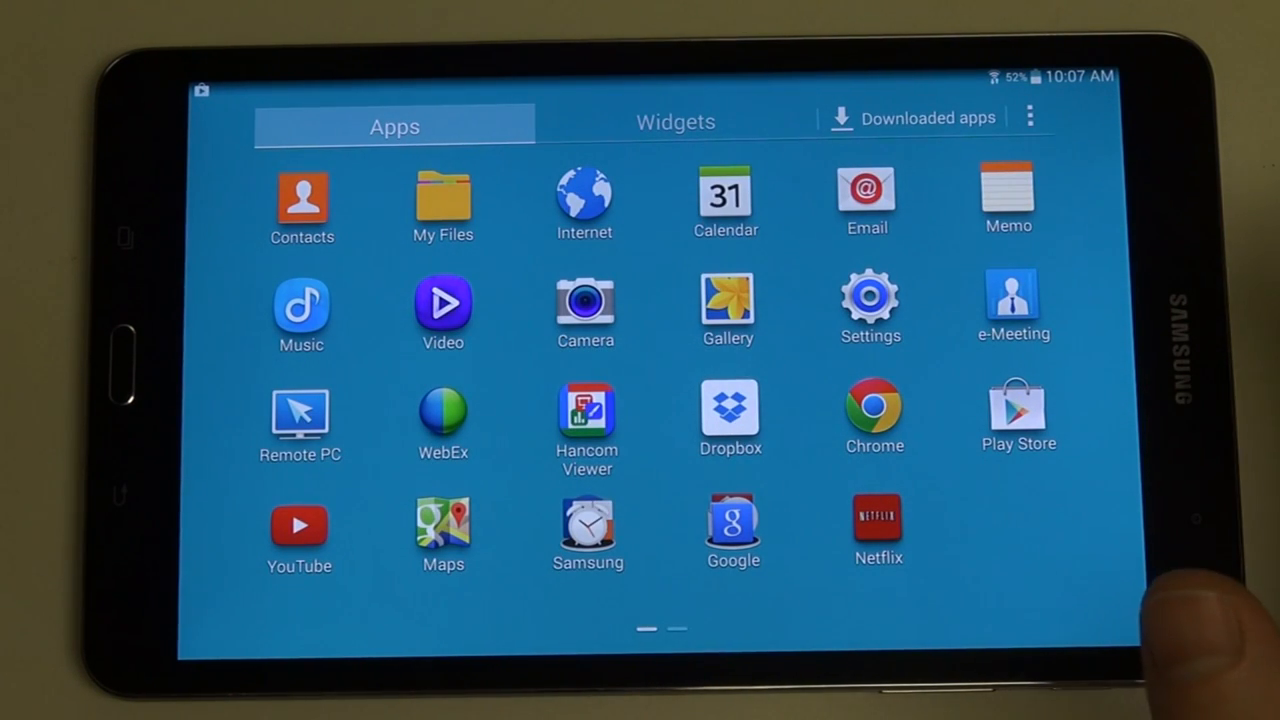
click(588, 530)
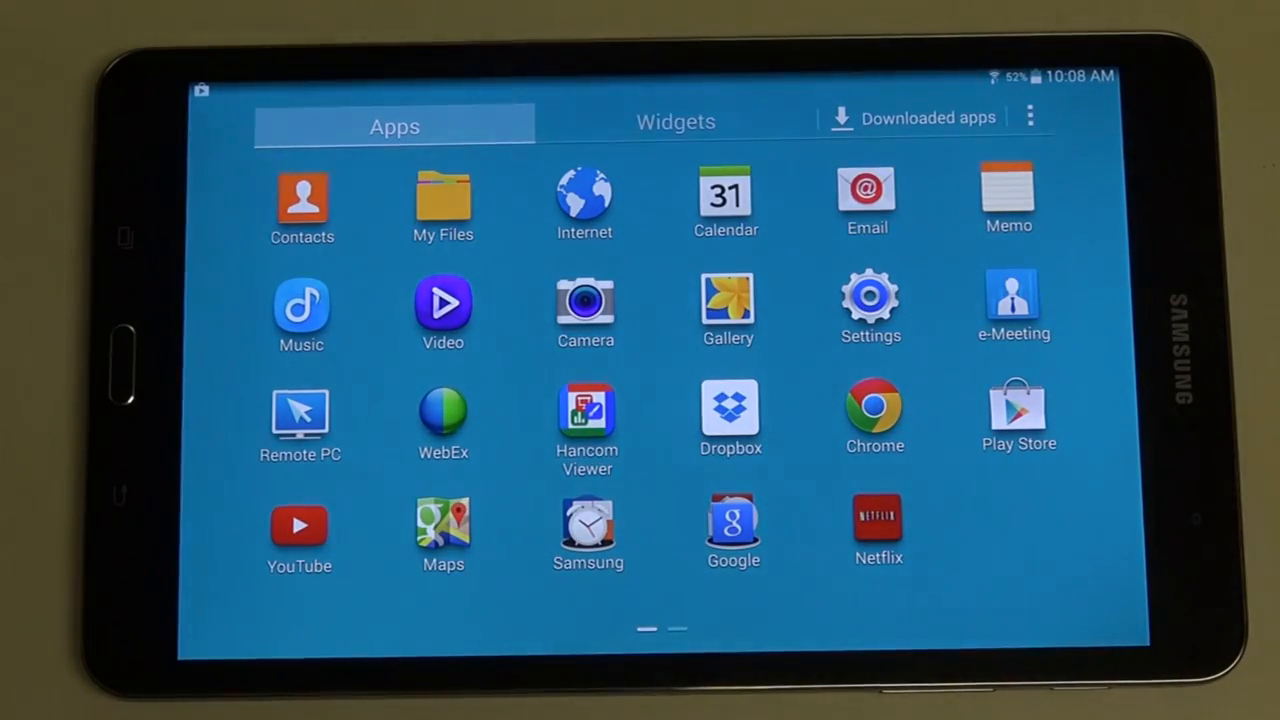
- Launch My Files and scroll the Timeline and left panel down to Apps > Office
click(443, 200)
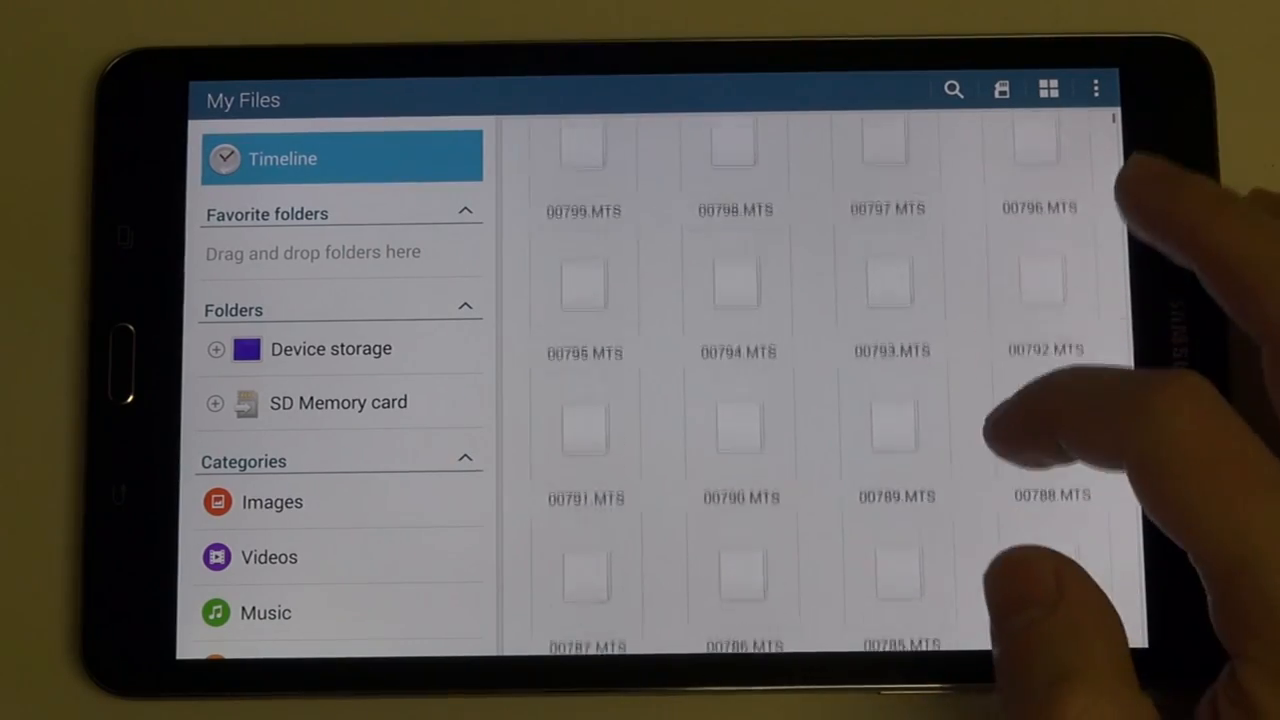
scroll(down, 3)
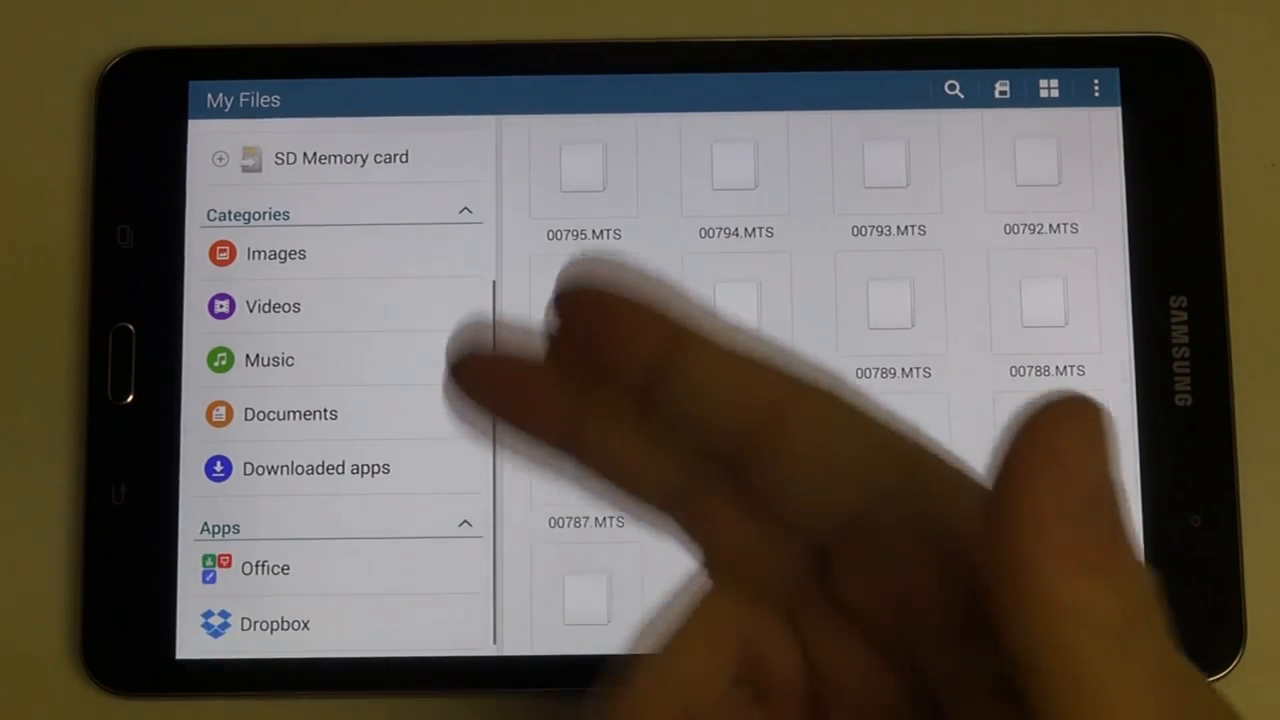
scroll(down, 3)
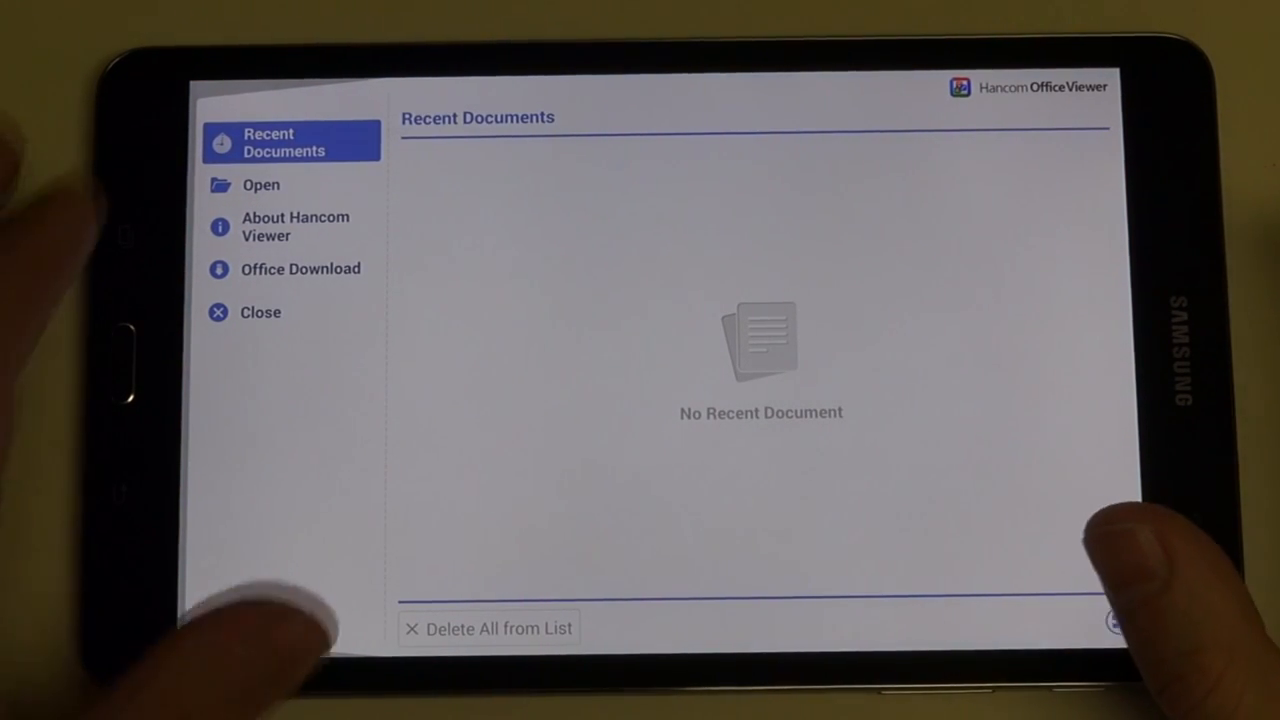
- Browse /storage folders in Hancom Office Viewer's Open browser, then leave the viewer
click(261, 184)
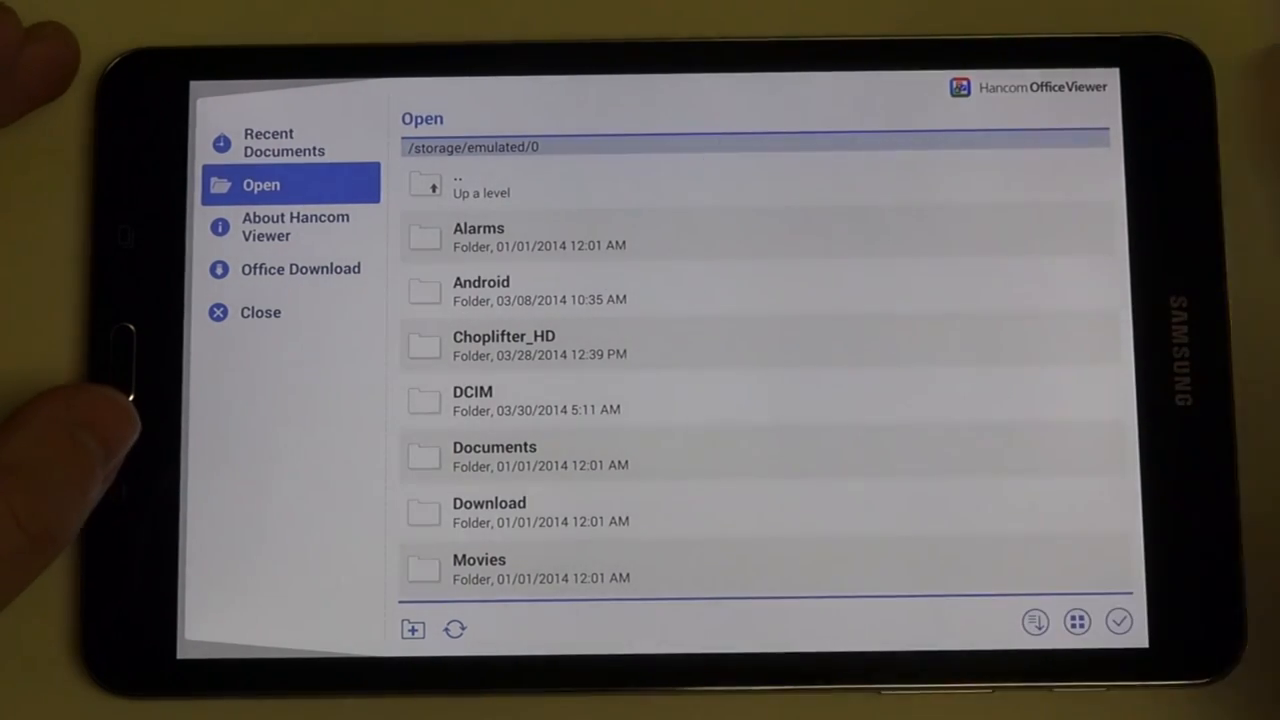
click(480, 183)
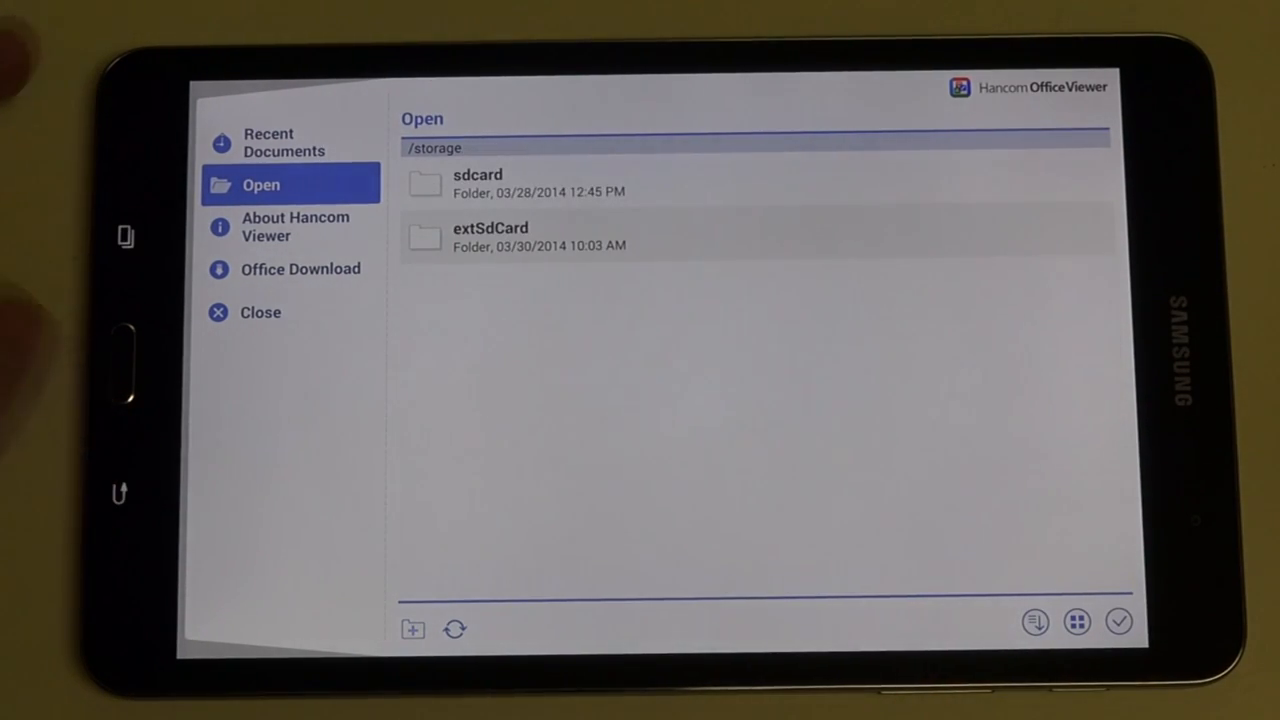
key(Back)
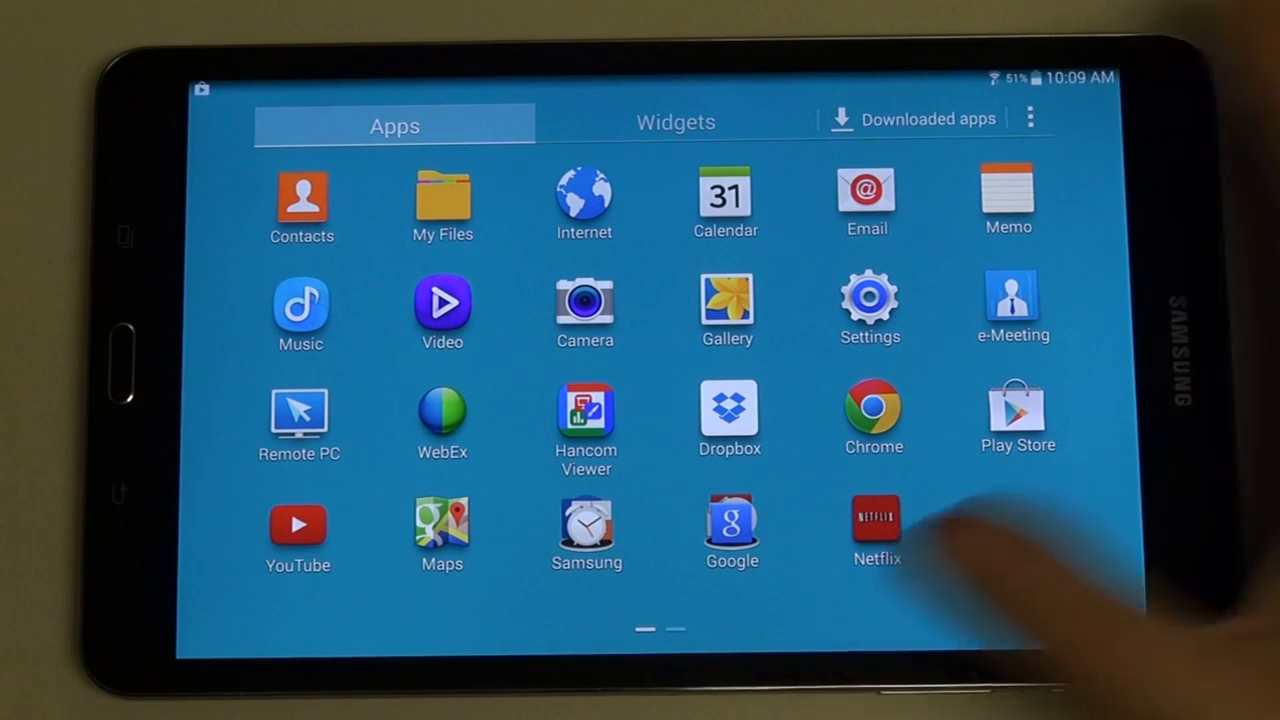
- Launch Memo, decline the Samsung account update and start a new empty memo
click(1008, 195)
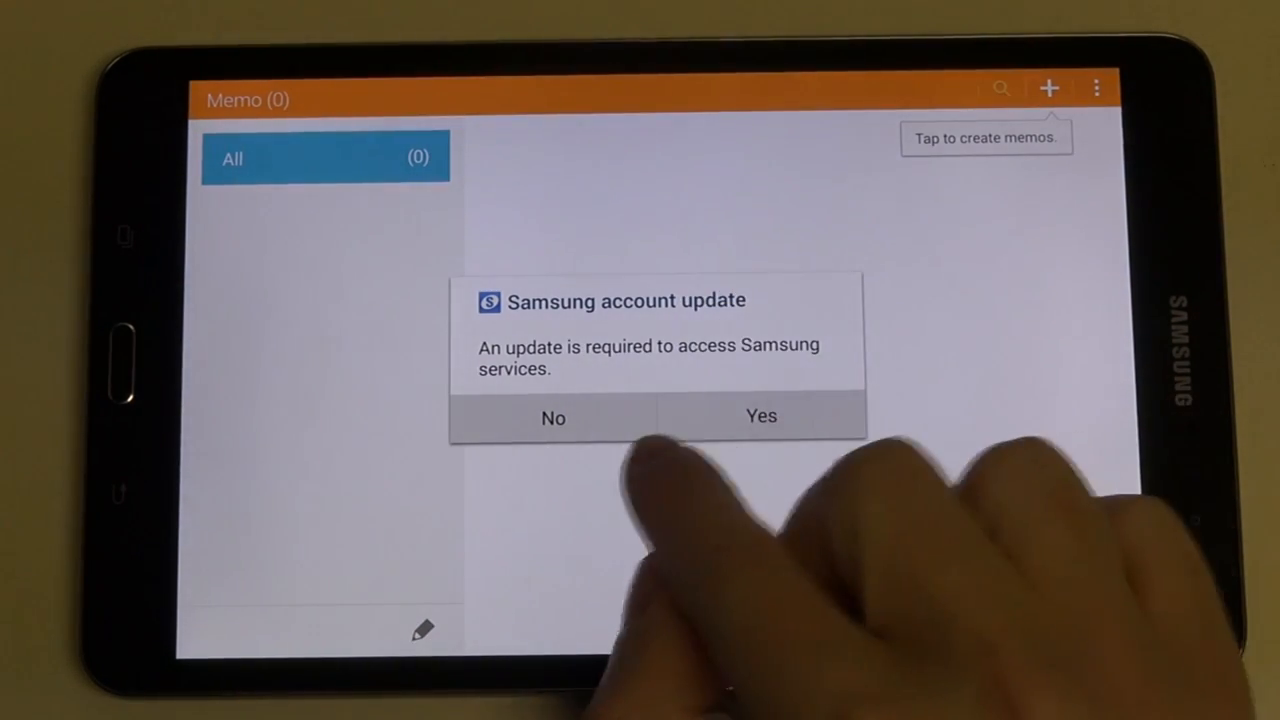
click(553, 418)
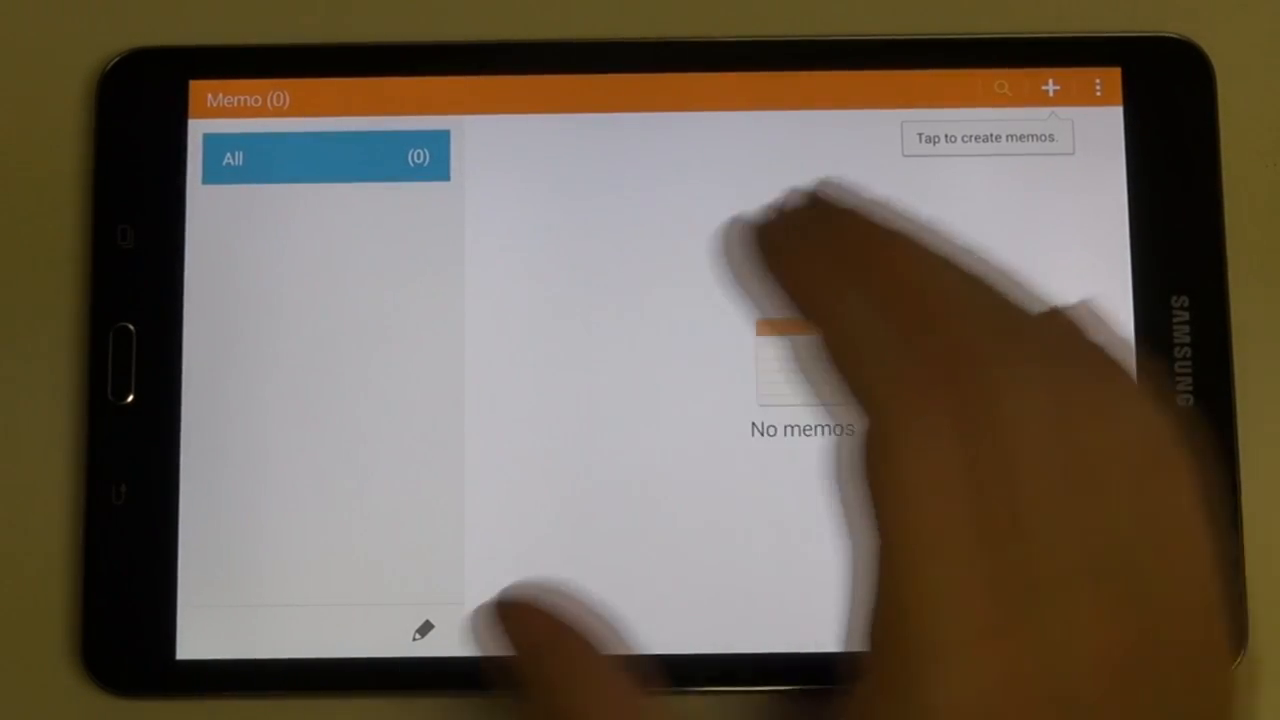
click(1050, 87)
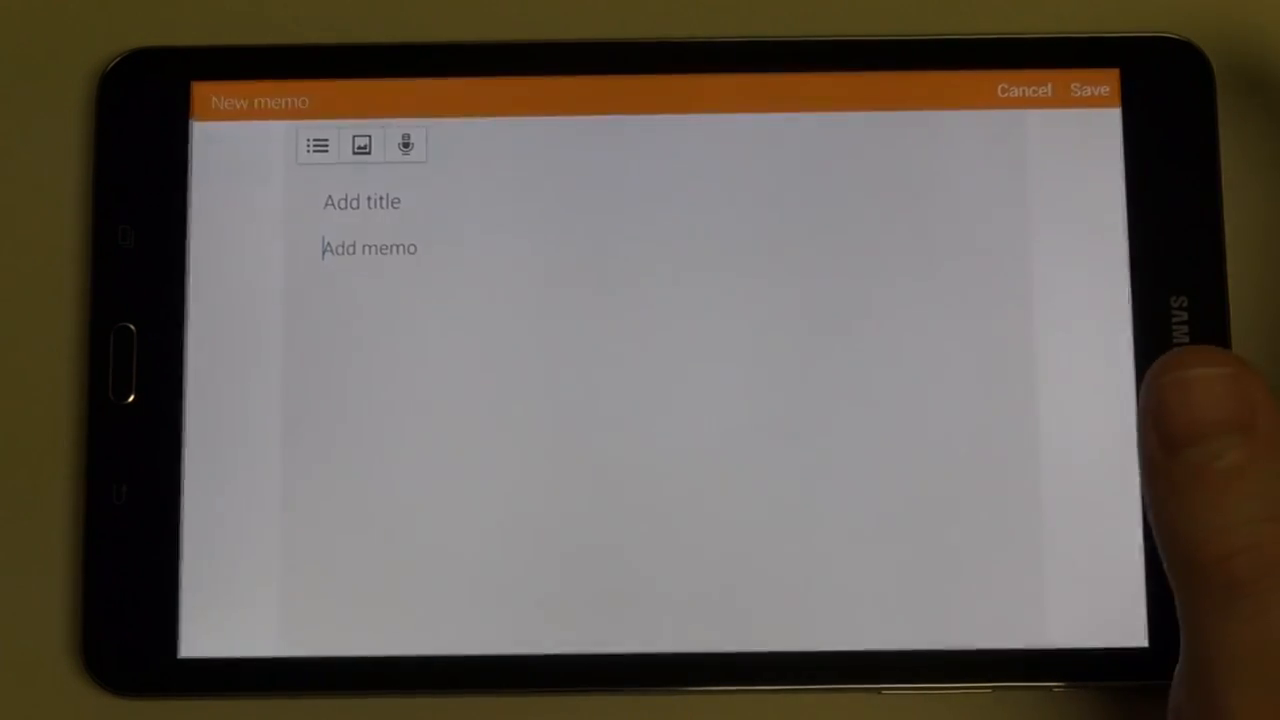
click(368, 247)
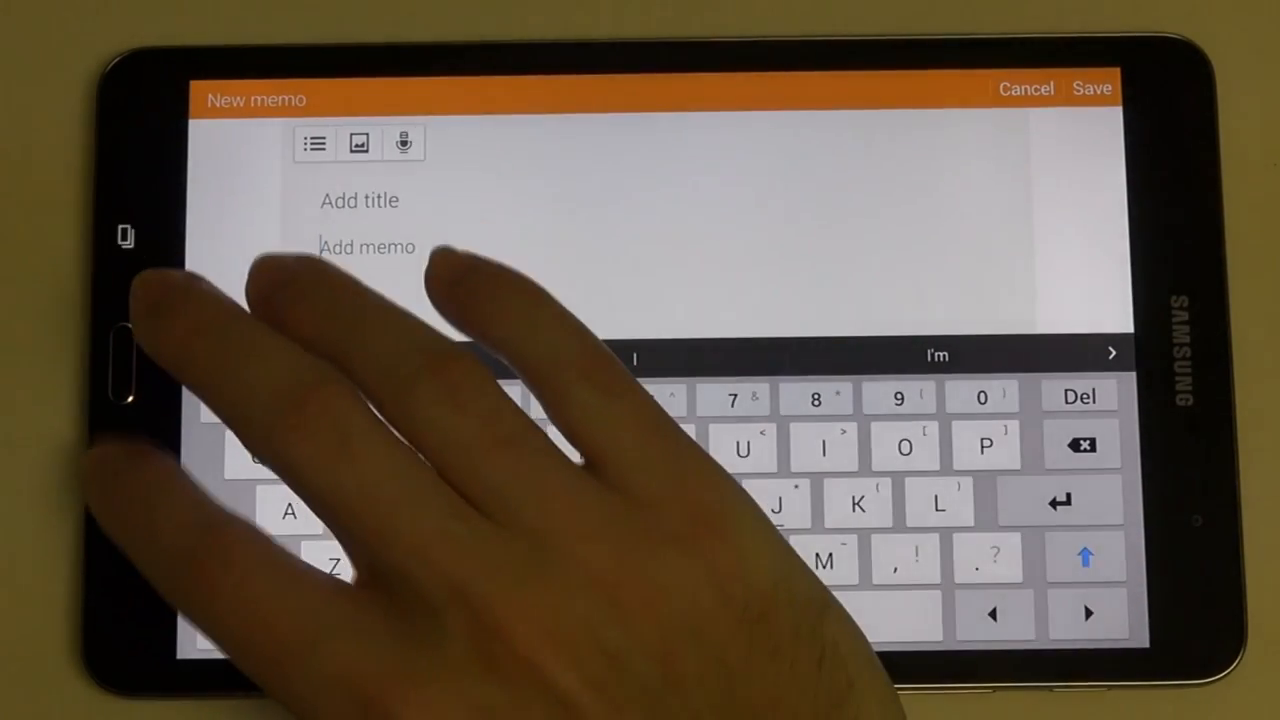
click(1026, 88)
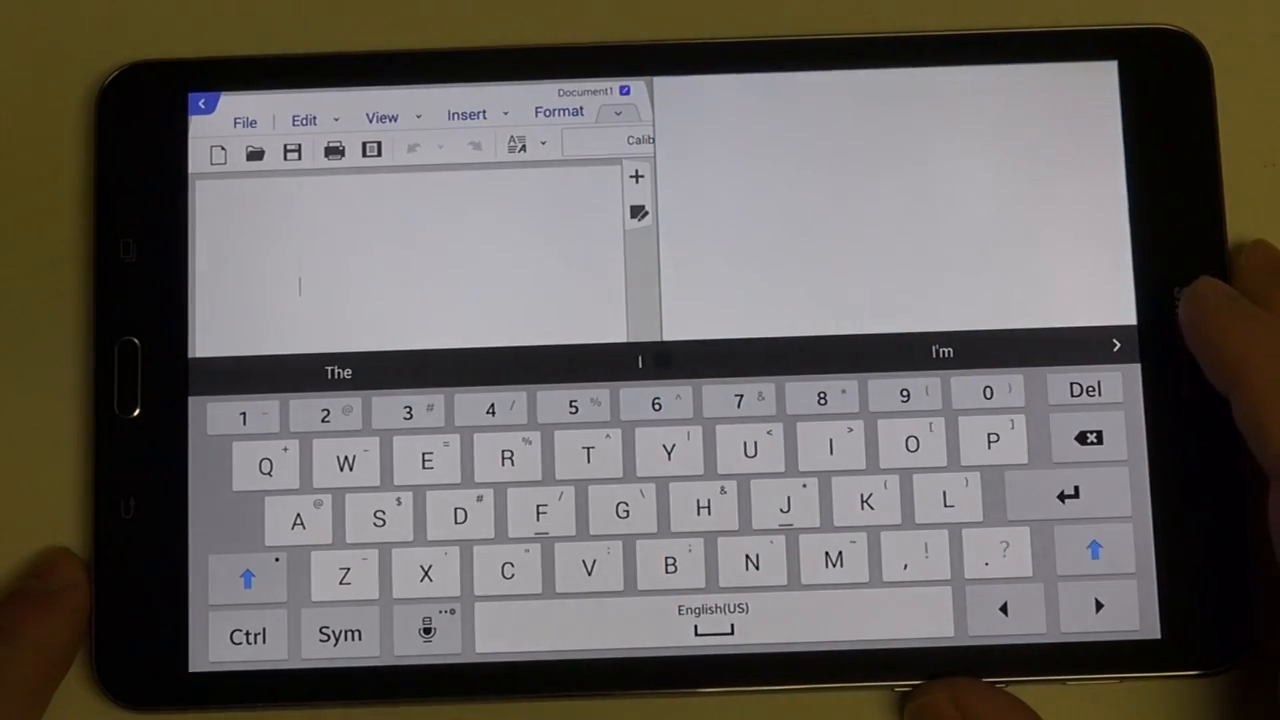
- Create a new blank Document1 in Hancom Office within the split screen
click(244, 121)
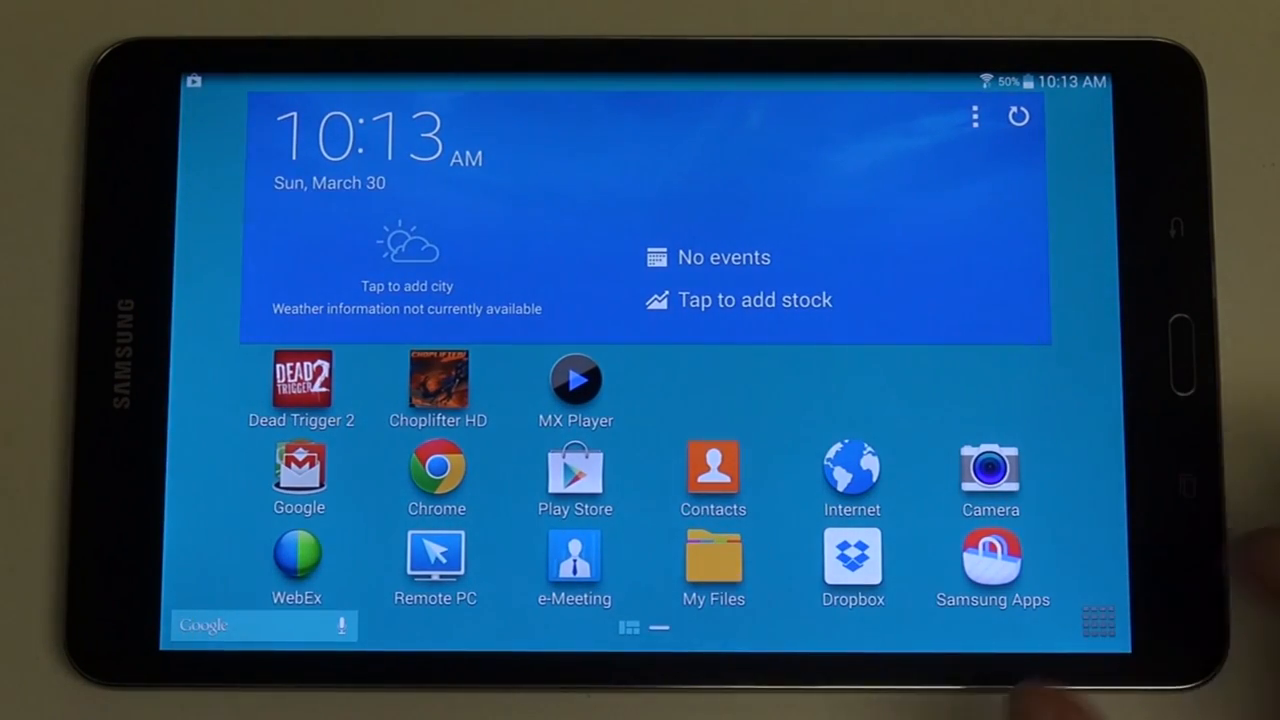
- Swipe to the next app drawer page and launch Samsung WatchON
click(1097, 620)
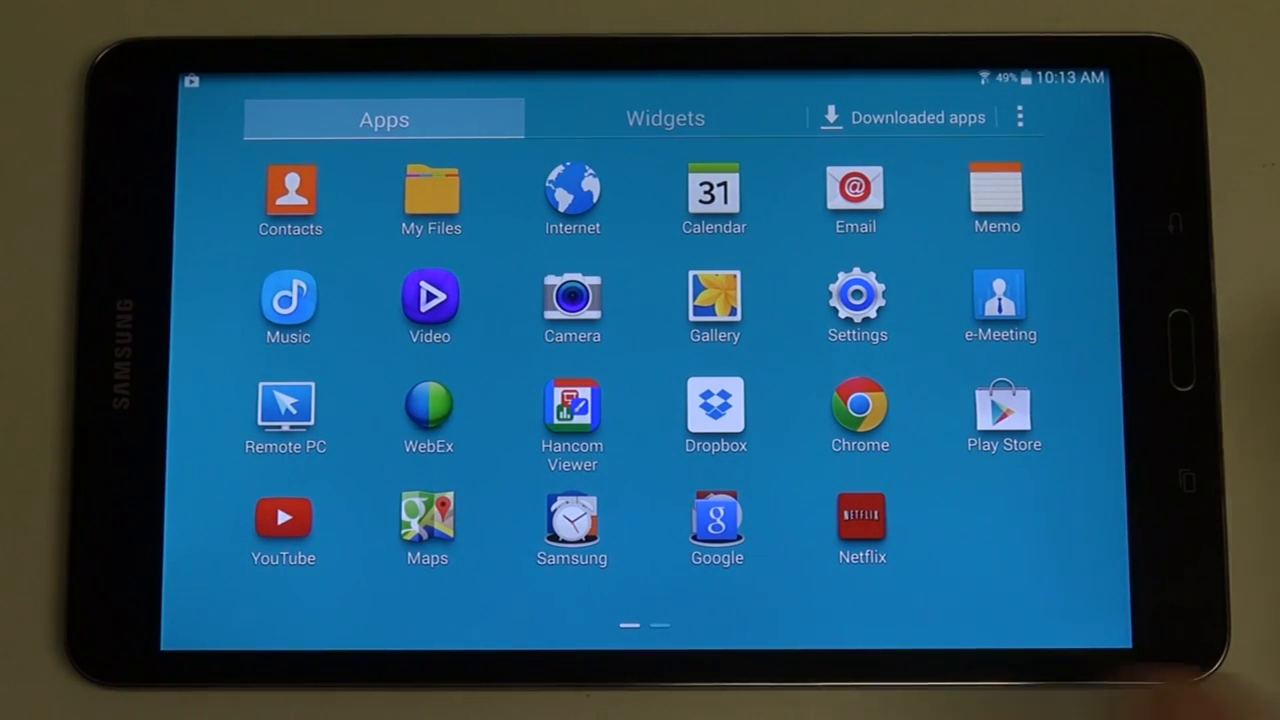
scroll(left, 3)
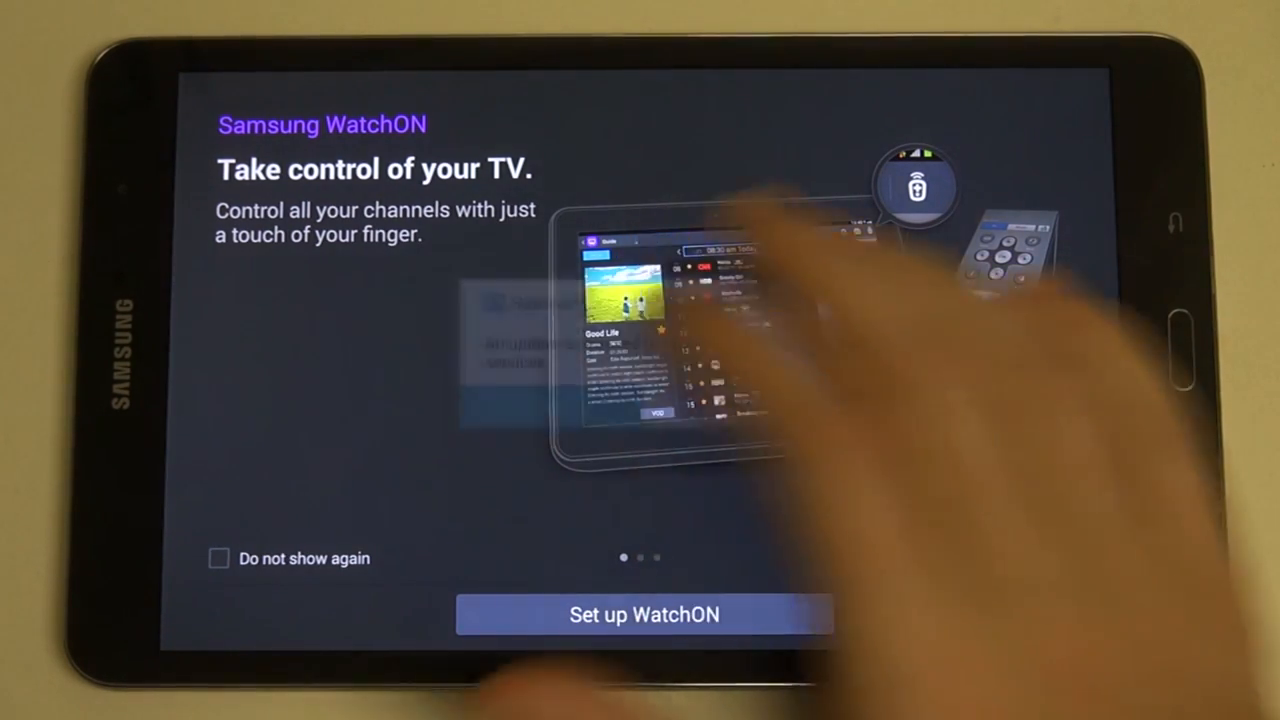
- Set up WatchON for ZIP 10023 with Broadcast TV New York OTA as provider and finish channel setup
click(644, 614)
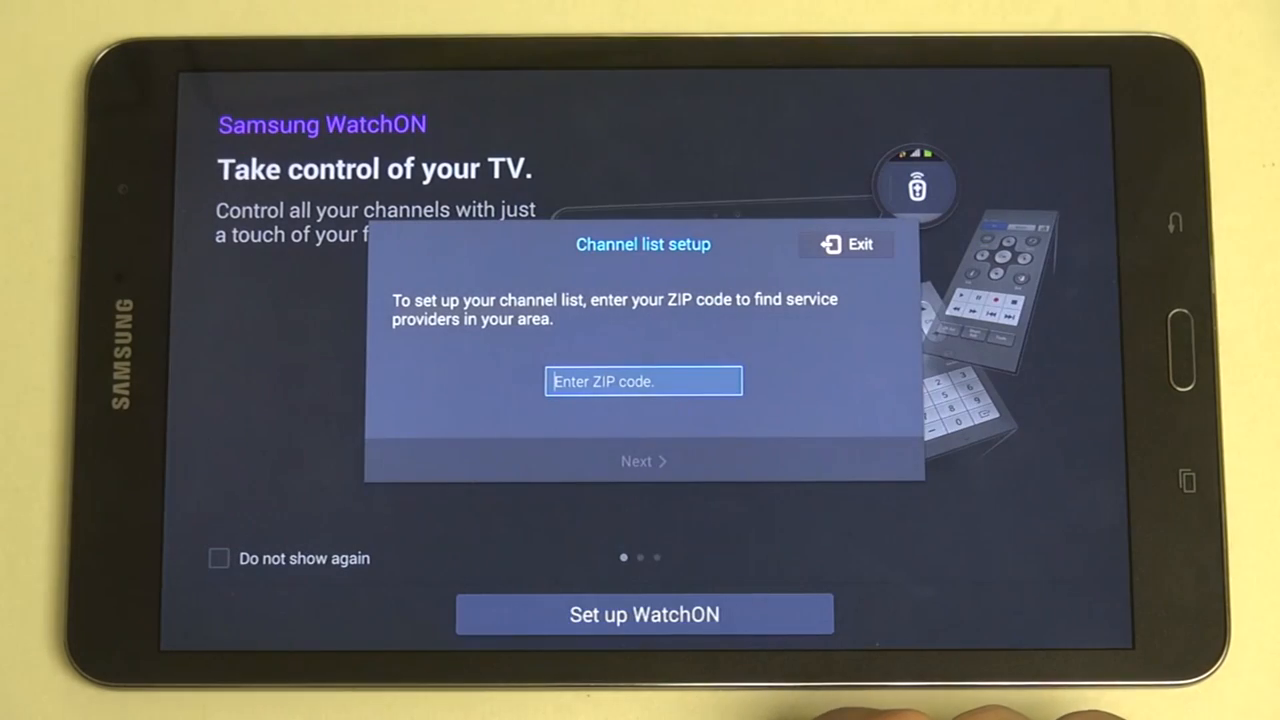
click(643, 381)
text(10023)
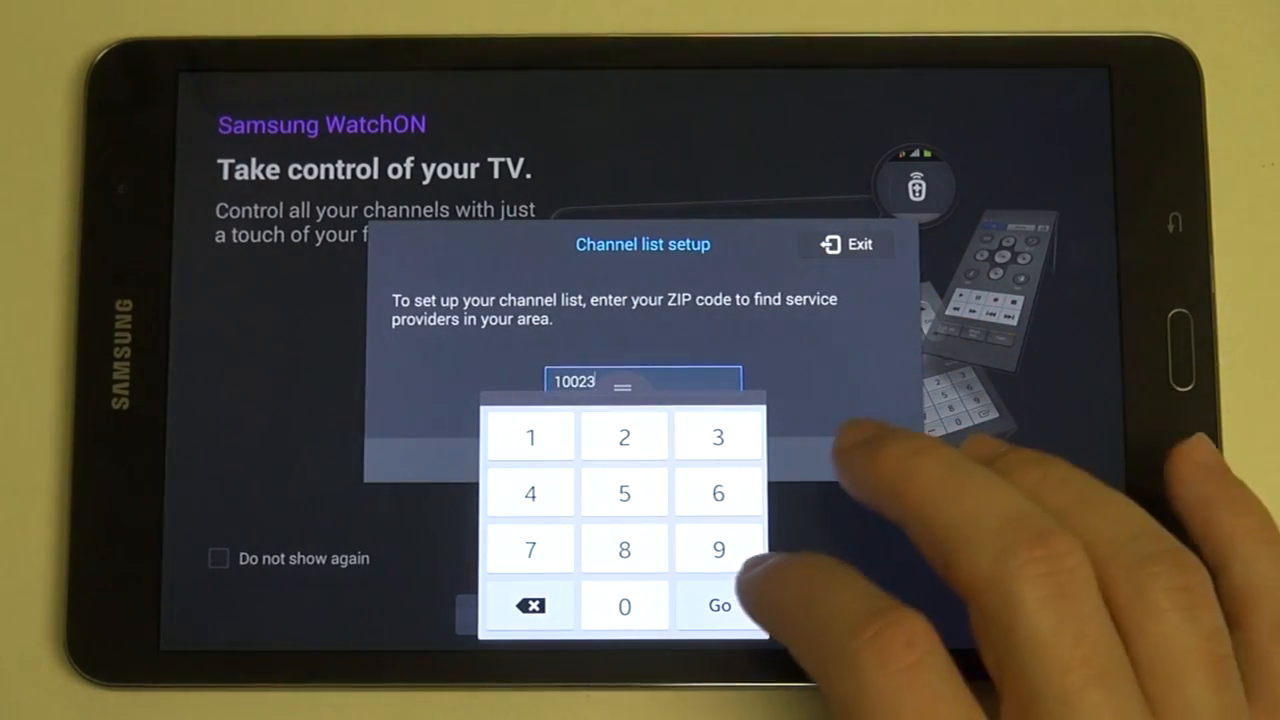
click(719, 605)
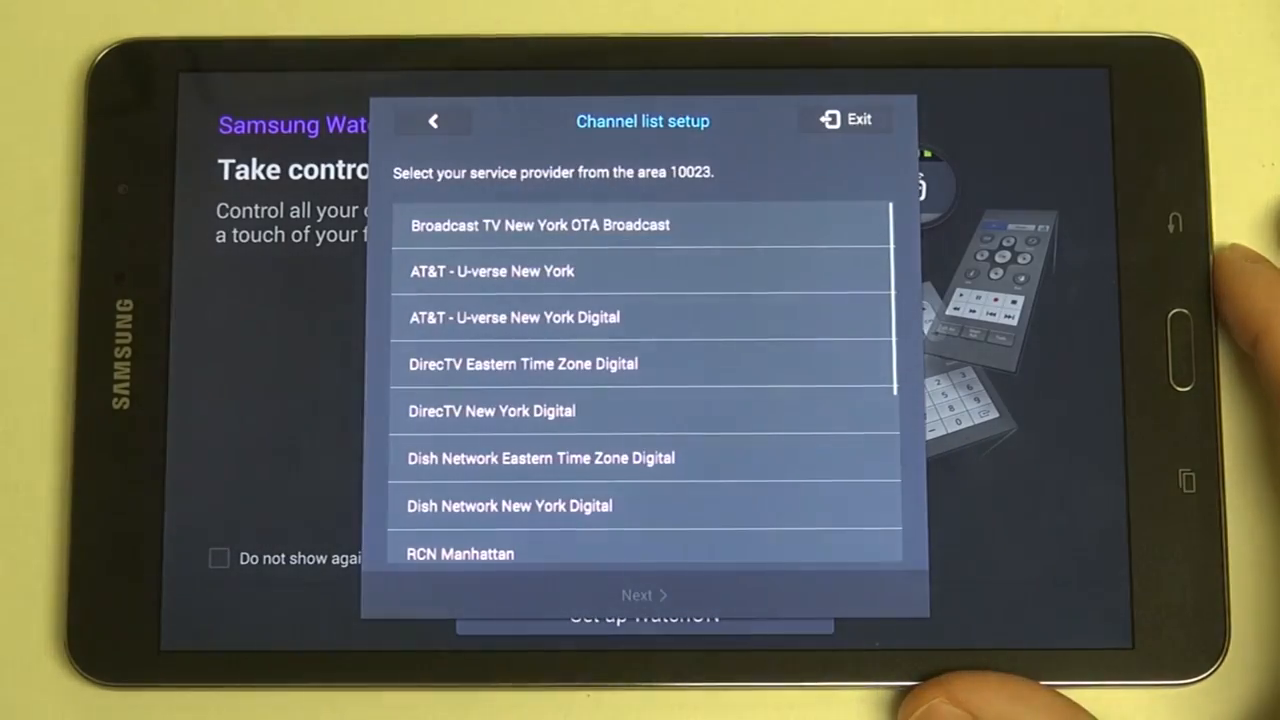
click(540, 225)
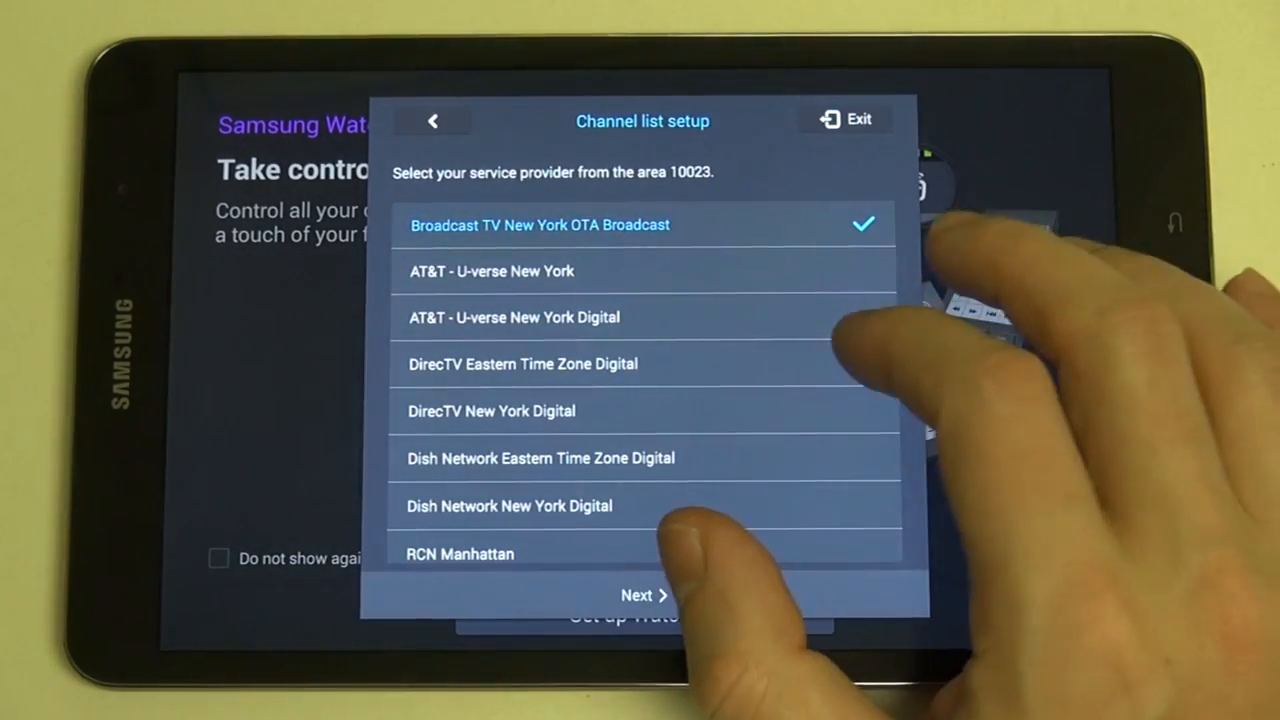
click(643, 594)
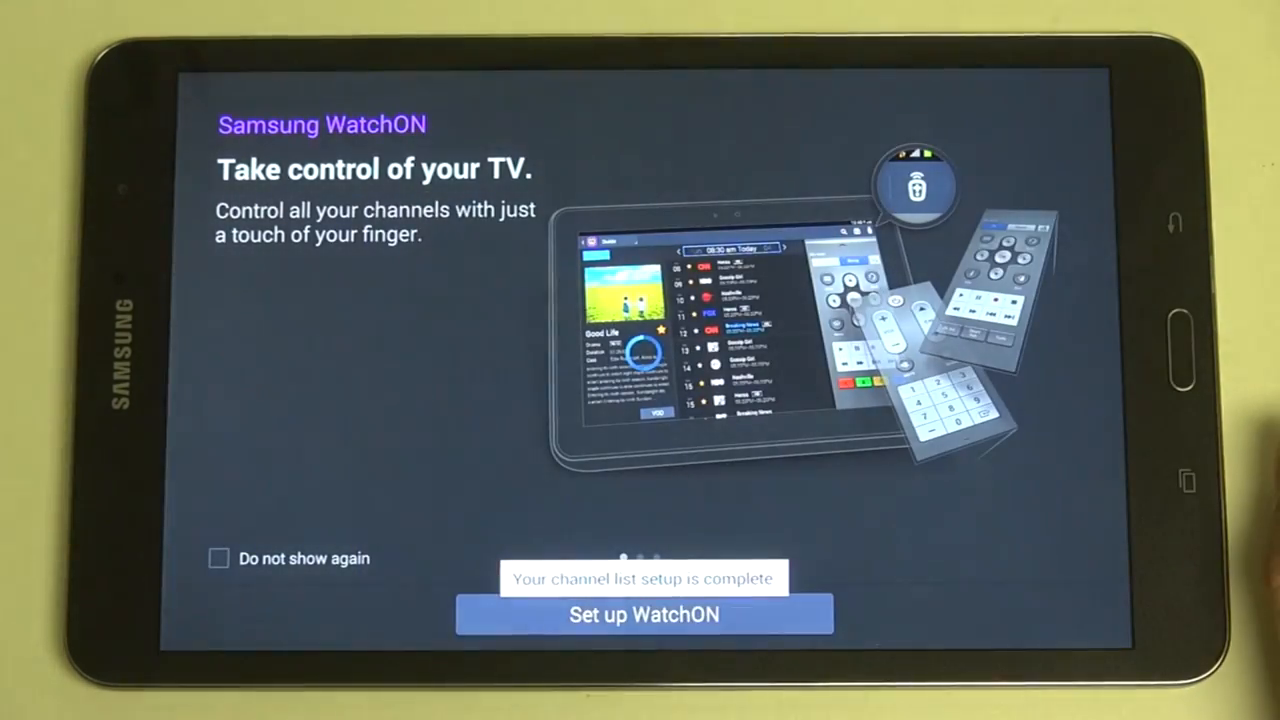
click(643, 614)
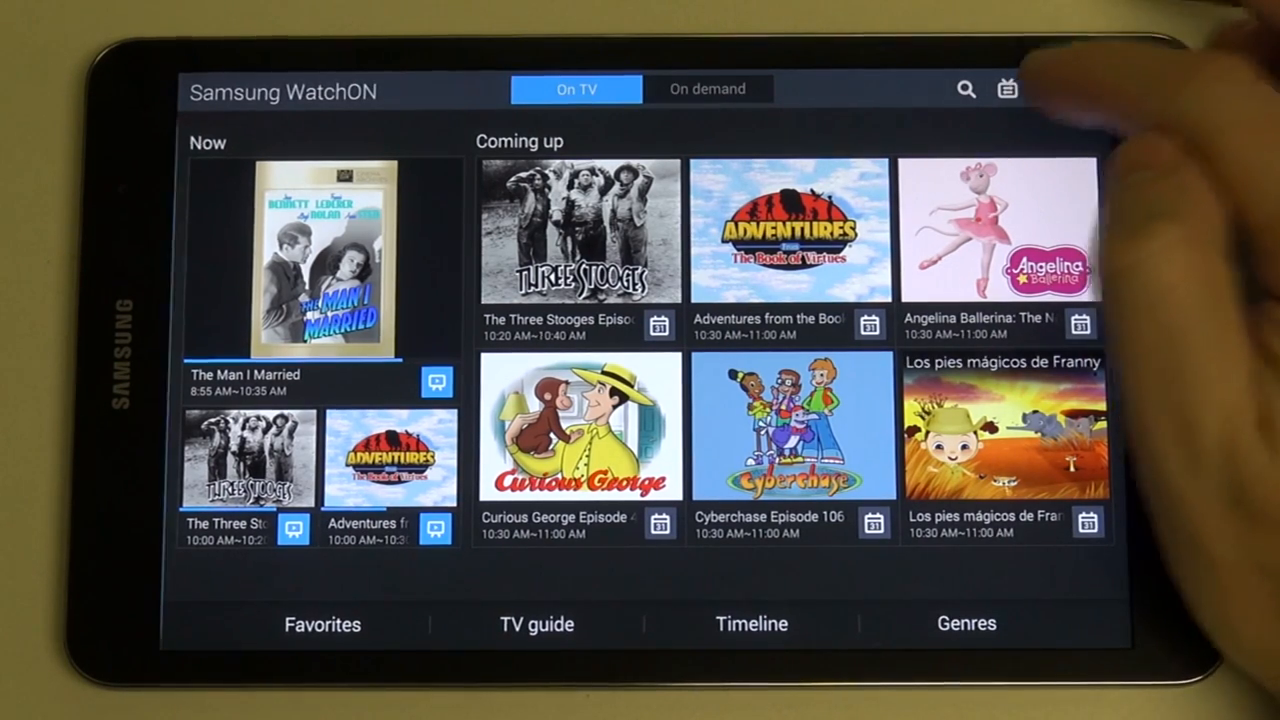
- Leave the WatchON TV guide and return to the home screen
click(1048, 88)
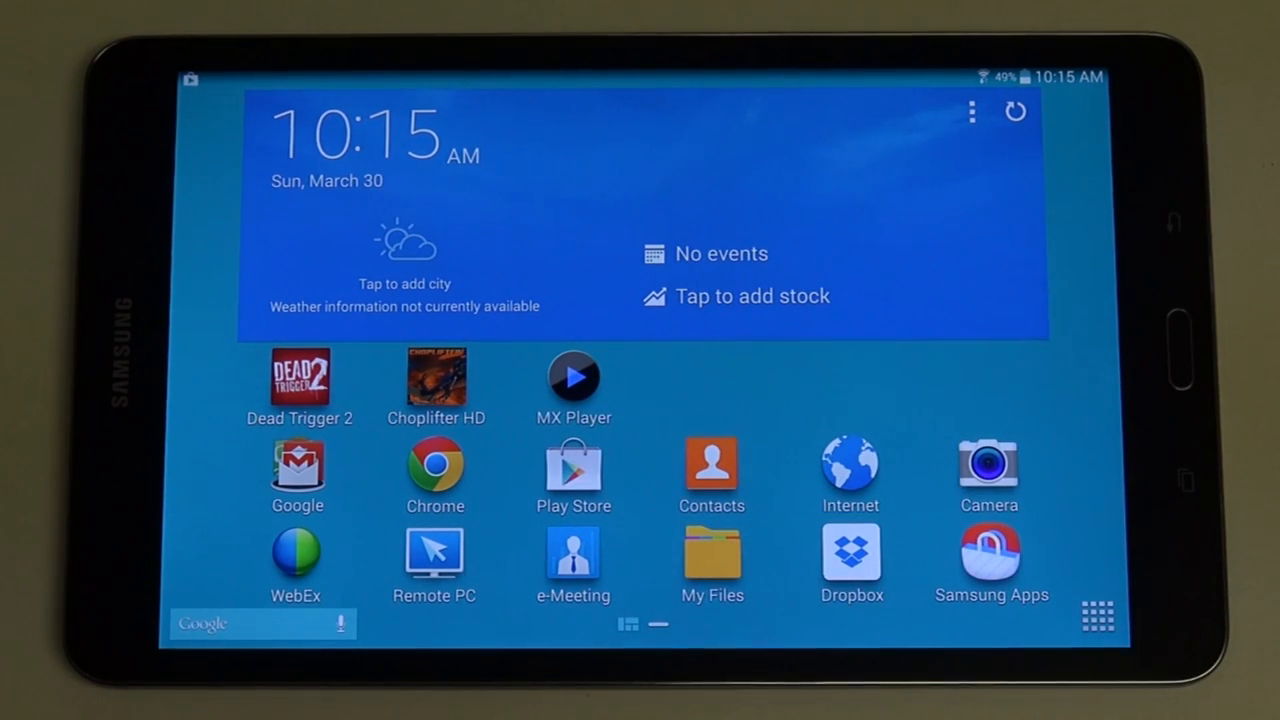
- Launch MX Player and browse into the STREAM folder's clip list
click(573, 378)
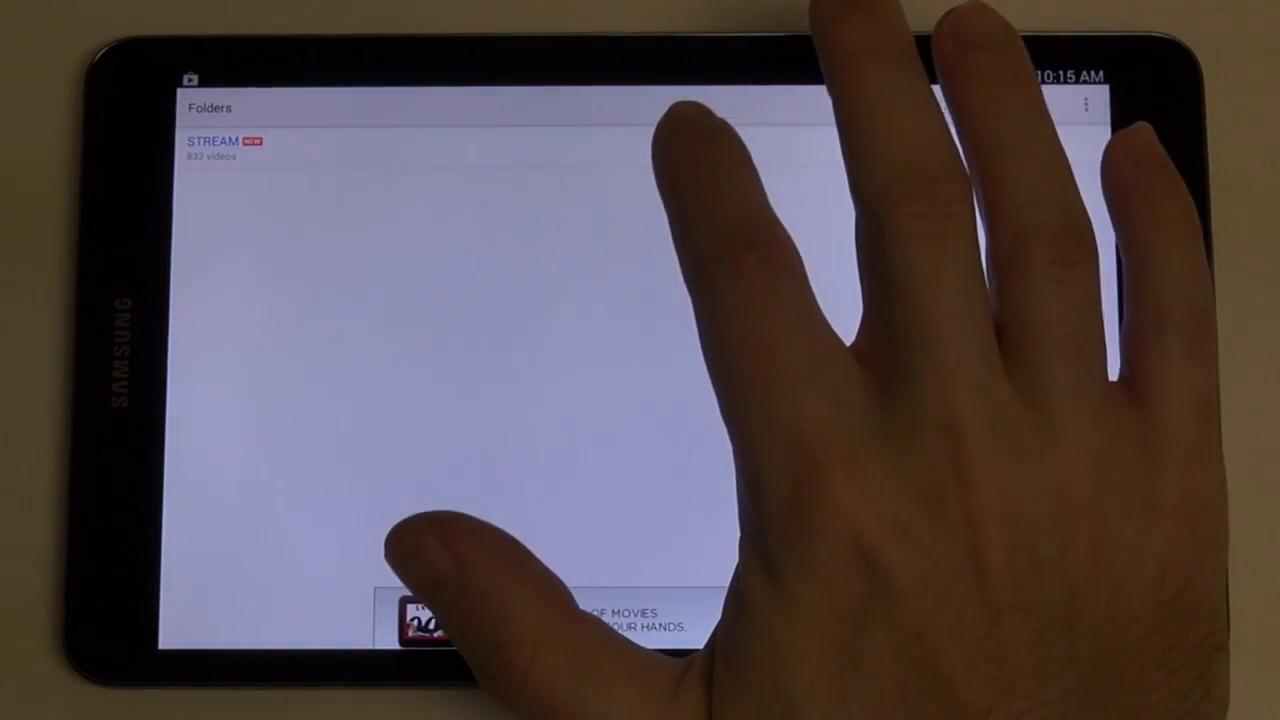
click(210, 148)
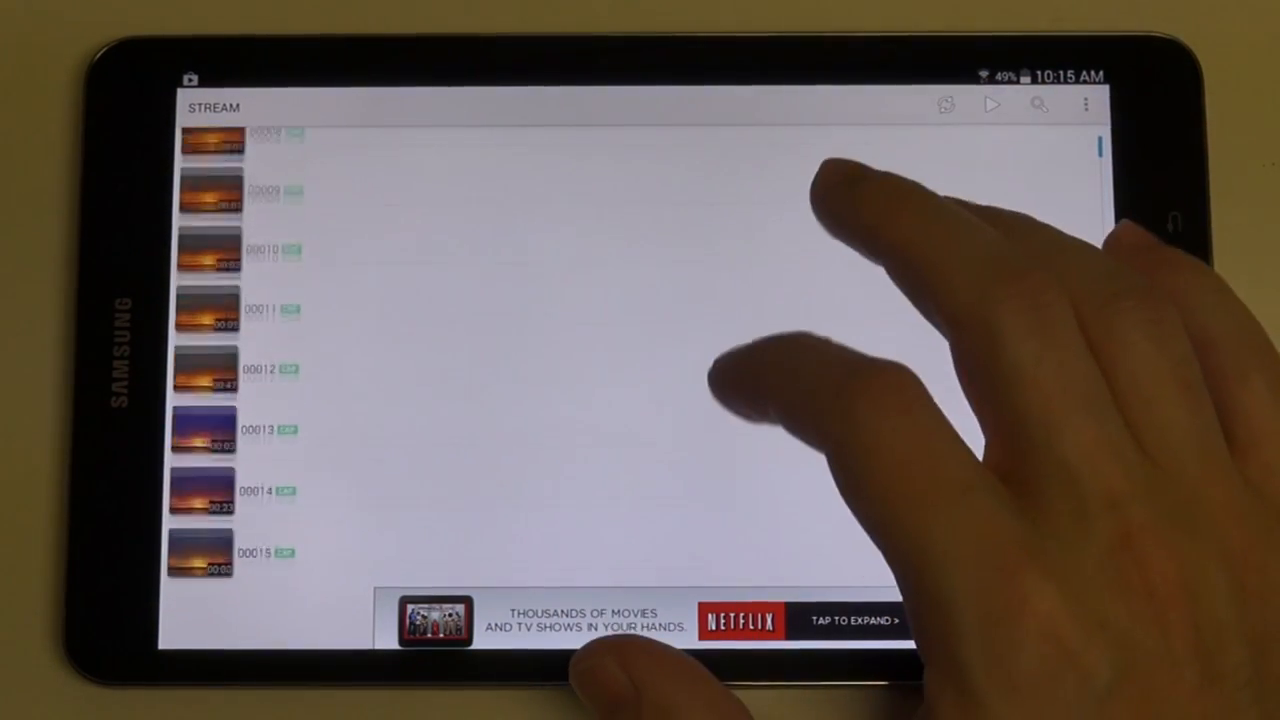
scroll(down, 3)
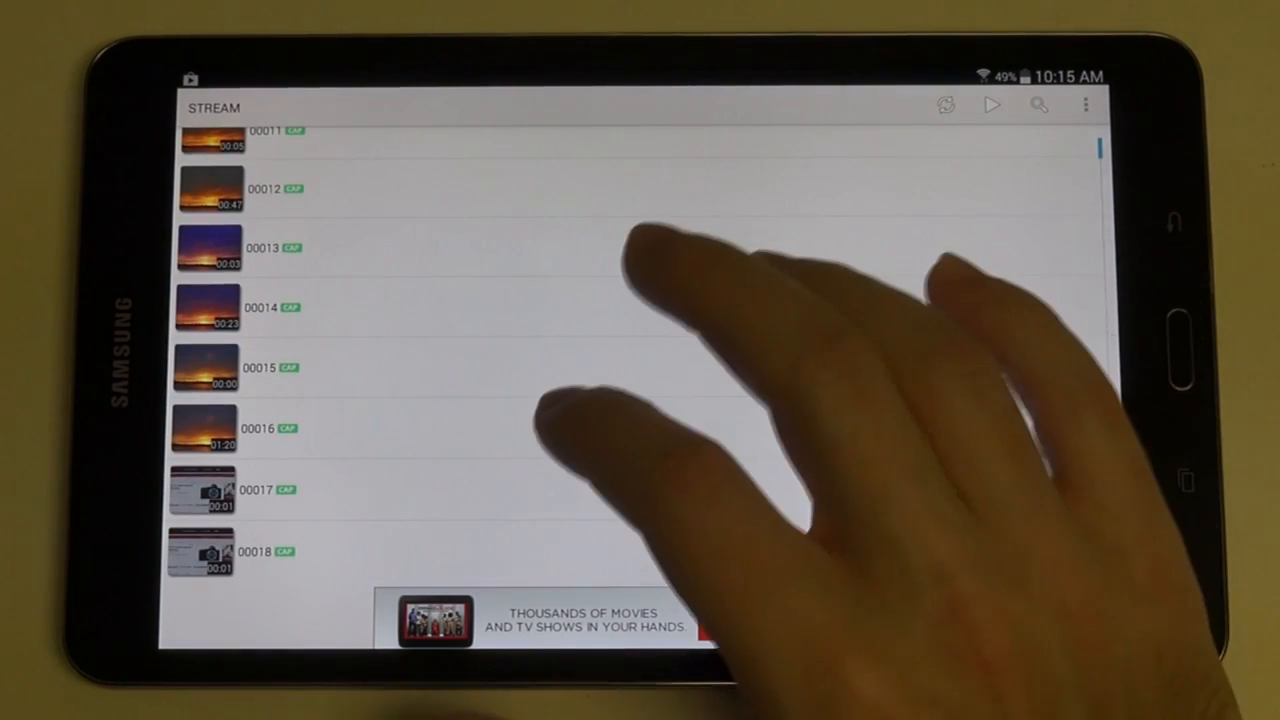
scroll(down, 3)
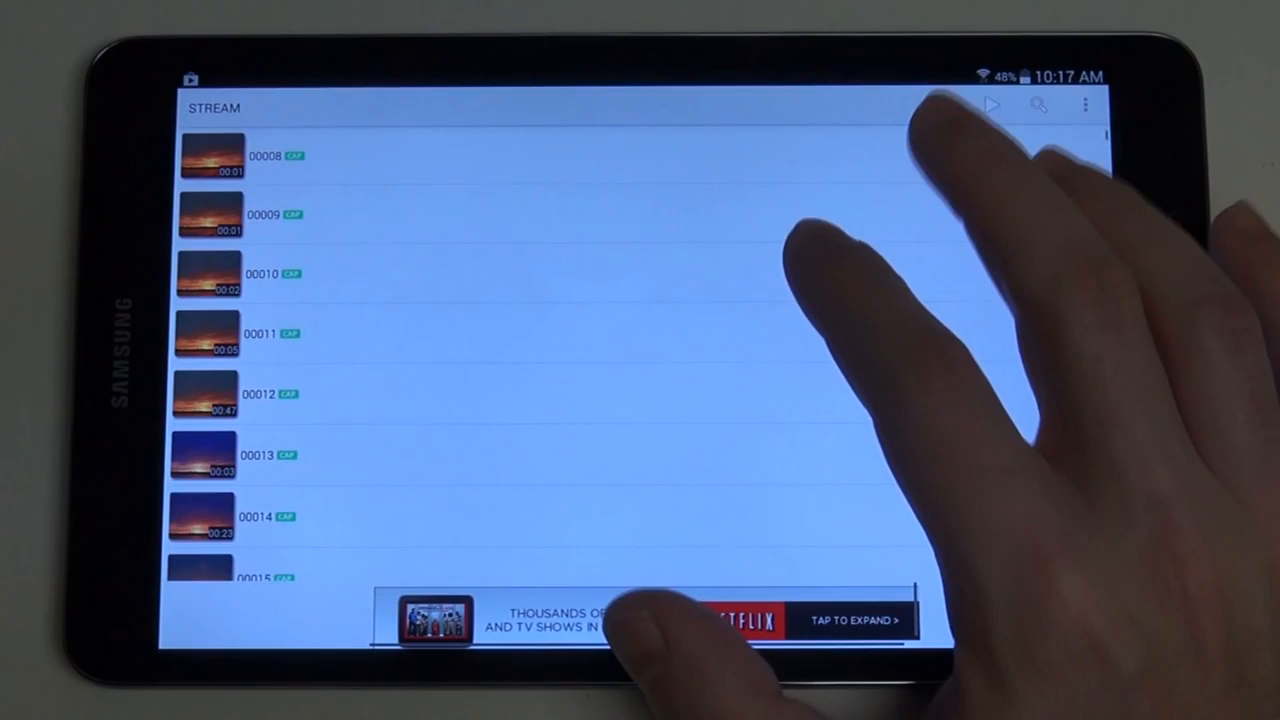
- Scroll further down through the STREAM folder's video clips
scroll(down, 3)
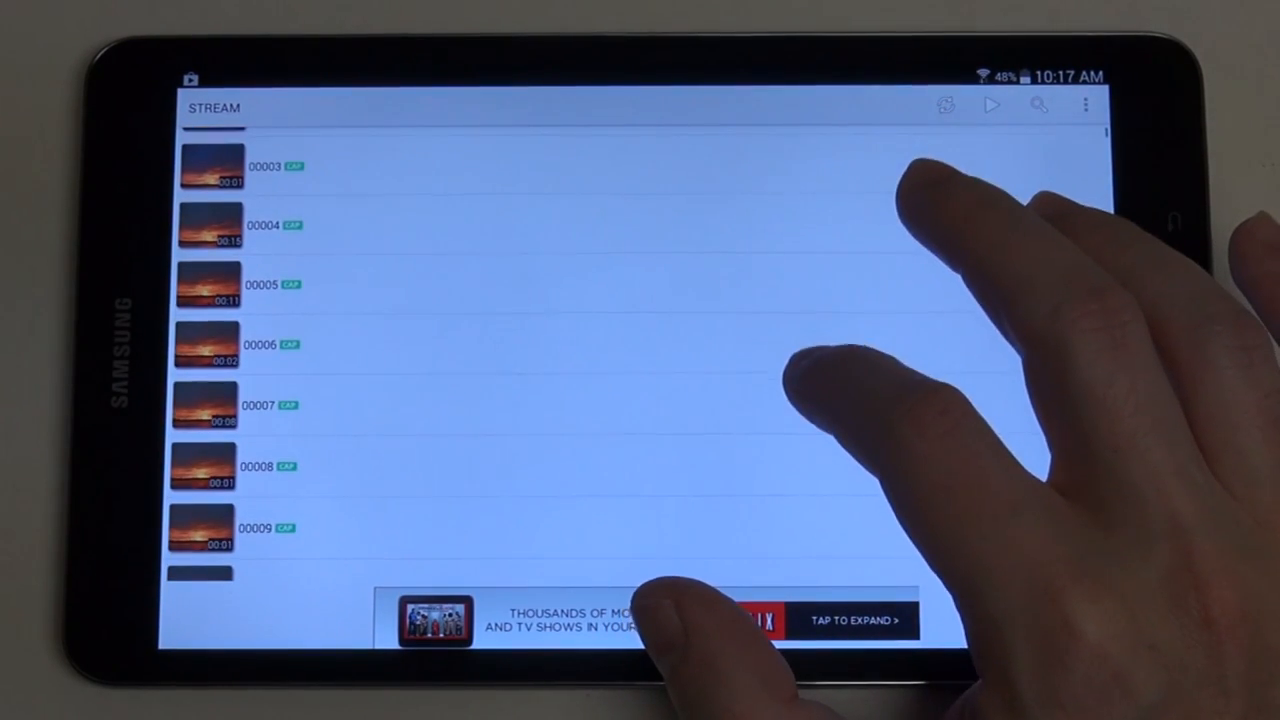
scroll(down, 3)
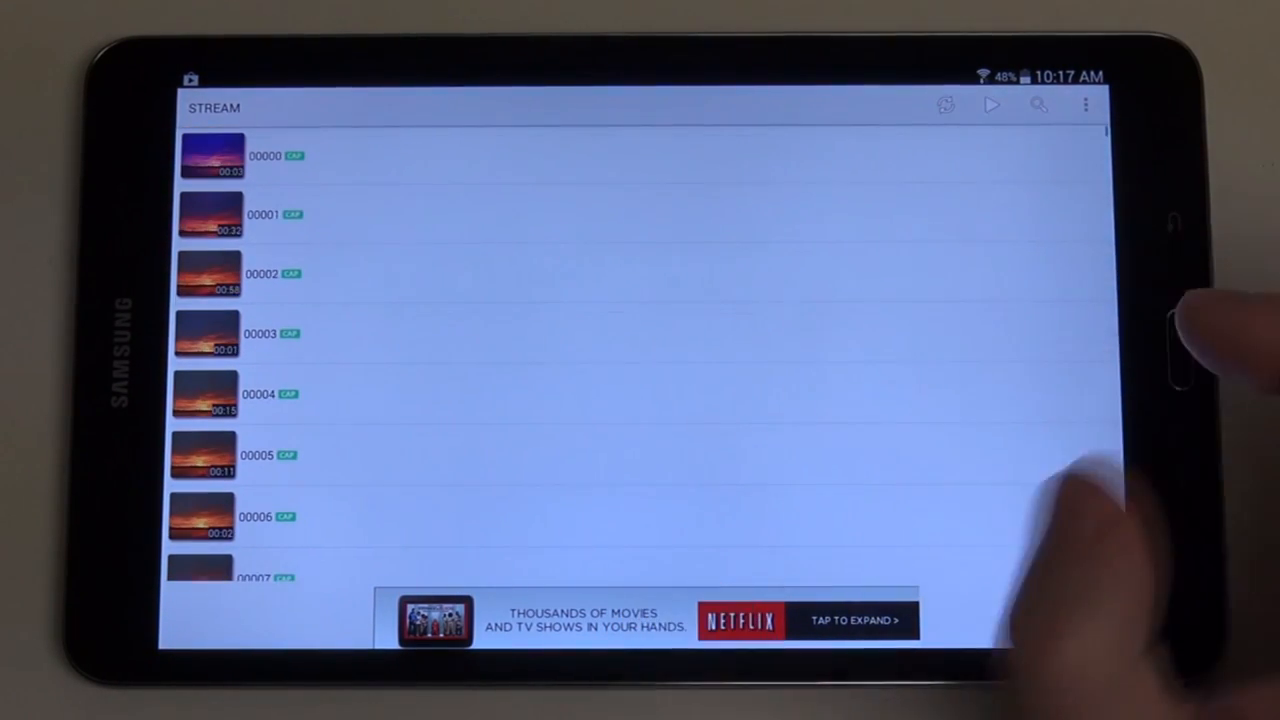
scroll(down, 3)
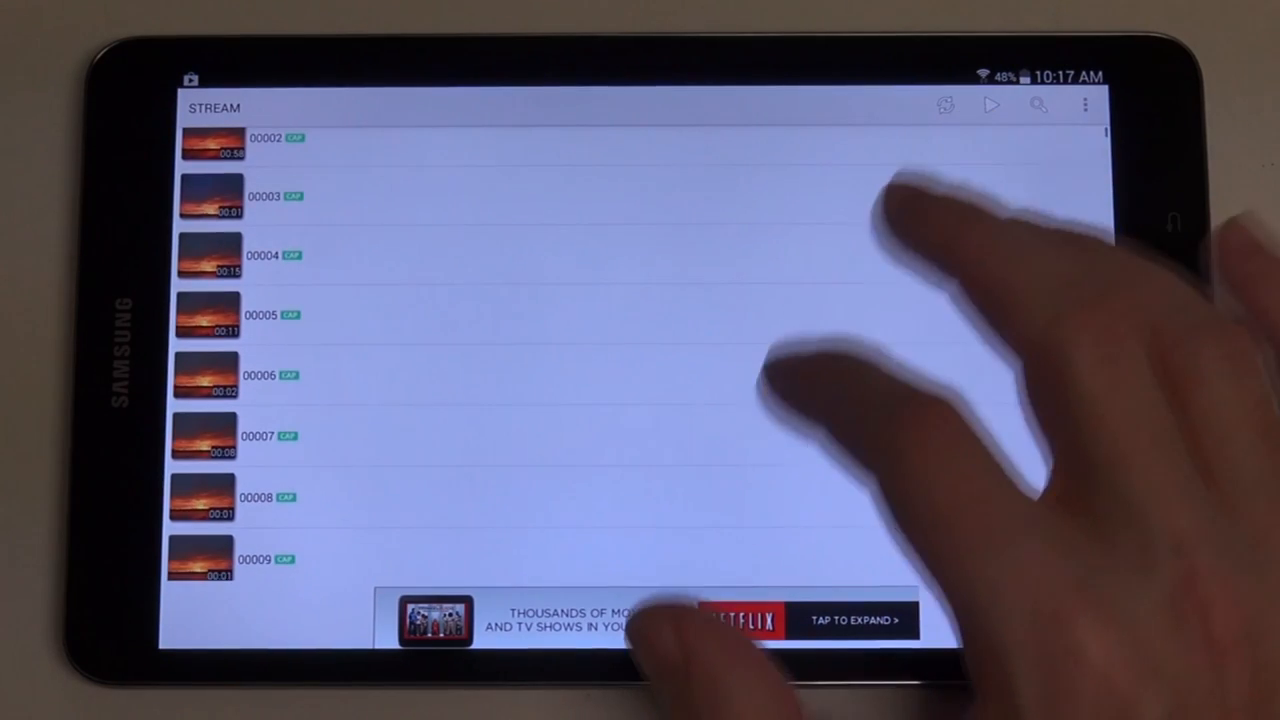
scroll(down, 3)
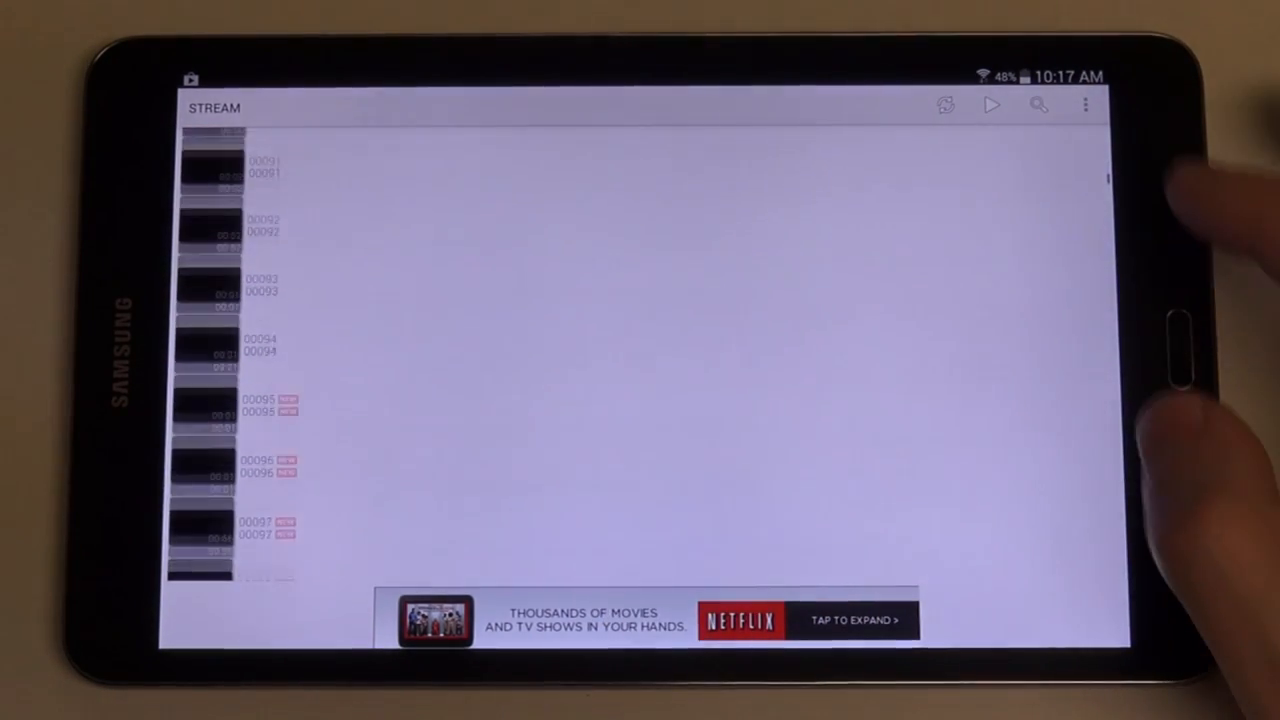
scroll(down, 3)
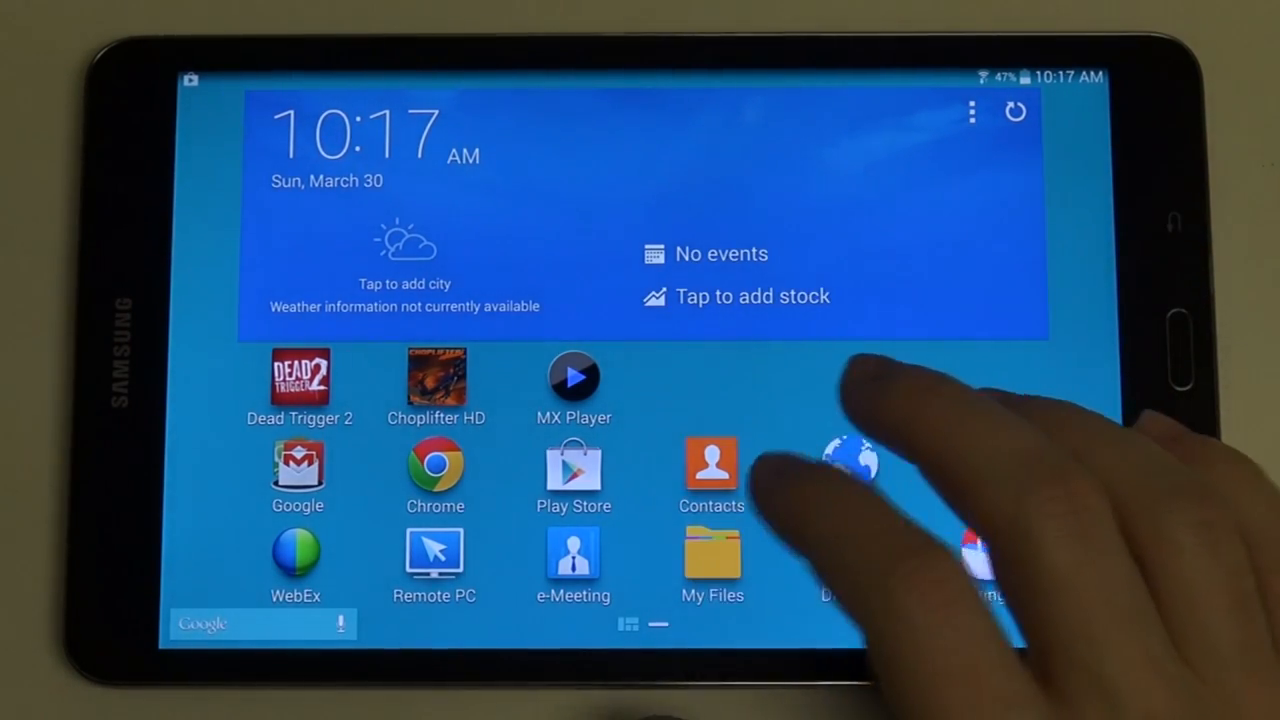
- Launch My Files and browse into the SD memory card's DCIM folder
click(712, 555)
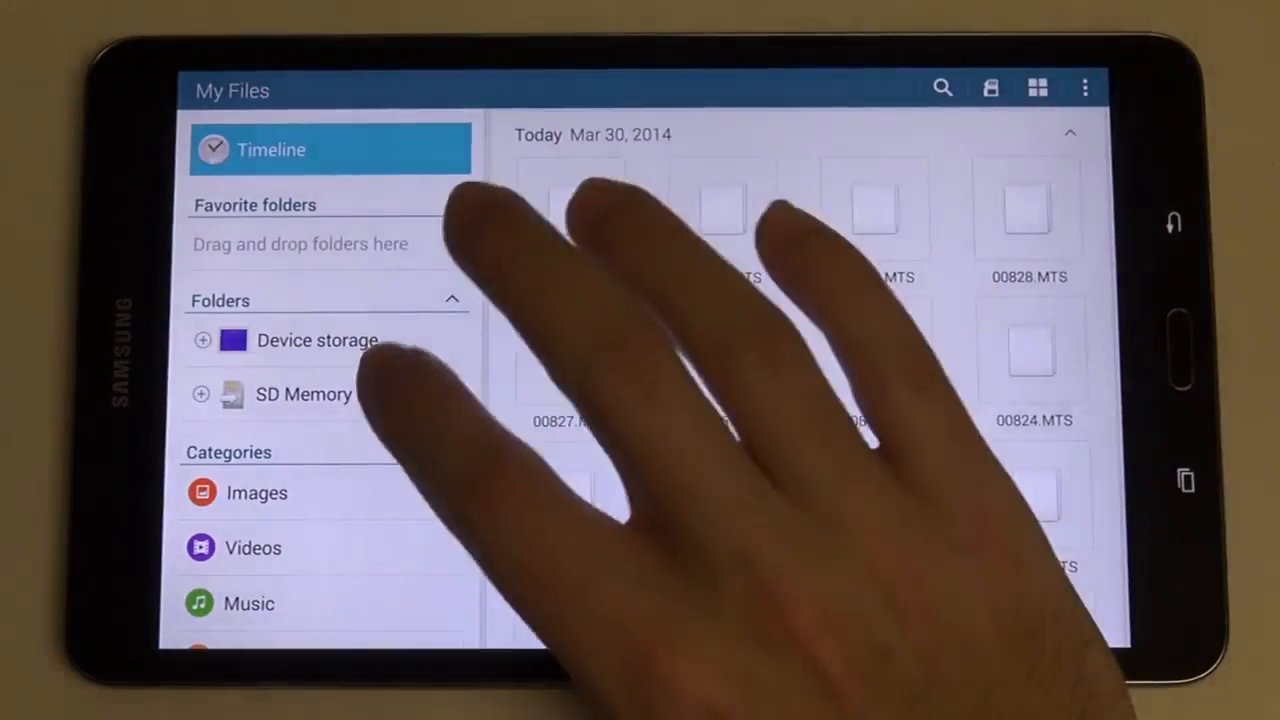
click(303, 393)
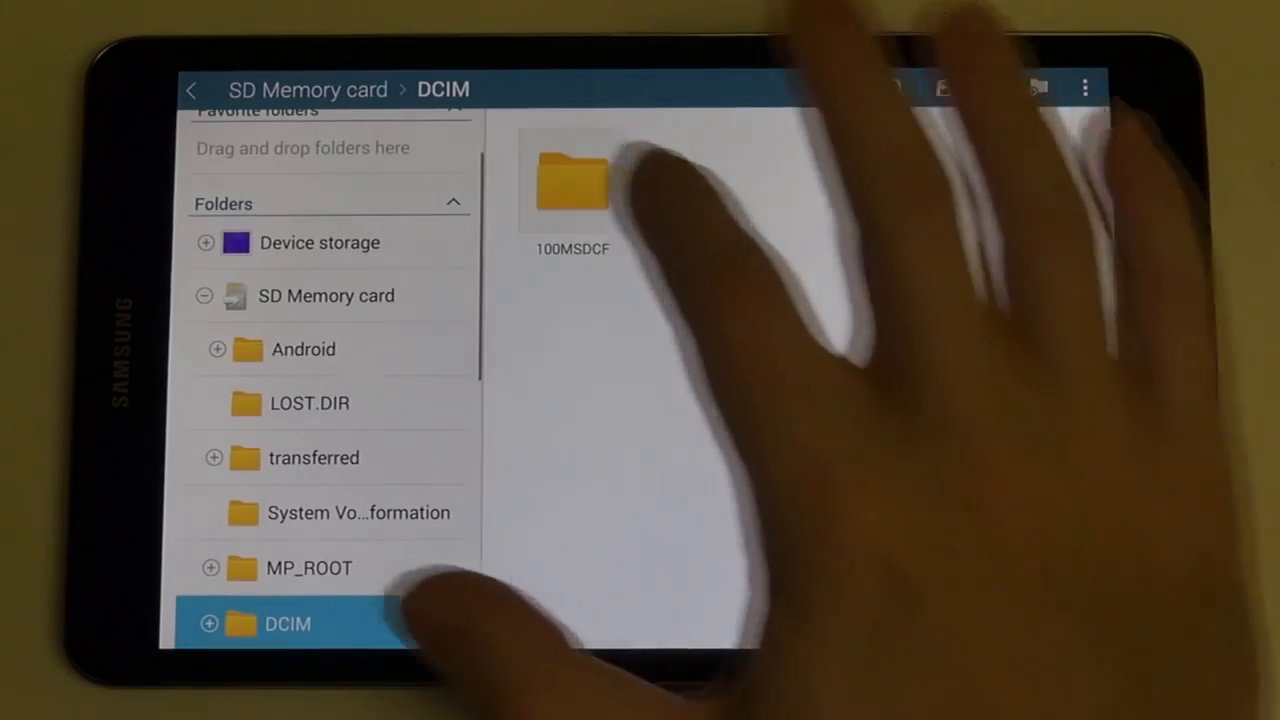
- Pick a sunset JPG from the 100MSDCF folder and view it in Gallery
click(570, 185)
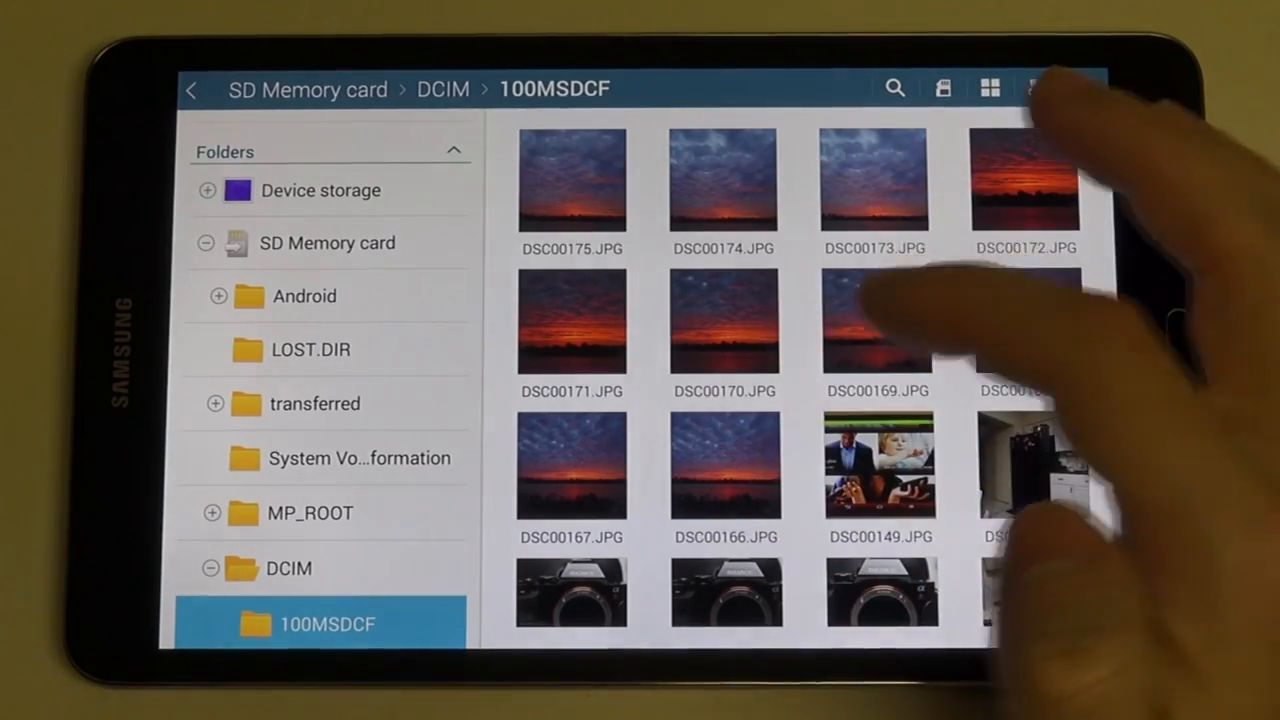
click(877, 320)
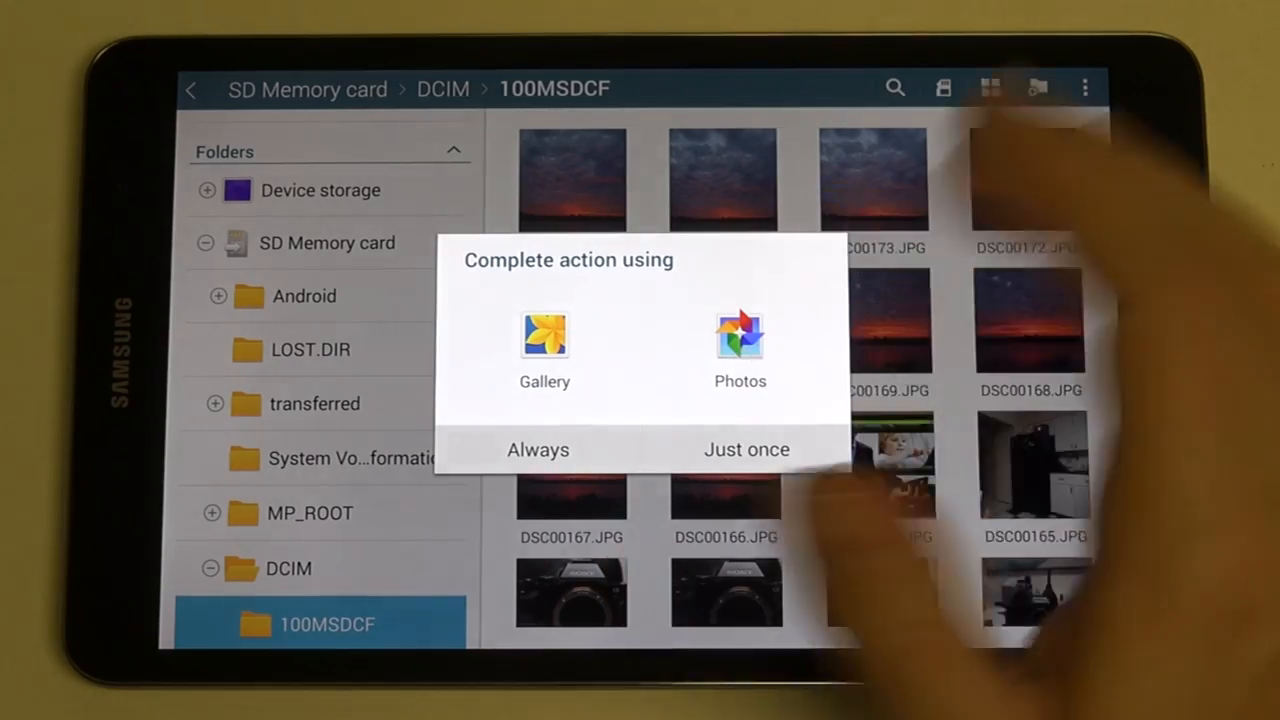
click(746, 449)
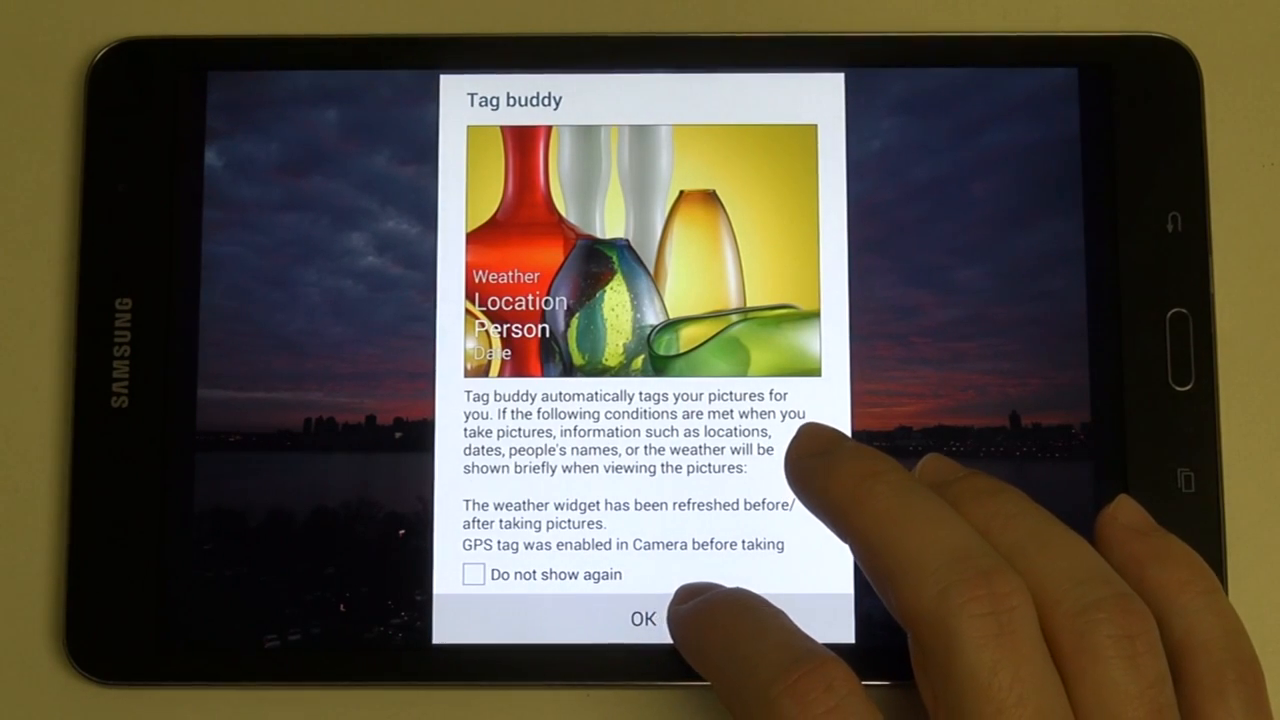
- Dismiss the Tag buddy explanation over the sunset photo
click(645, 619)
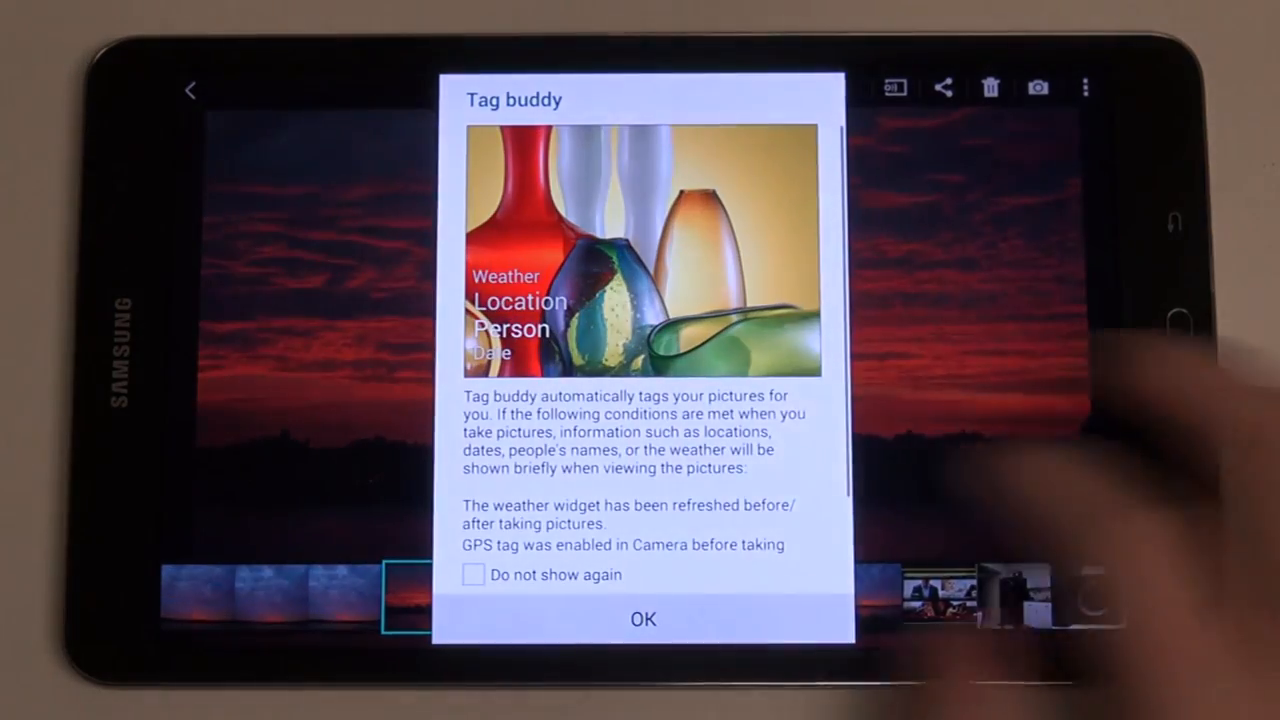
- Dismiss the Tag buddy notice so the city sunset photo fills the screen
click(473, 574)
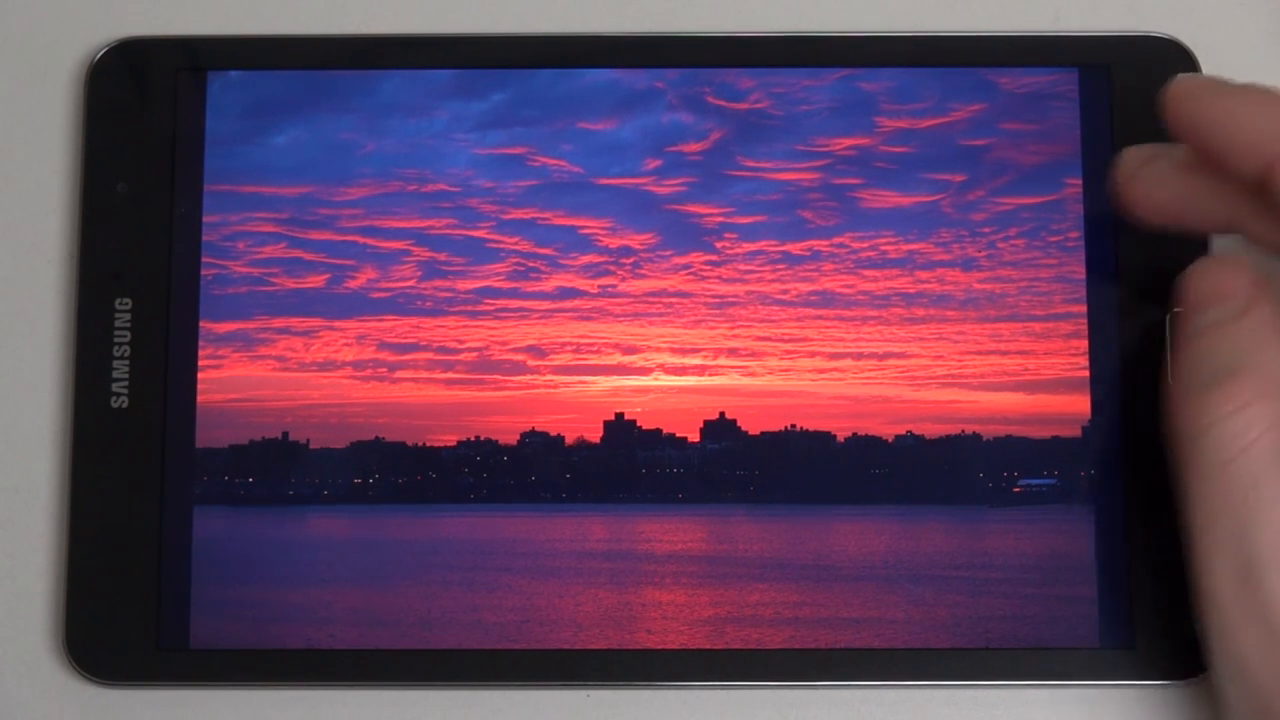
- Leave Gallery and bring up the Dead Trigger 2 title screen
click(640, 360)
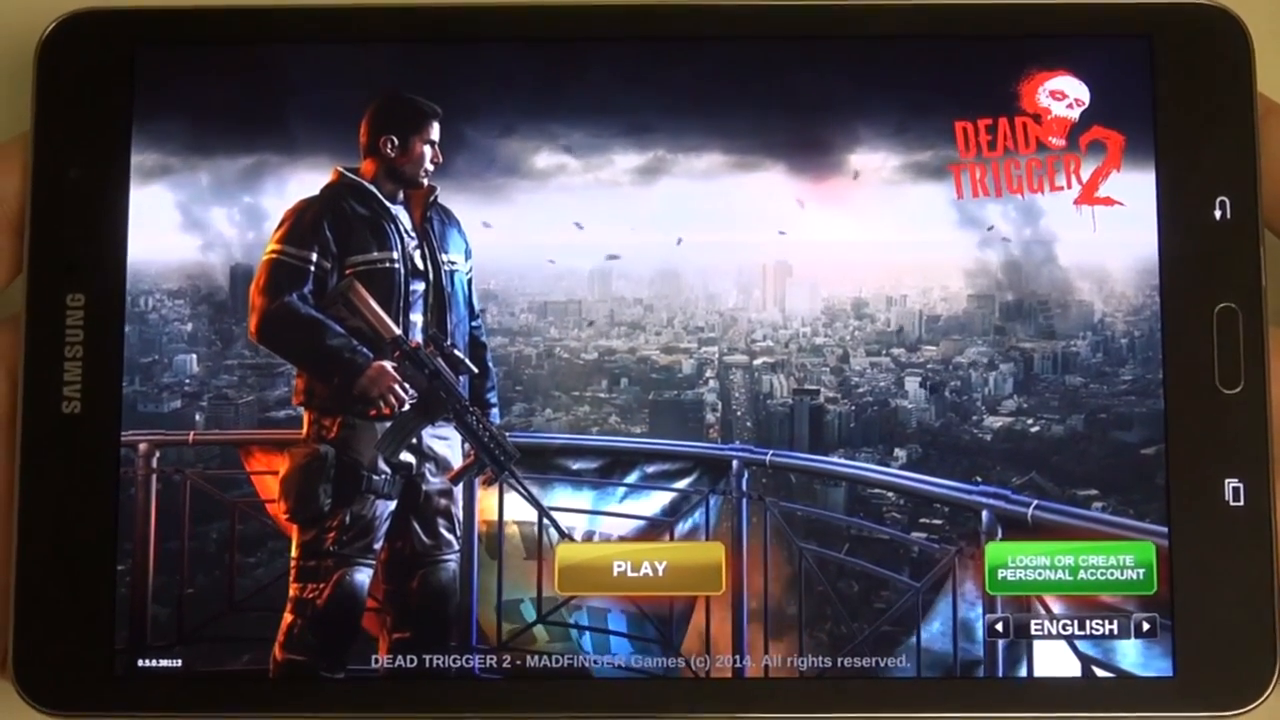
- Start a Dead Trigger 2 mission and play up to the fenced barricade
click(1073, 566)
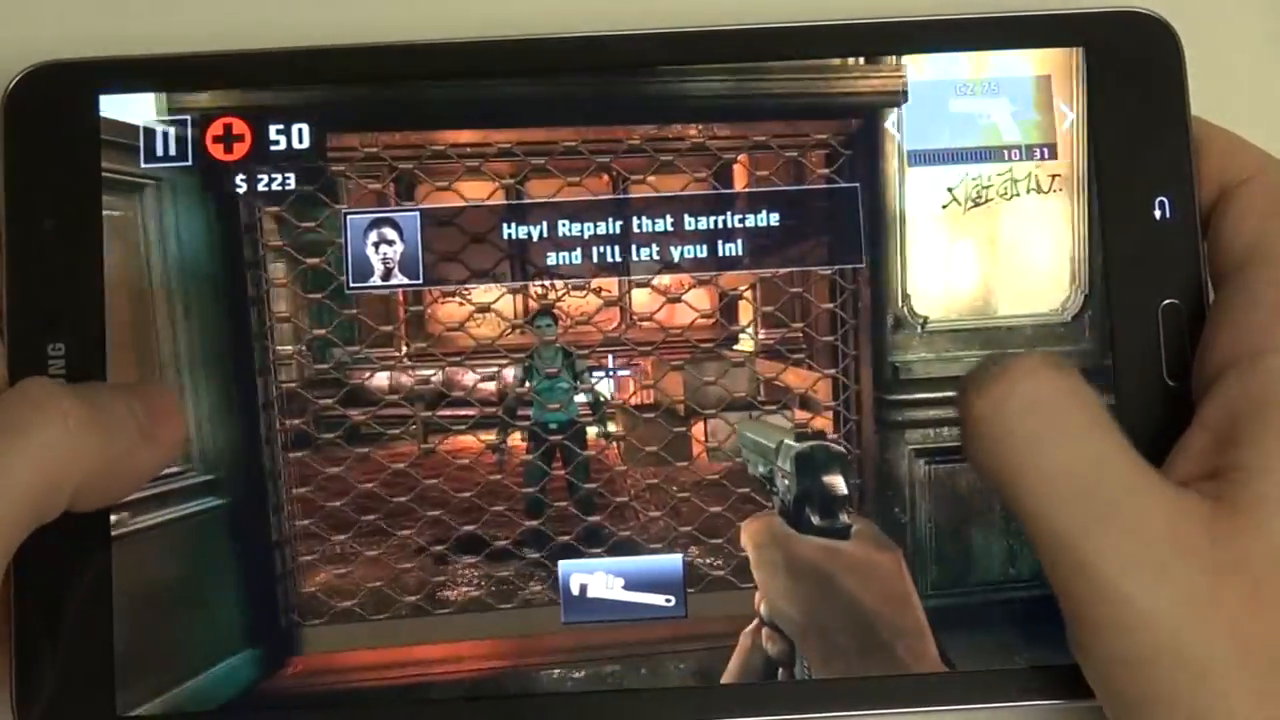
- Attempt a barricade repair with the wrench button and dismiss the Build Barricade popup
click(620, 600)
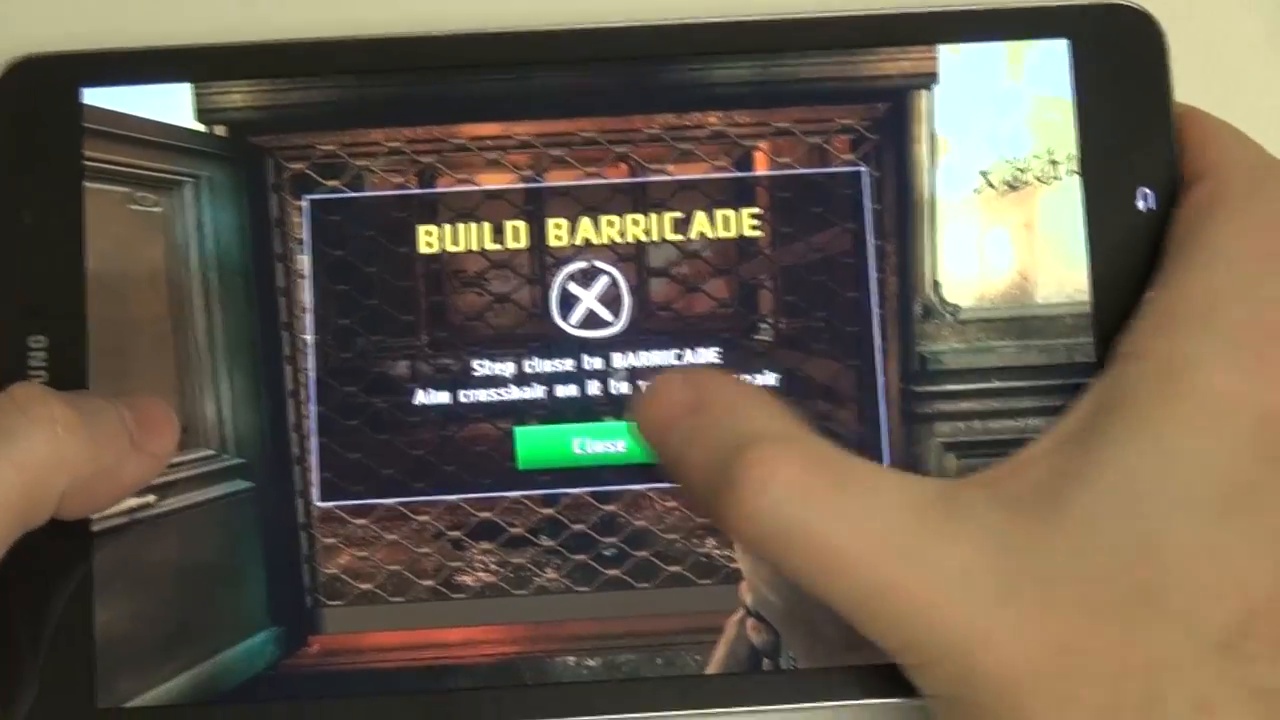
click(590, 443)
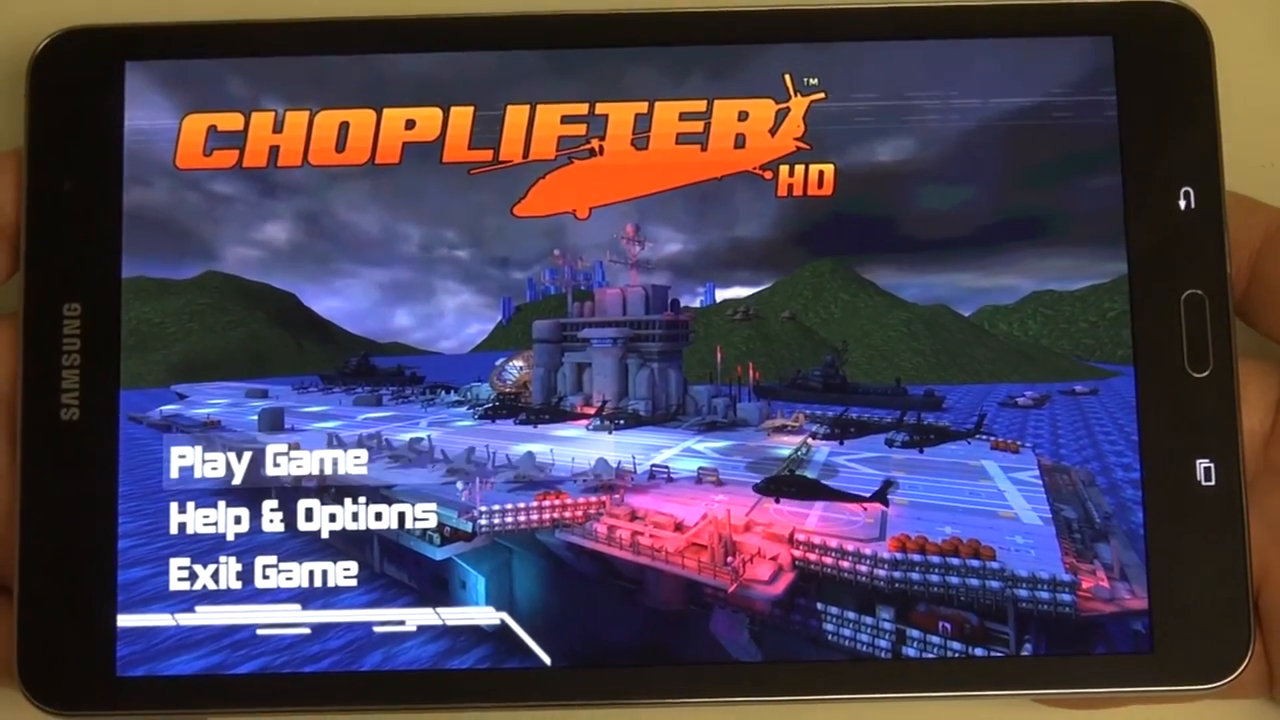
- Start a campaign and select the fourth Flight Control mission, Looking Ahead, reaching helicopter setup
click(265, 462)
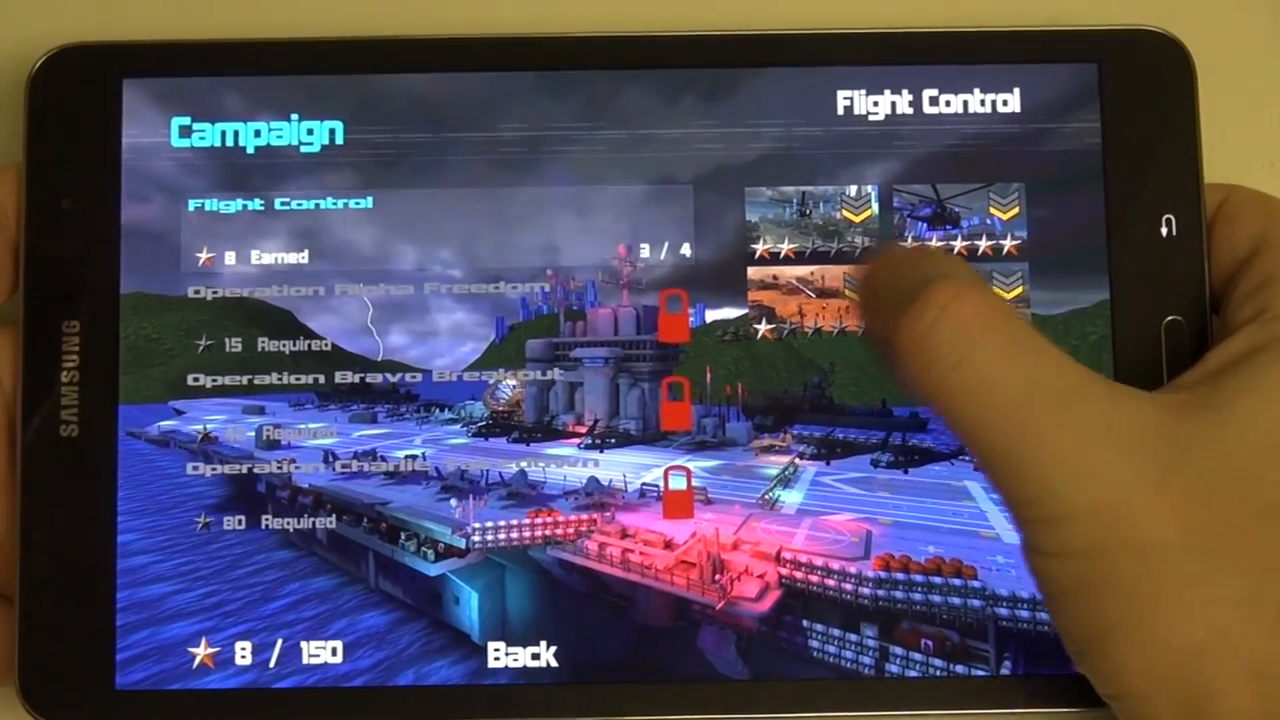
click(962, 267)
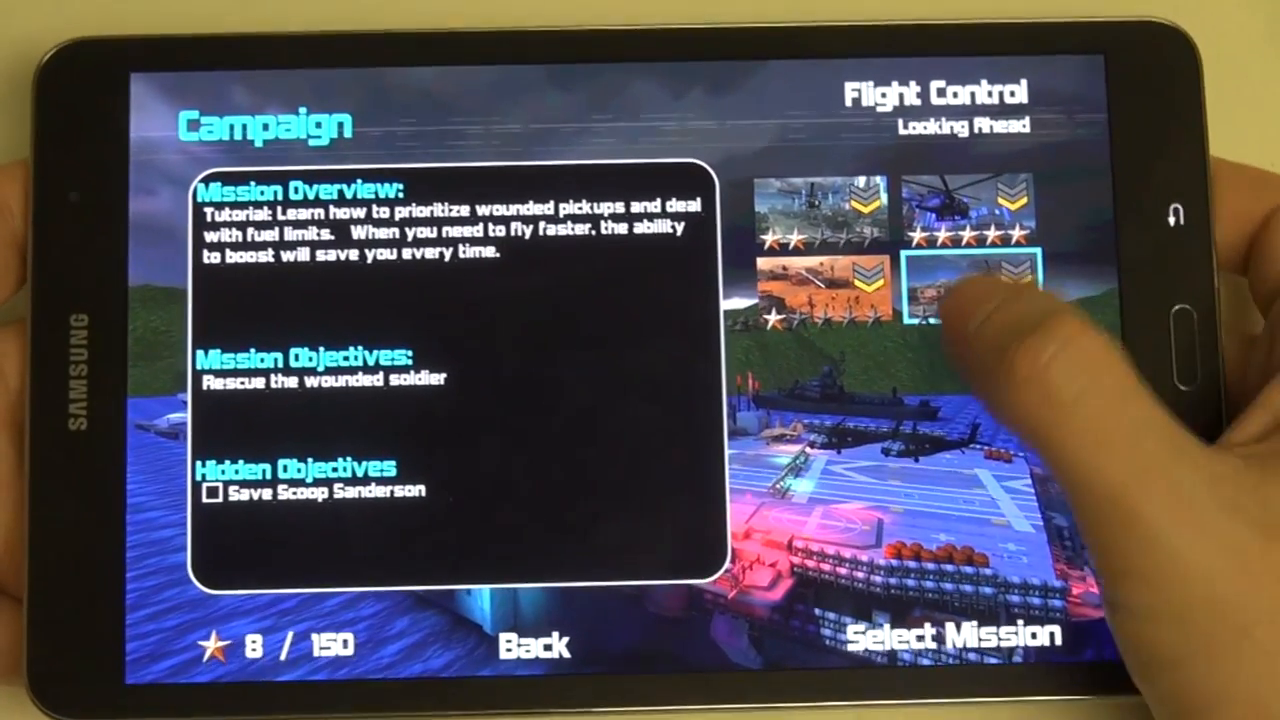
click(978, 290)
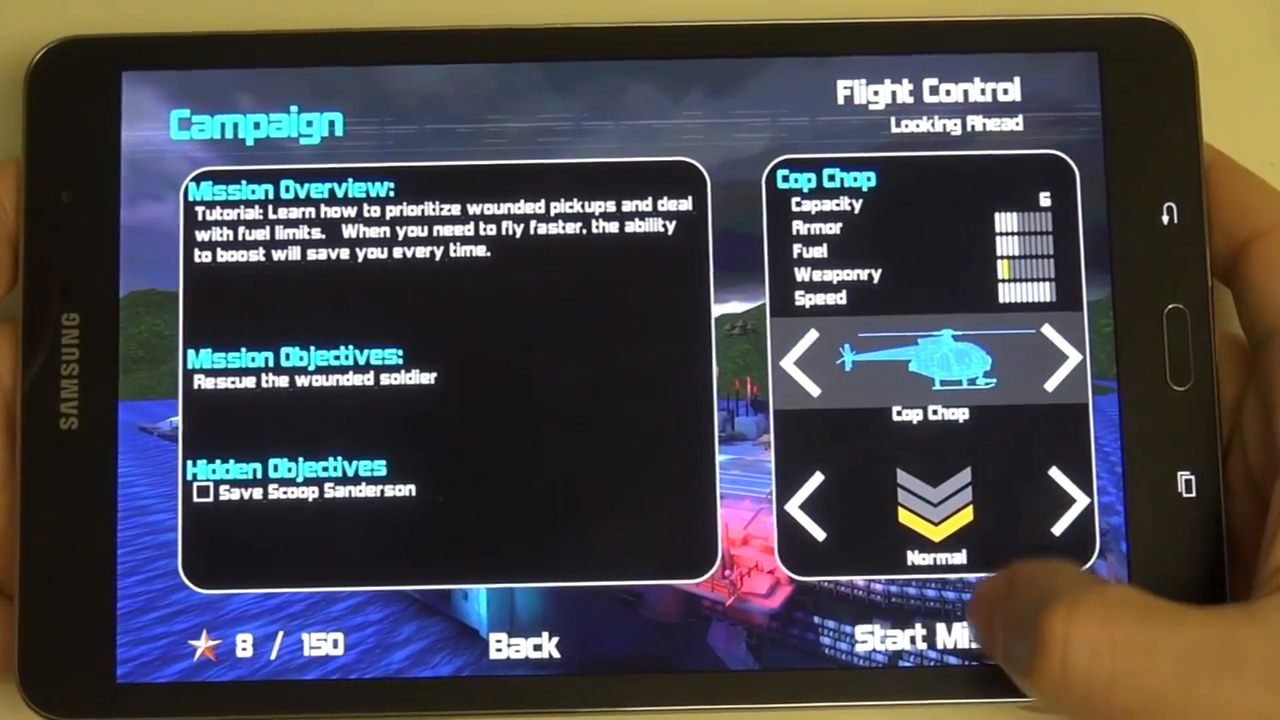
- Launch Looking Ahead with the Cop Chop helicopter and fly it over the village
click(920, 640)
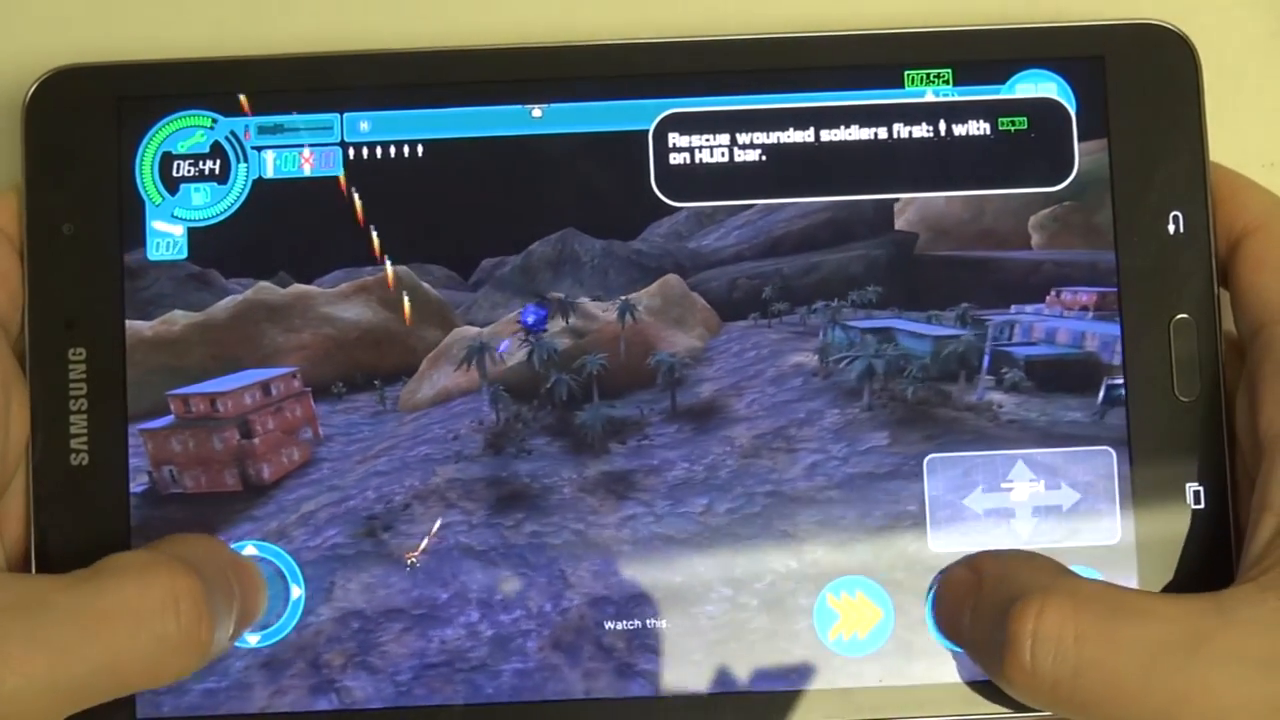
click(975, 623)
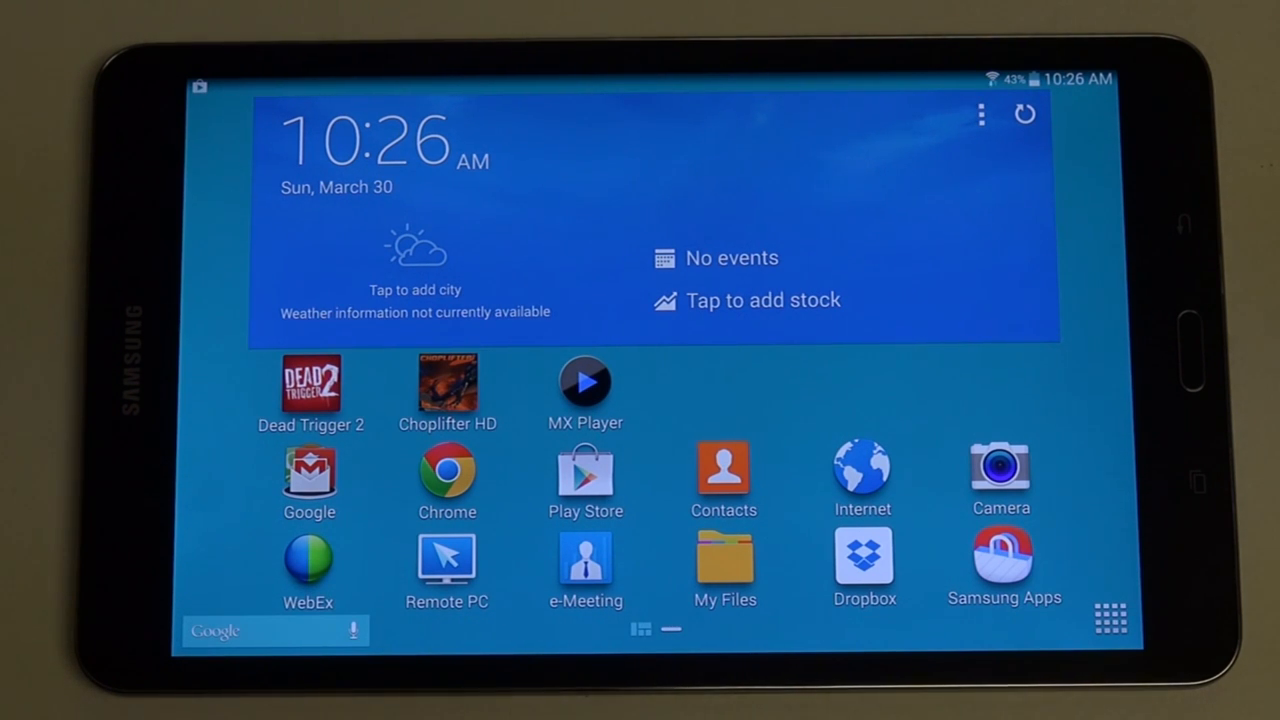
- Launch Camera, accept SD-card storage, and view the Video size options in settings
click(1001, 565)
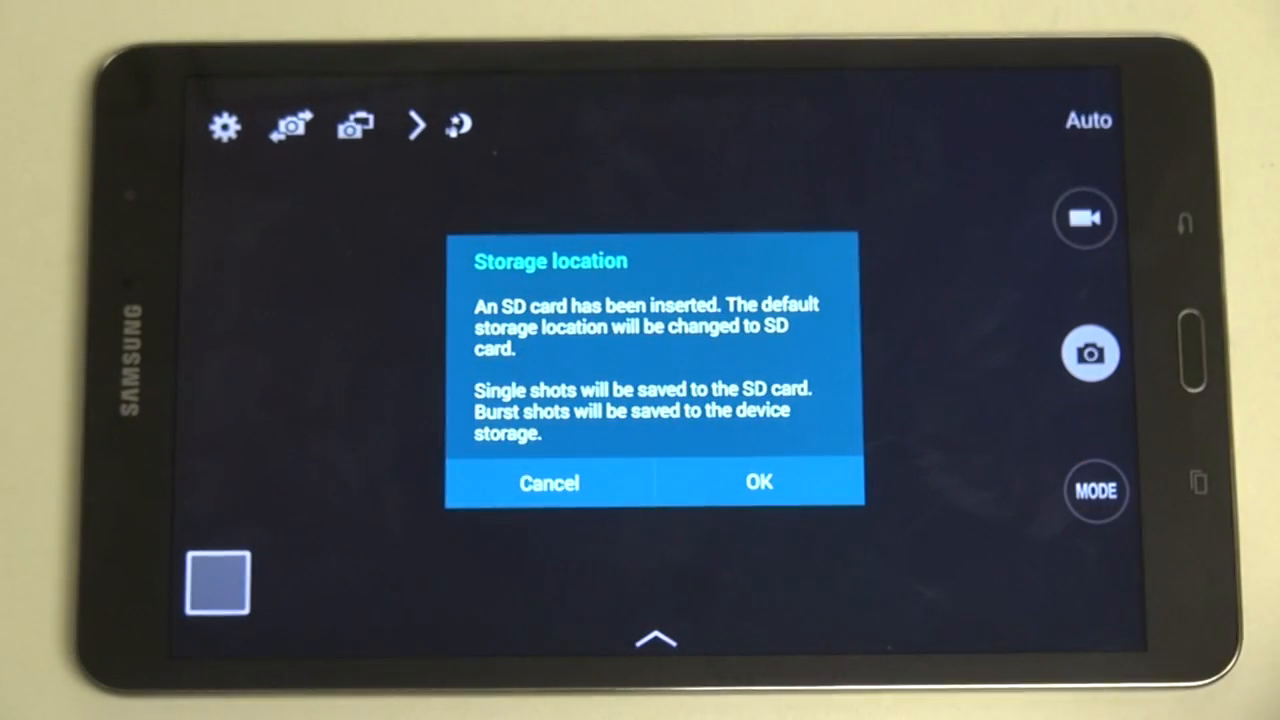
click(758, 482)
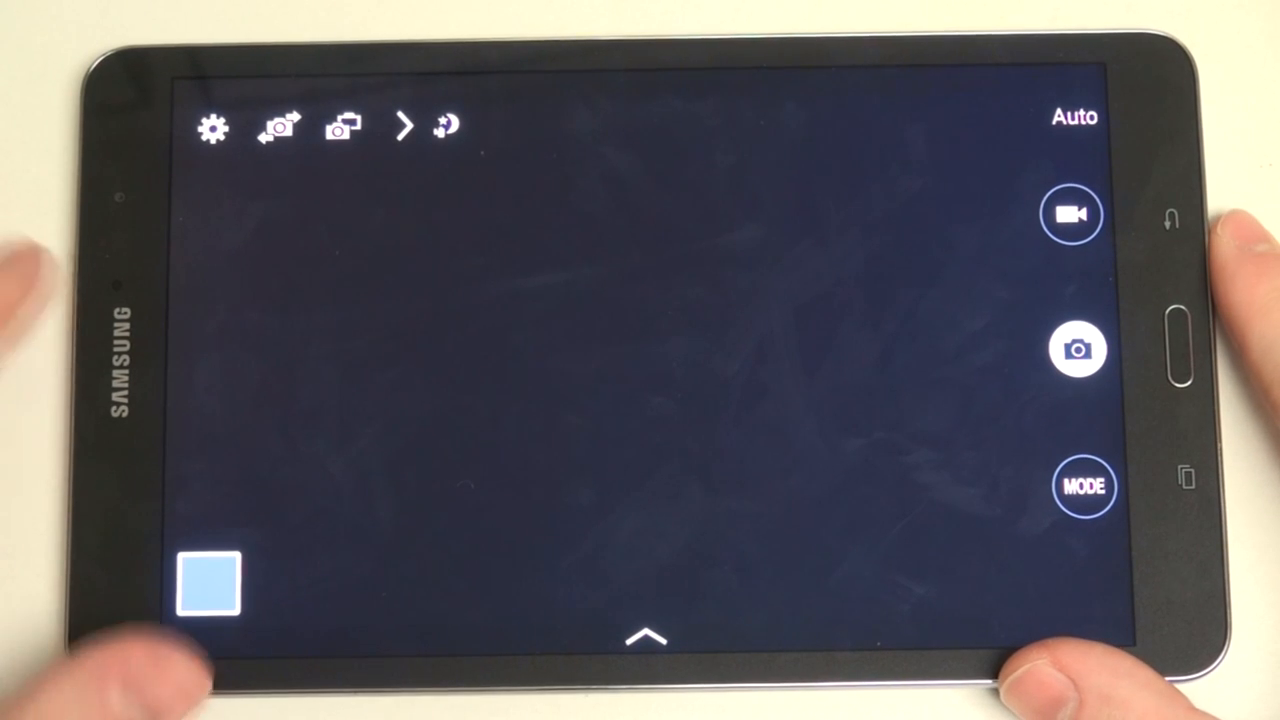
click(212, 127)
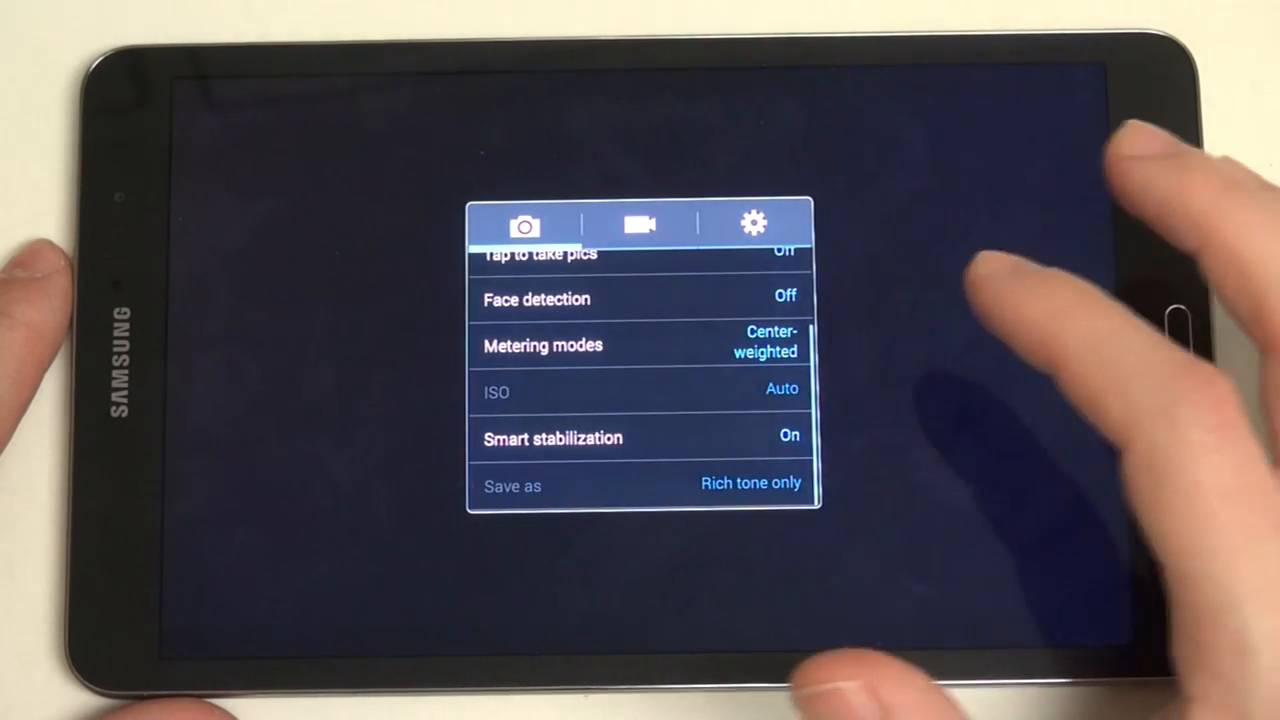
click(640, 223)
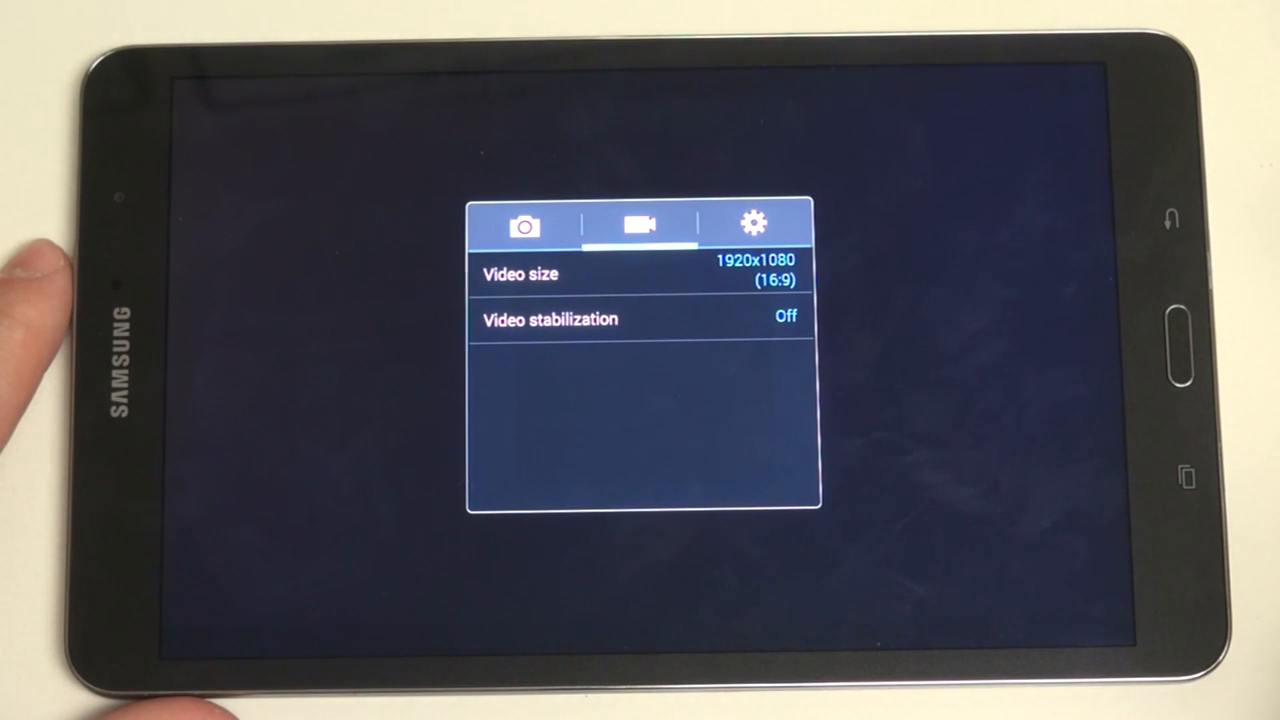
click(519, 274)
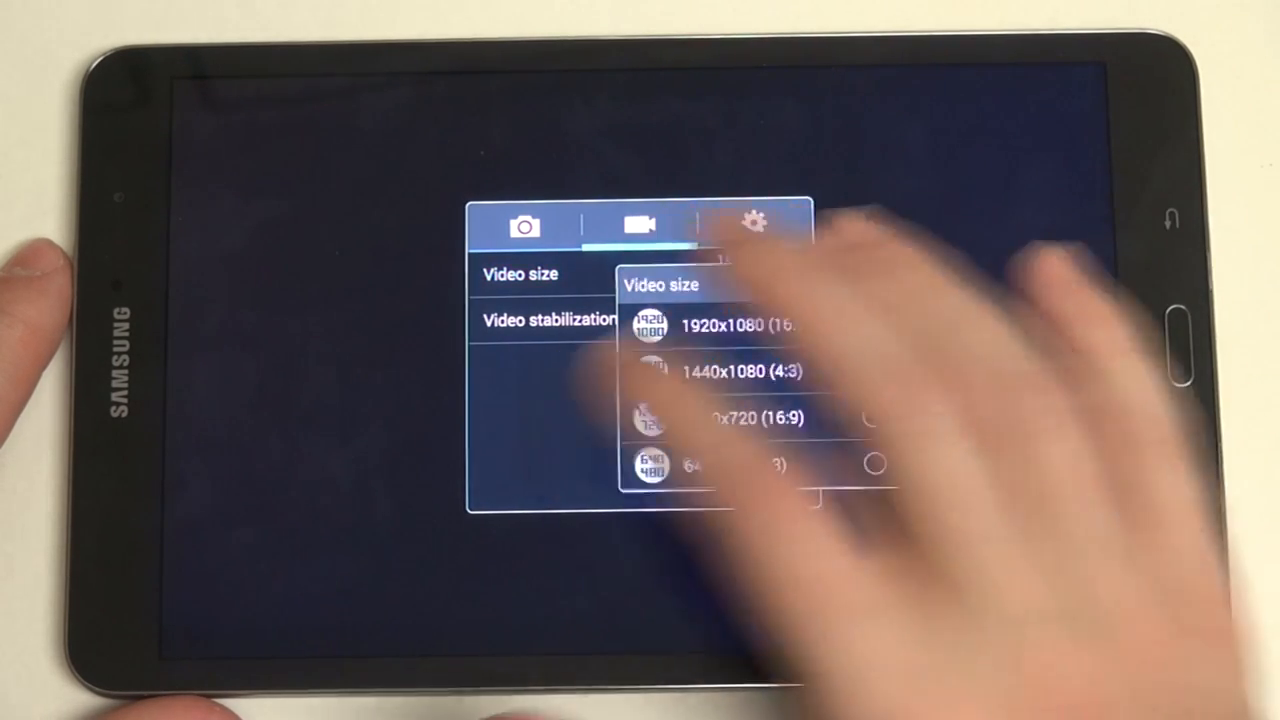
- Browse the general camera settings down to Storage and close the settings panel
click(720, 325)
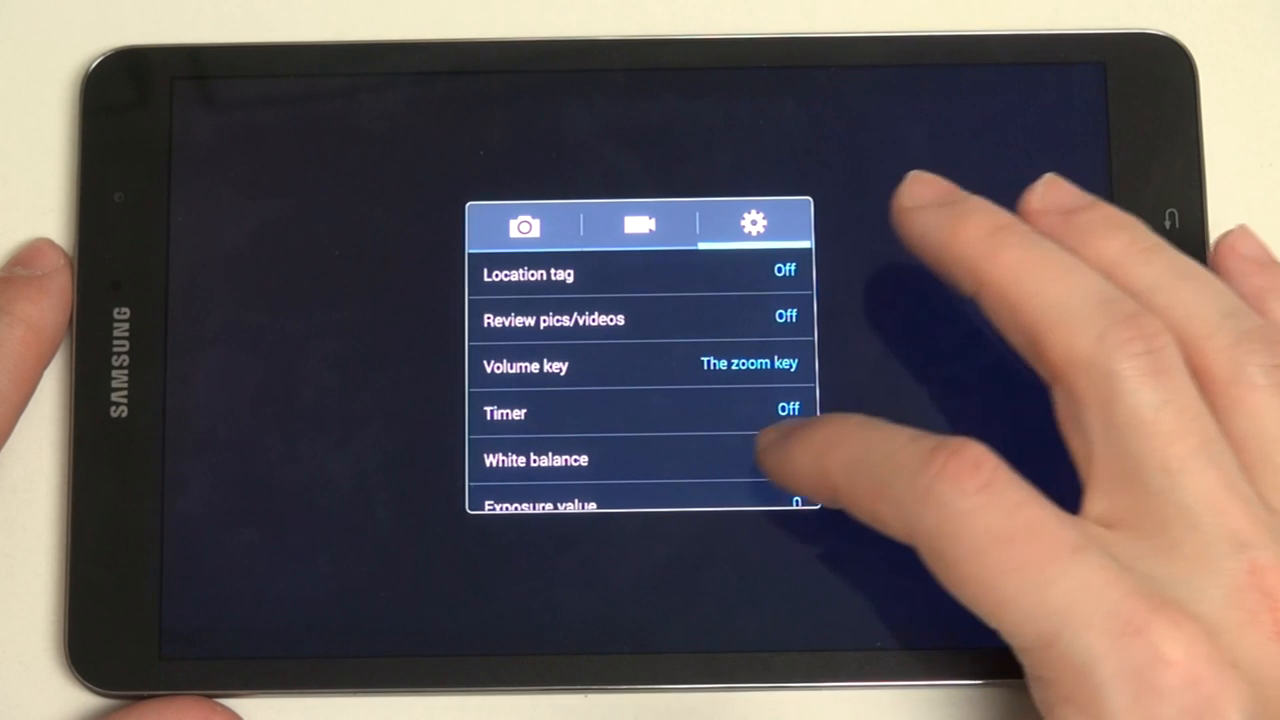
scroll(down, 3)
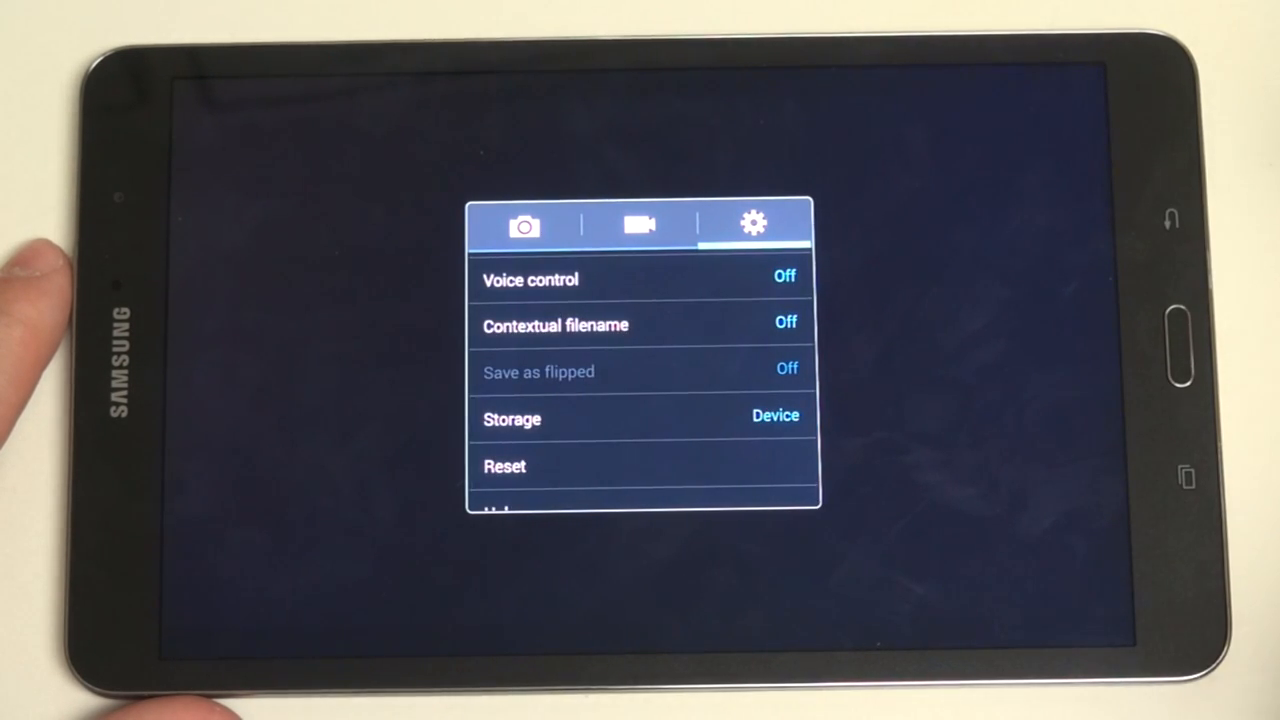
scroll(down, 3)
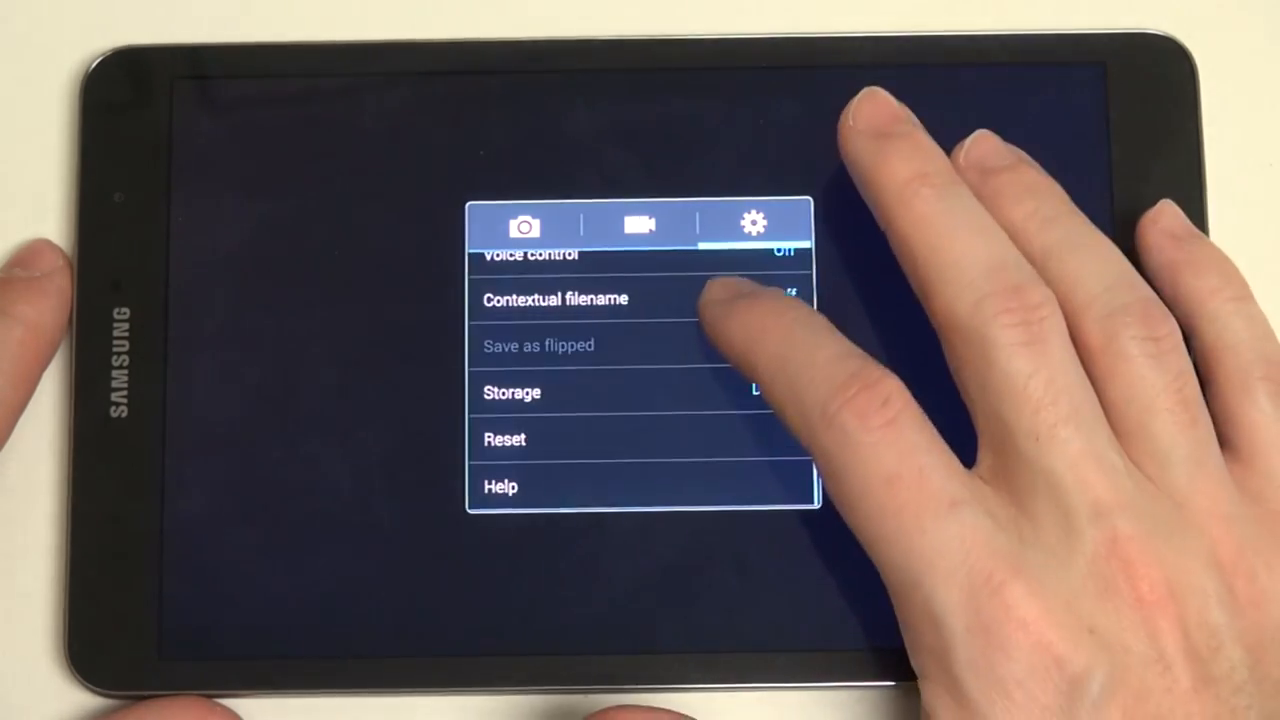
click(555, 299)
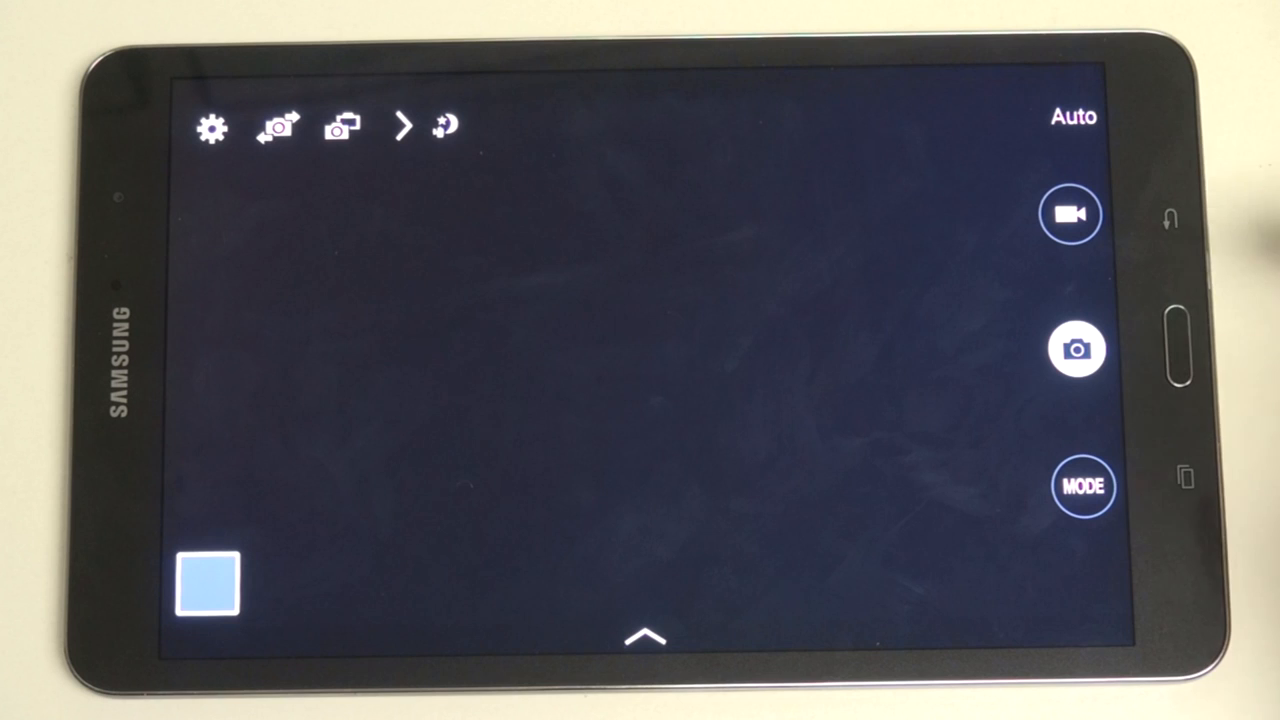
- Snap a still photo with the shutter, then record and stop a brief video clip
click(1078, 349)
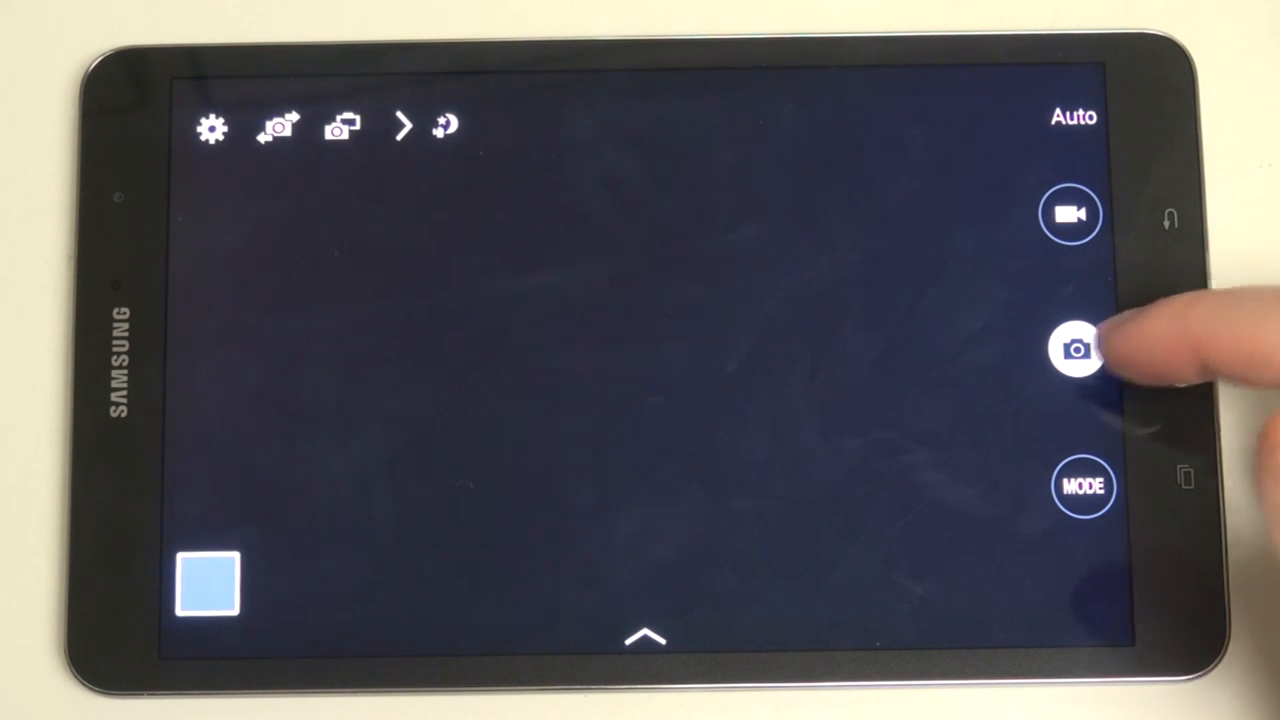
click(1077, 349)
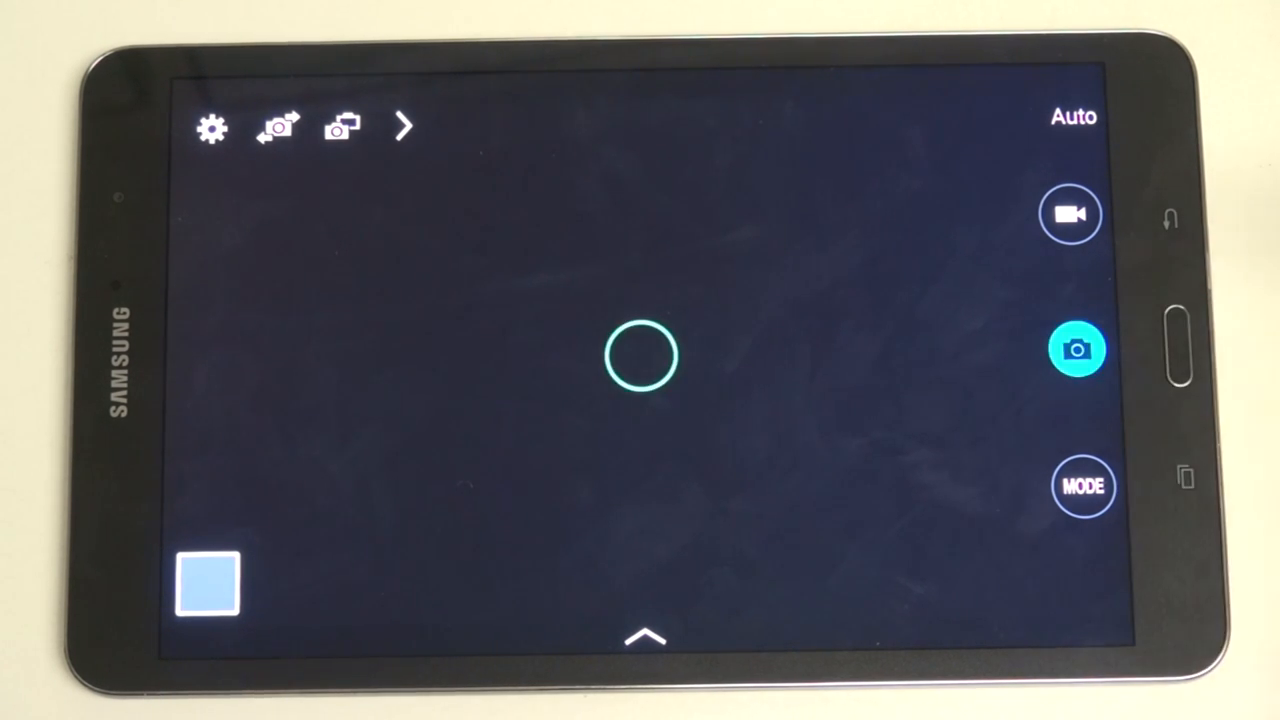
click(1077, 350)
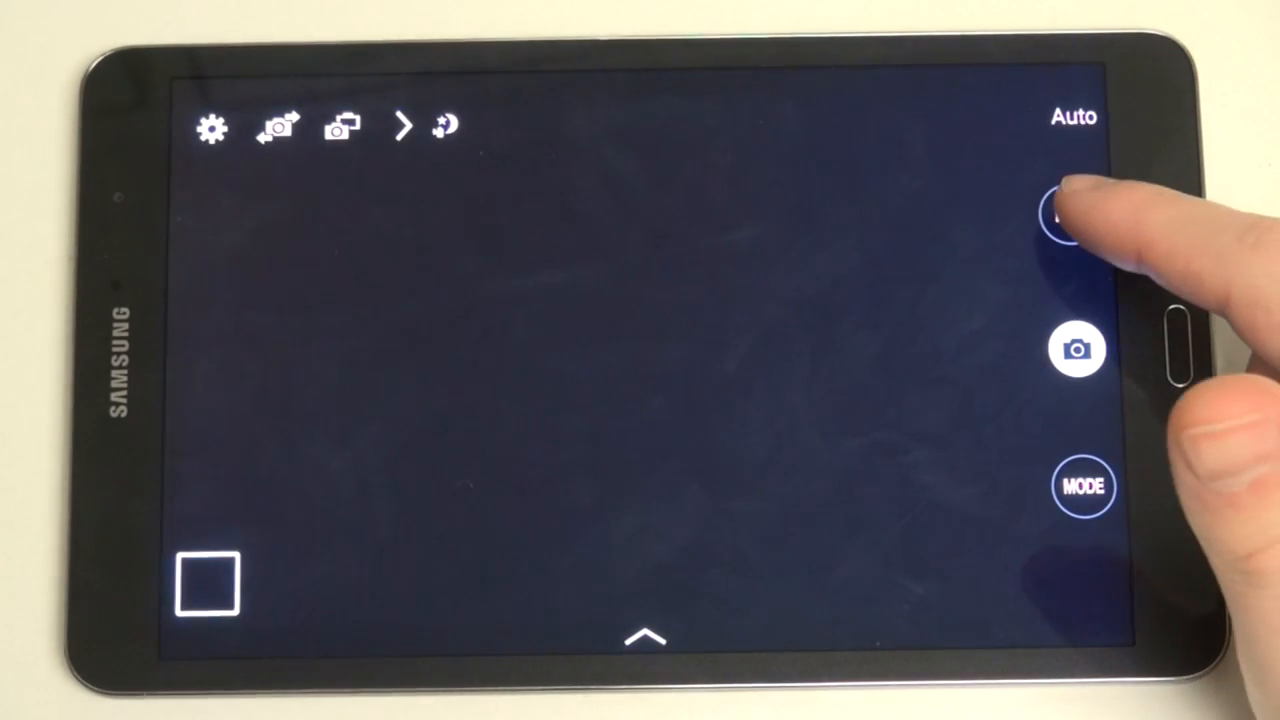
click(1070, 214)
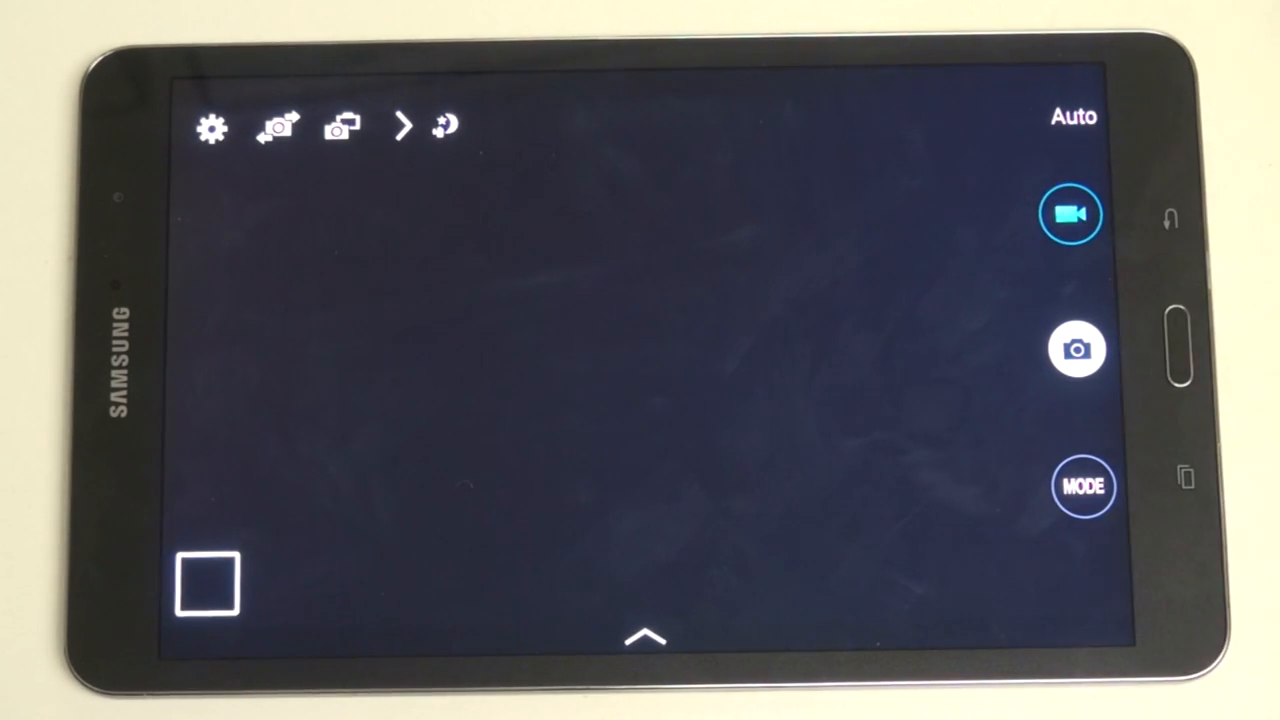
click(1069, 214)
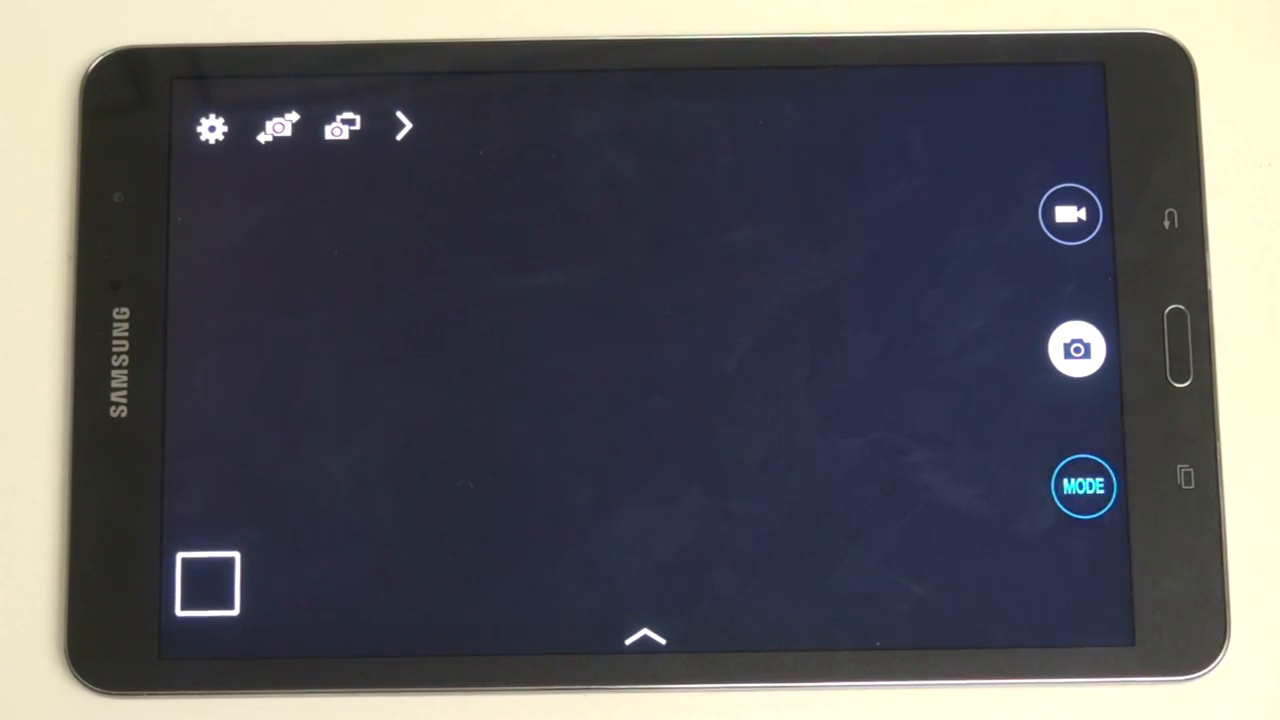
- Browse the MODE carousel through Best face, Drama, Eraser, Panorama and Sports, then return to Auto
click(1081, 486)
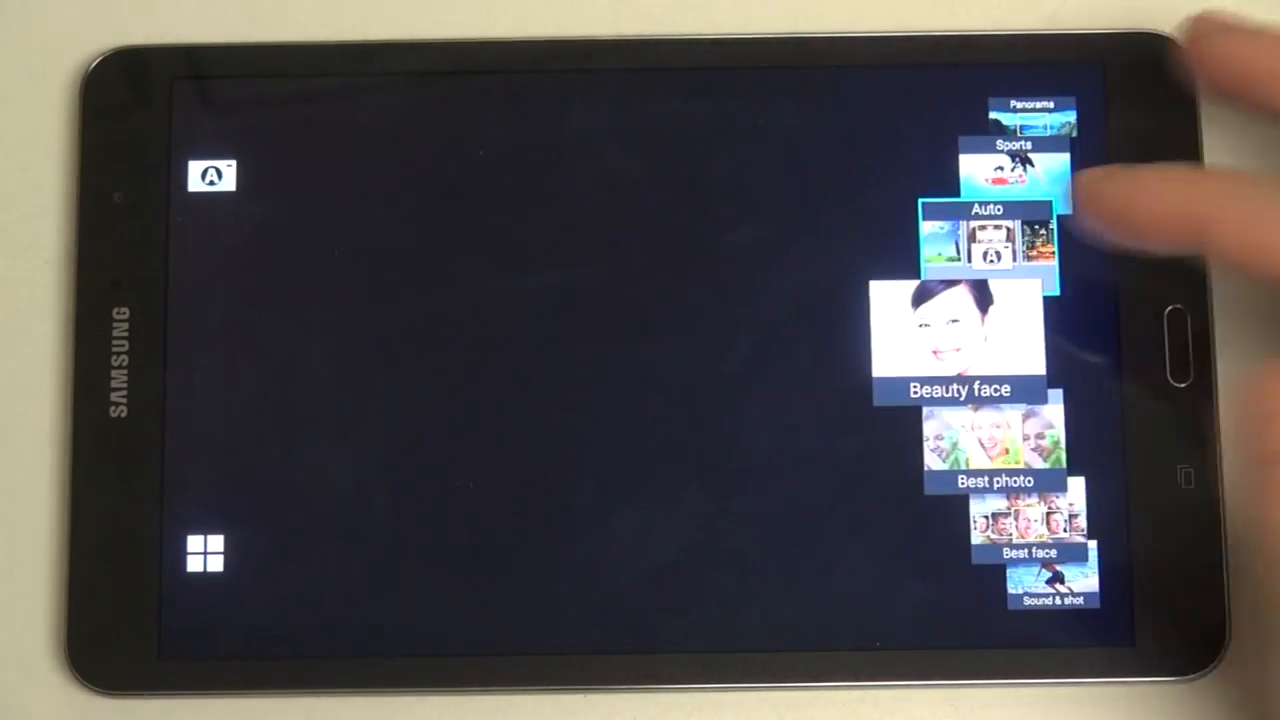
scroll(down, 3)
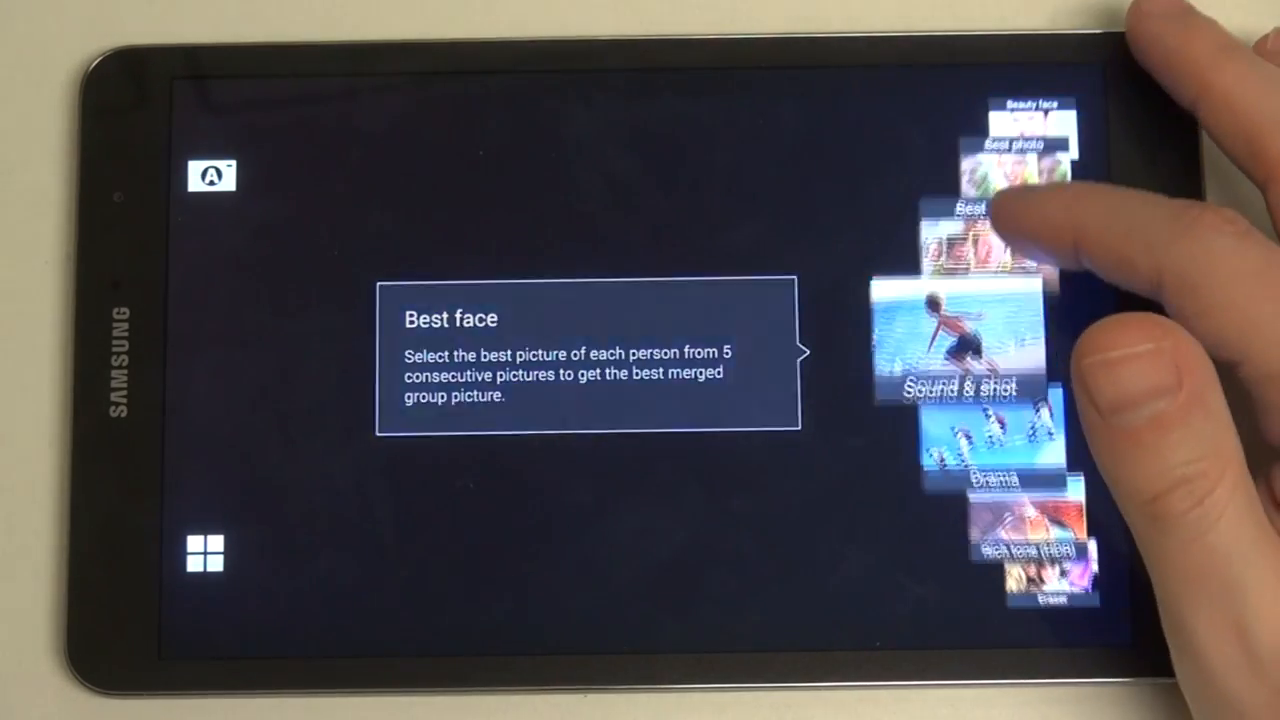
scroll(down, 3)
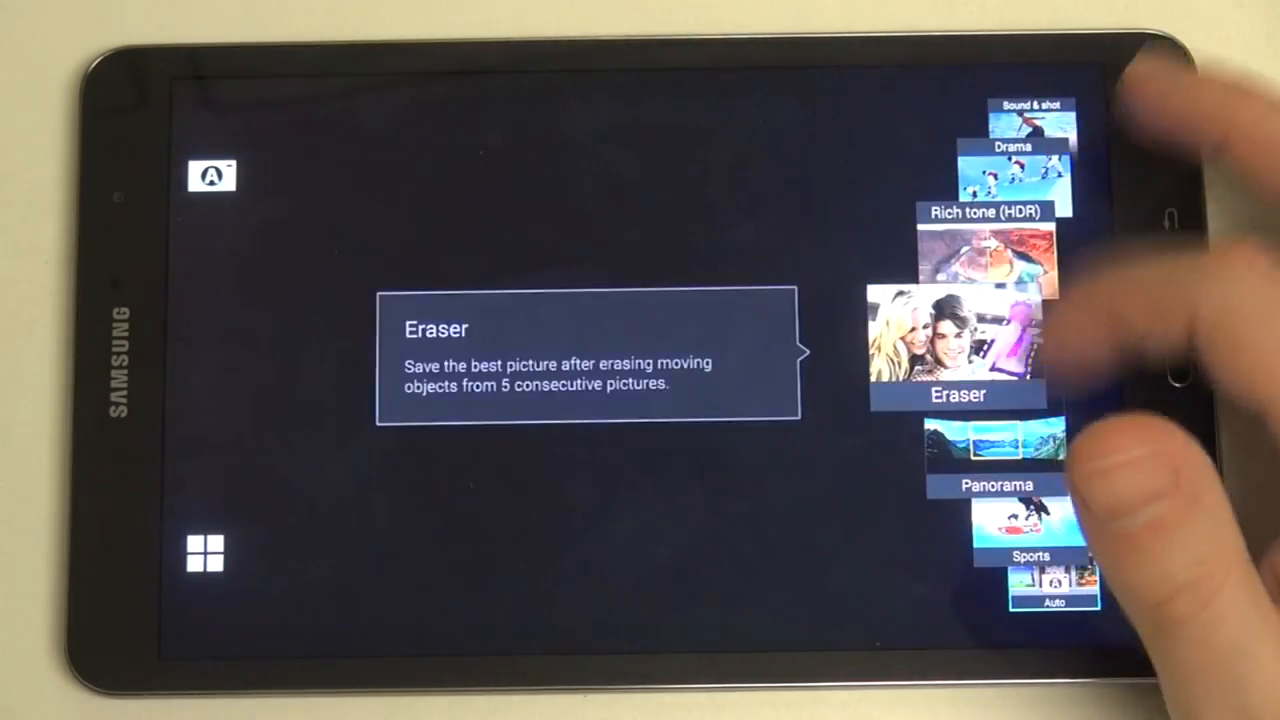
scroll(down, 3)
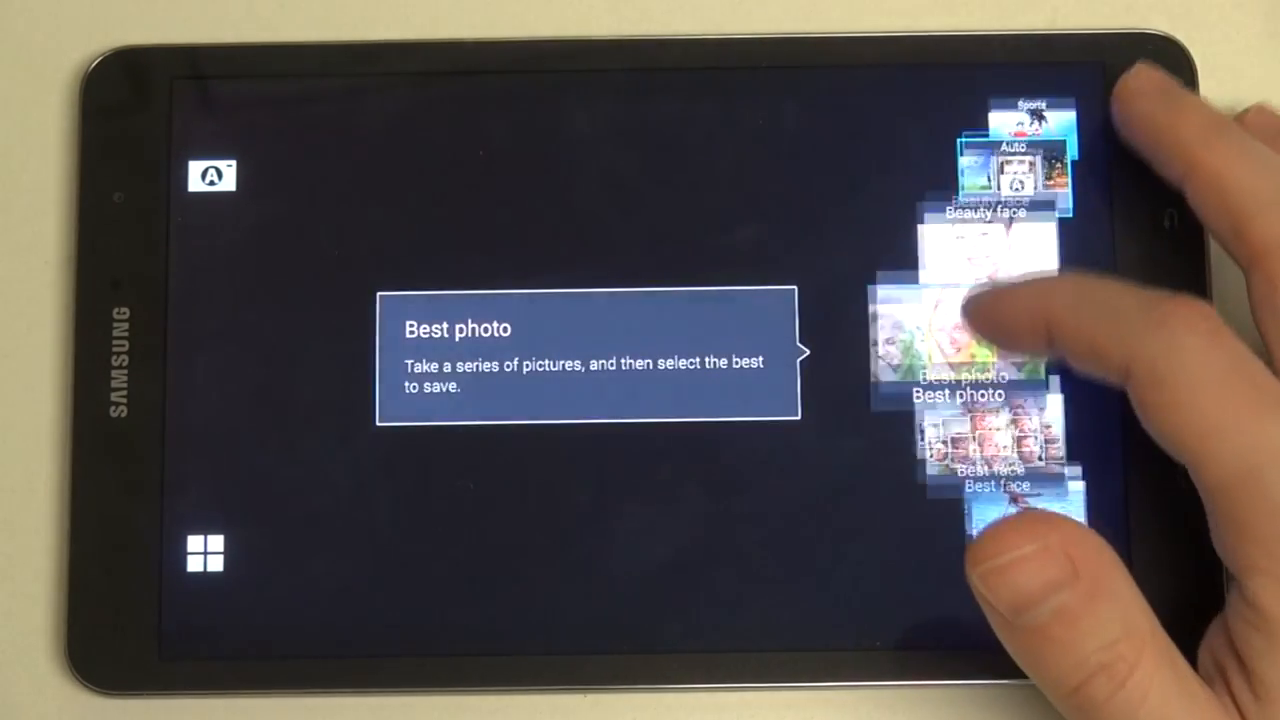
scroll(down, 3)
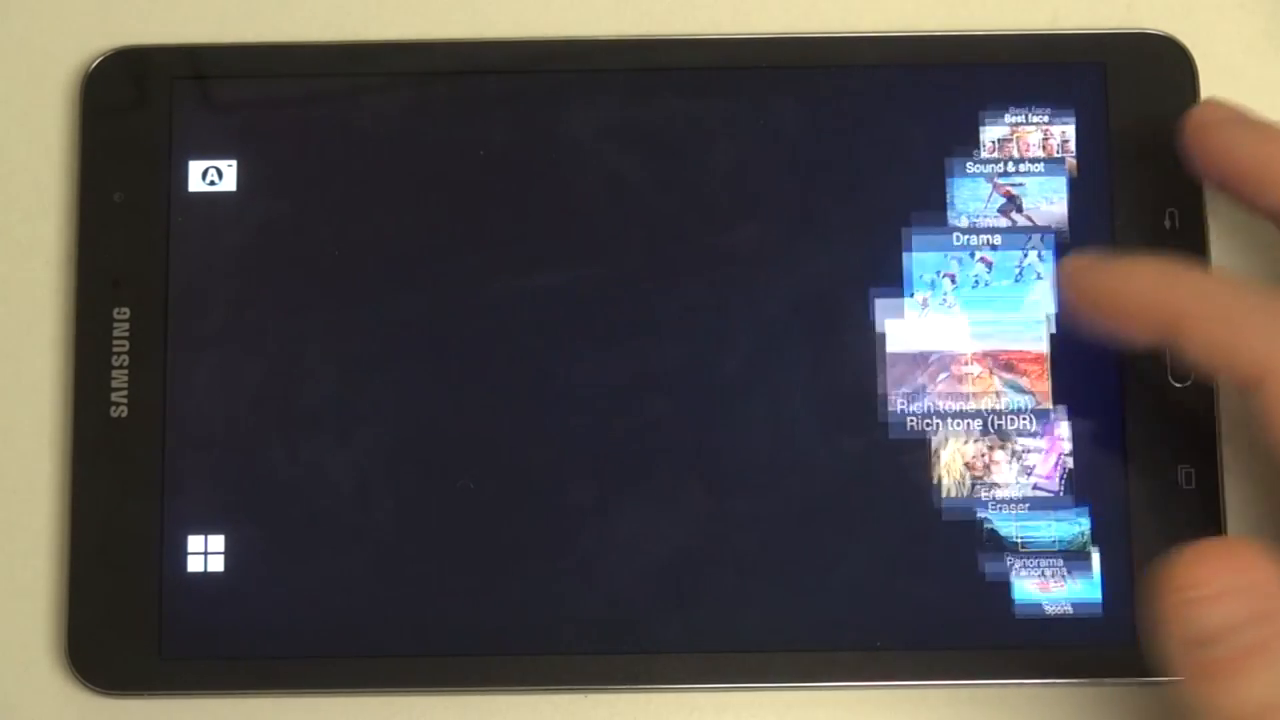
click(963, 350)
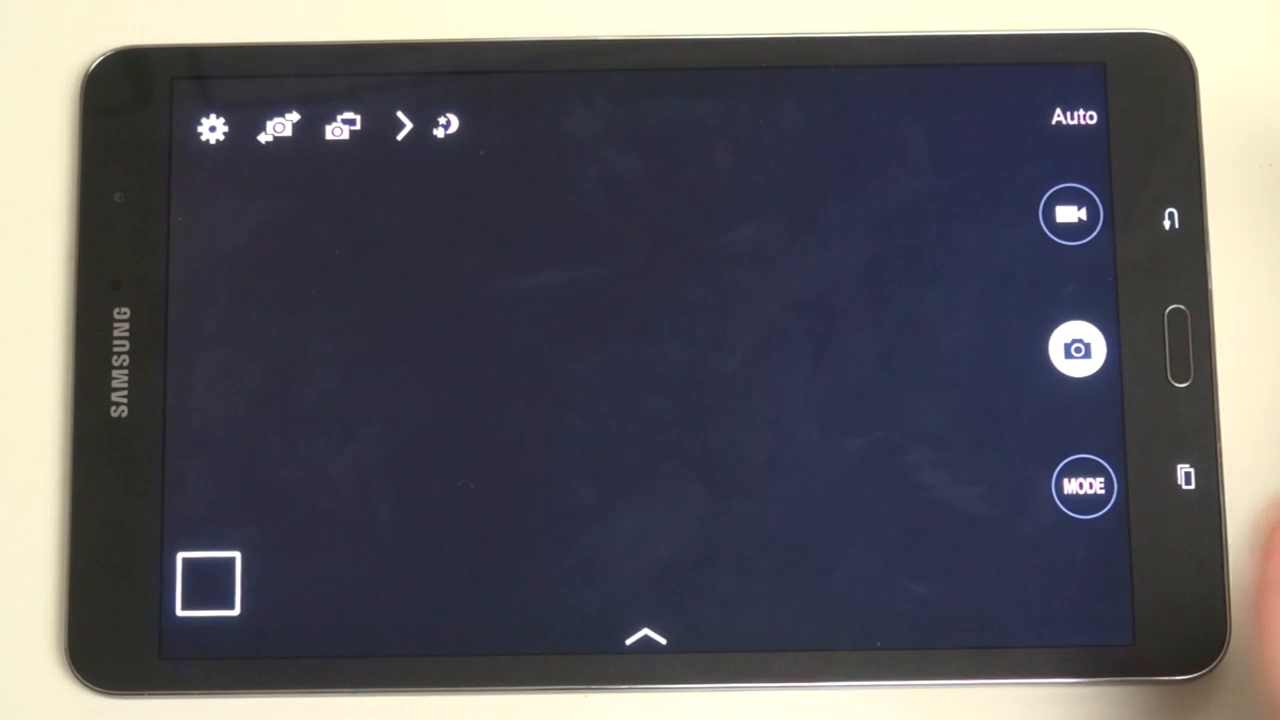
click(1078, 349)
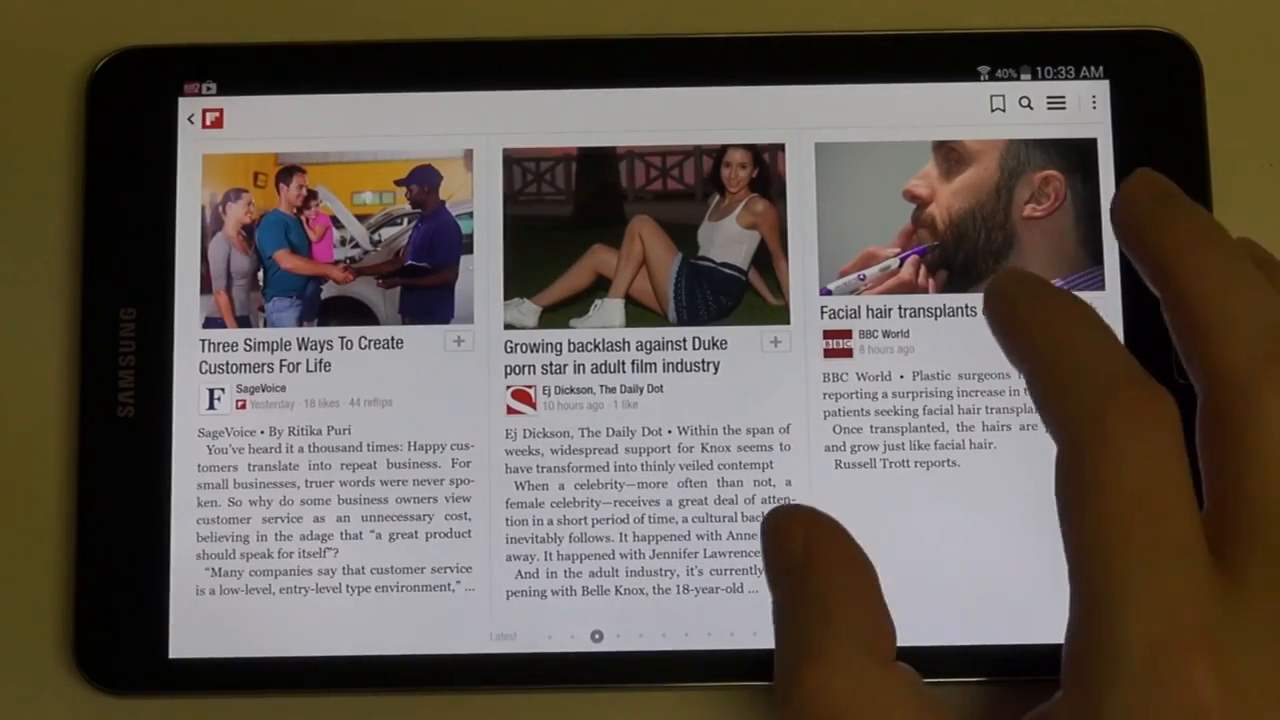
- Flip left through Flipboard pages to the spread with the mosquito and MH370 stories
scroll(left, 3)
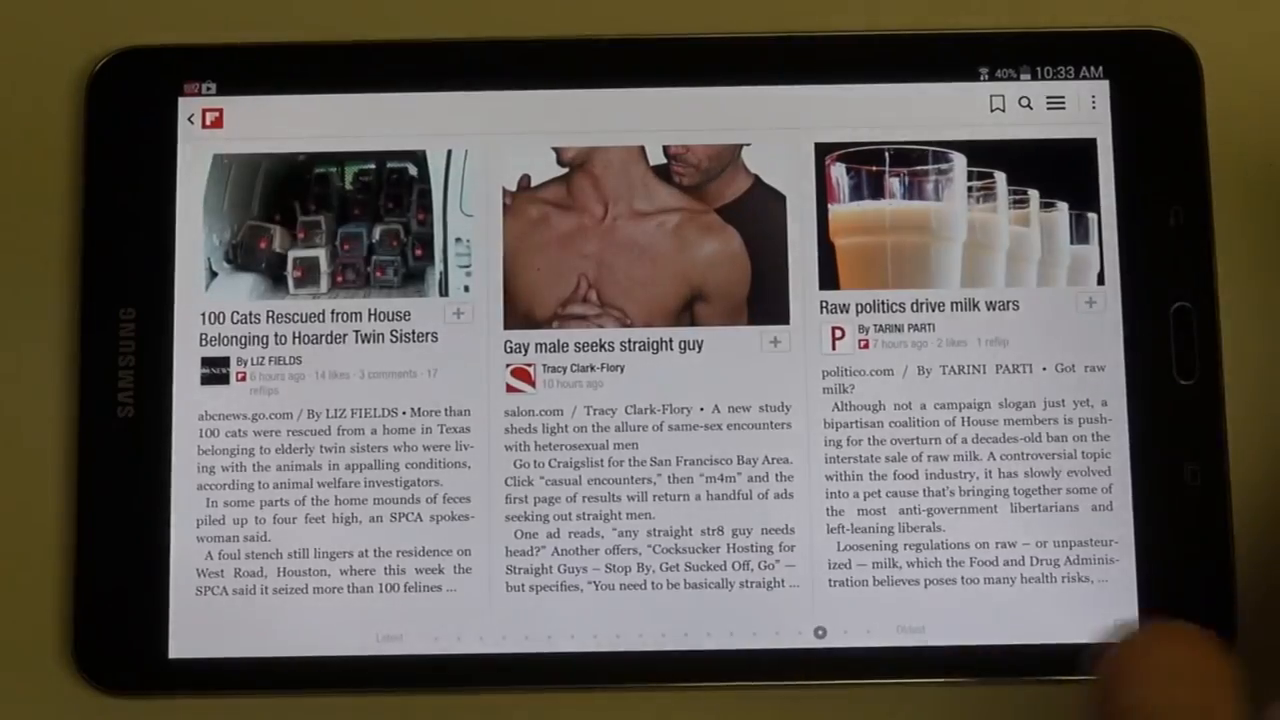
scroll(left, 3)
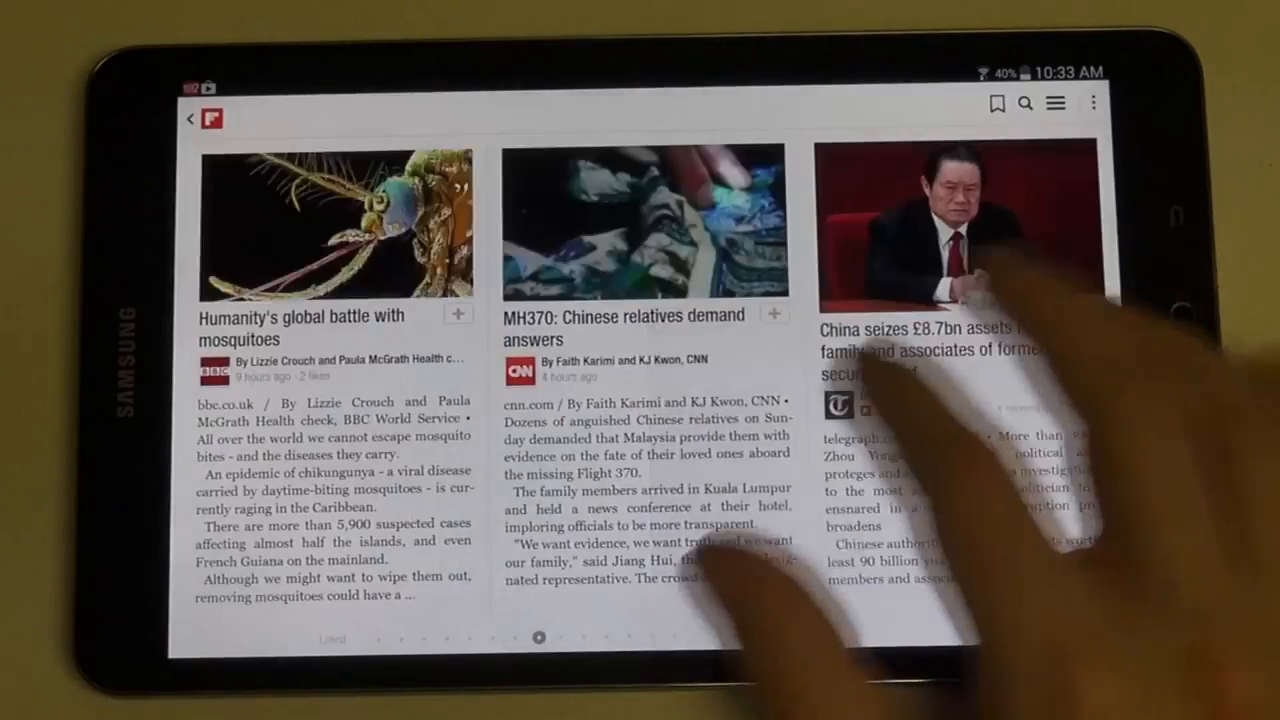
scroll(left, 3)
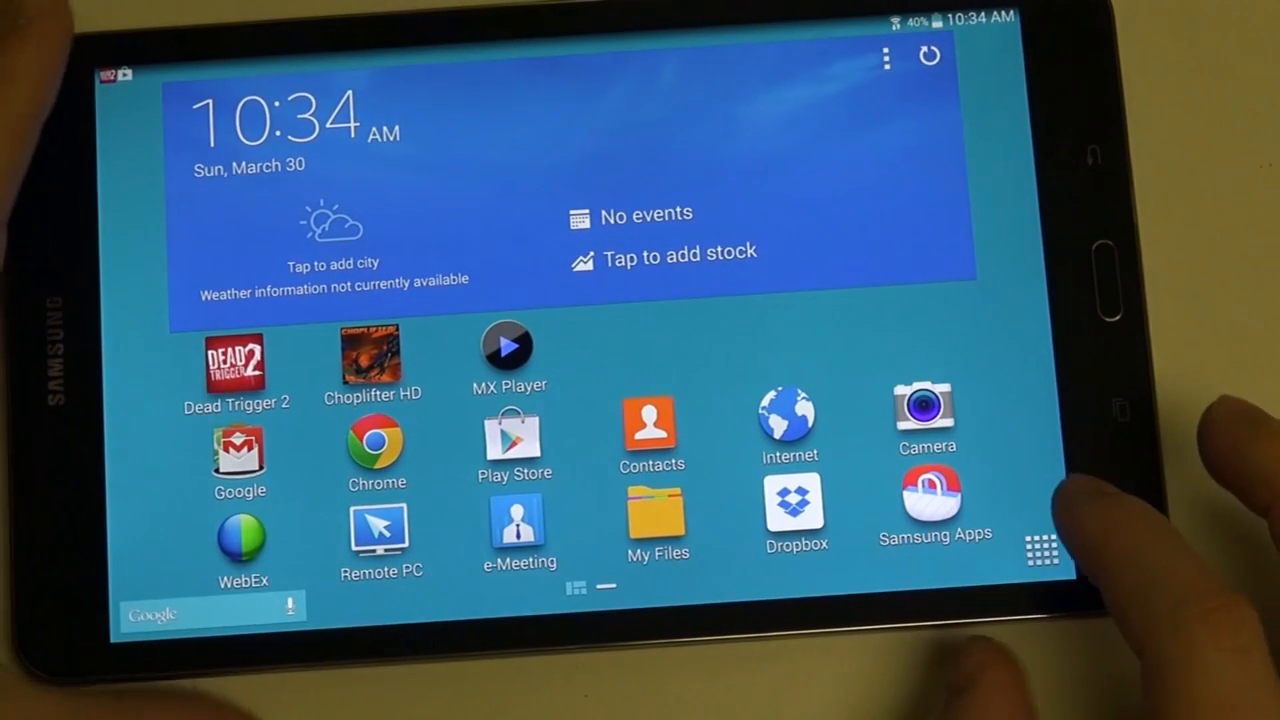
- Show the Apps drawer's second page with WatchON, Hcell, MX Player, Flipboard and the games
click(1042, 551)
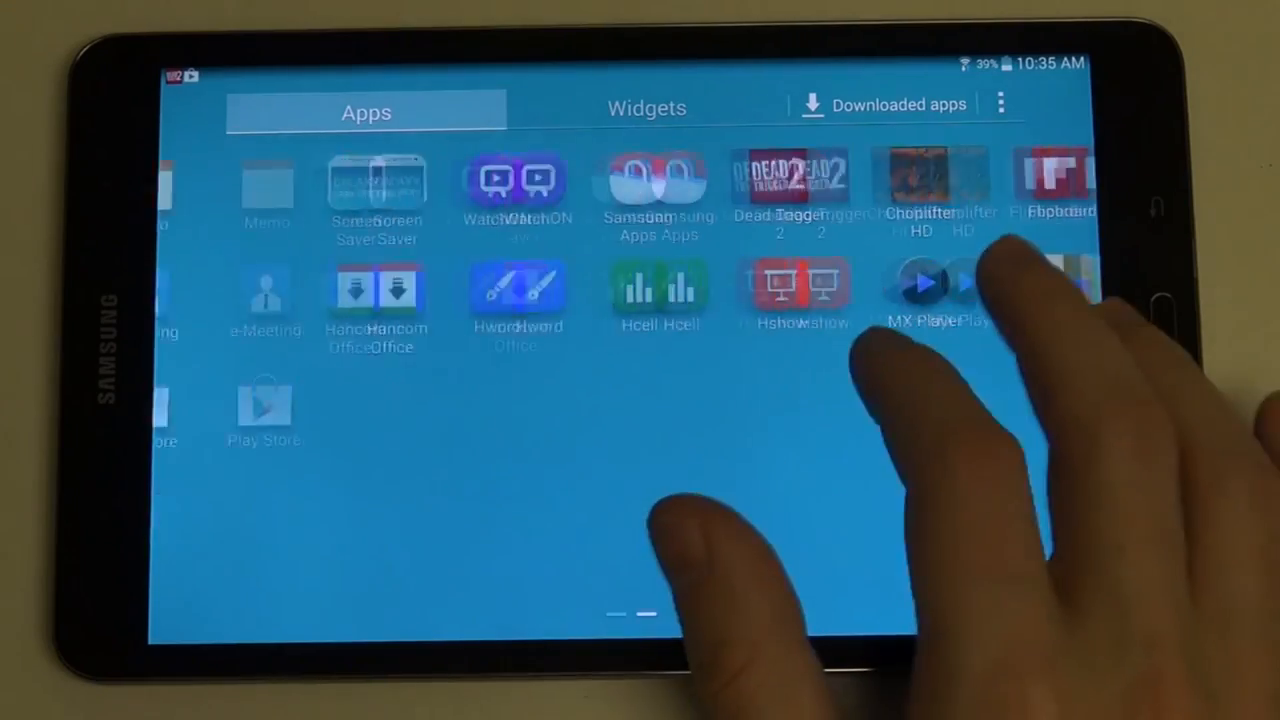
scroll(left, 3)
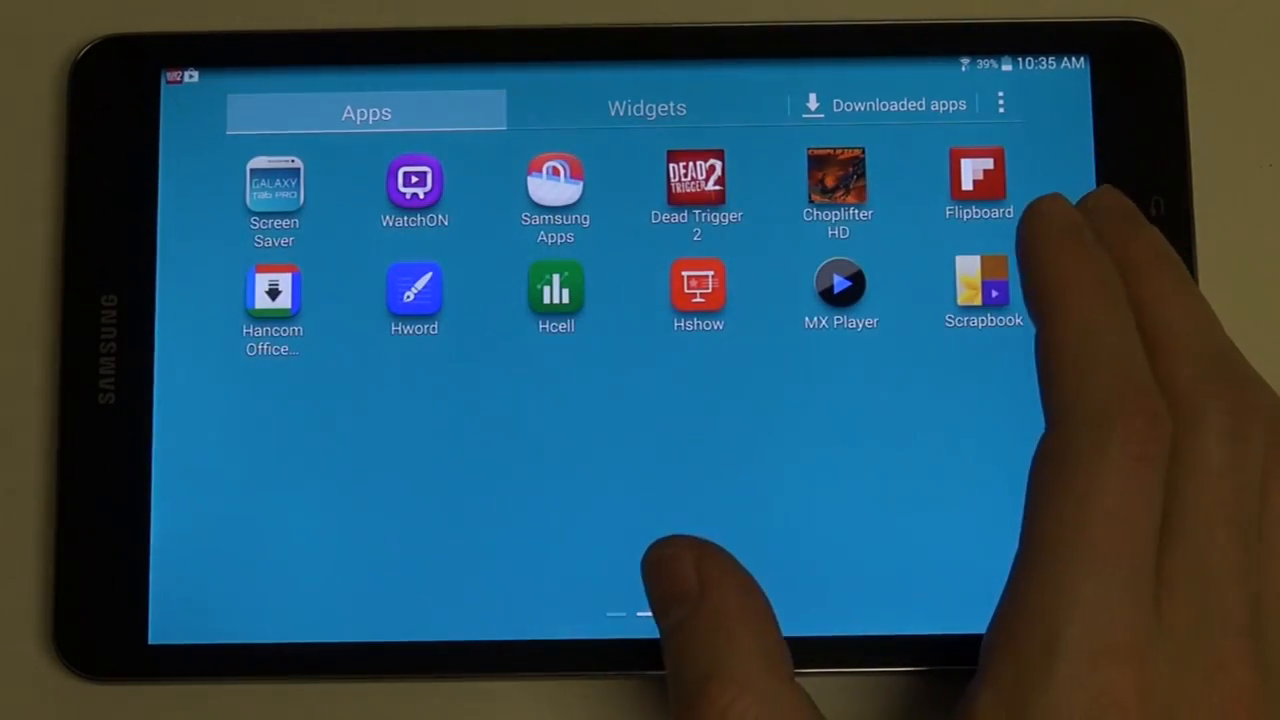